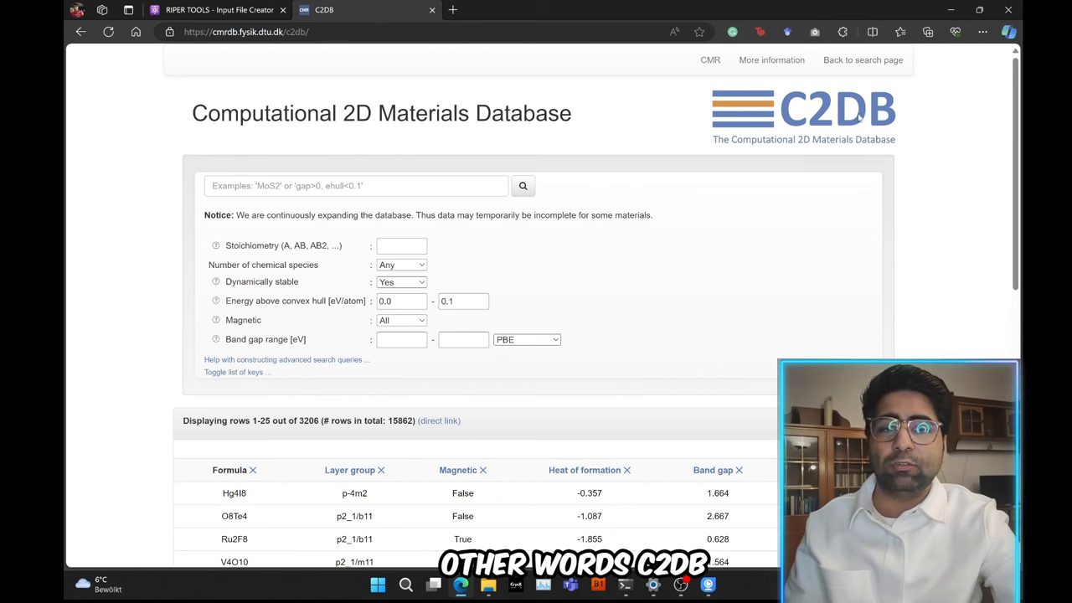
Step: Search the C2DB materials database for MoS2, returning 13 matching 2D materials
left_click(246, 32)
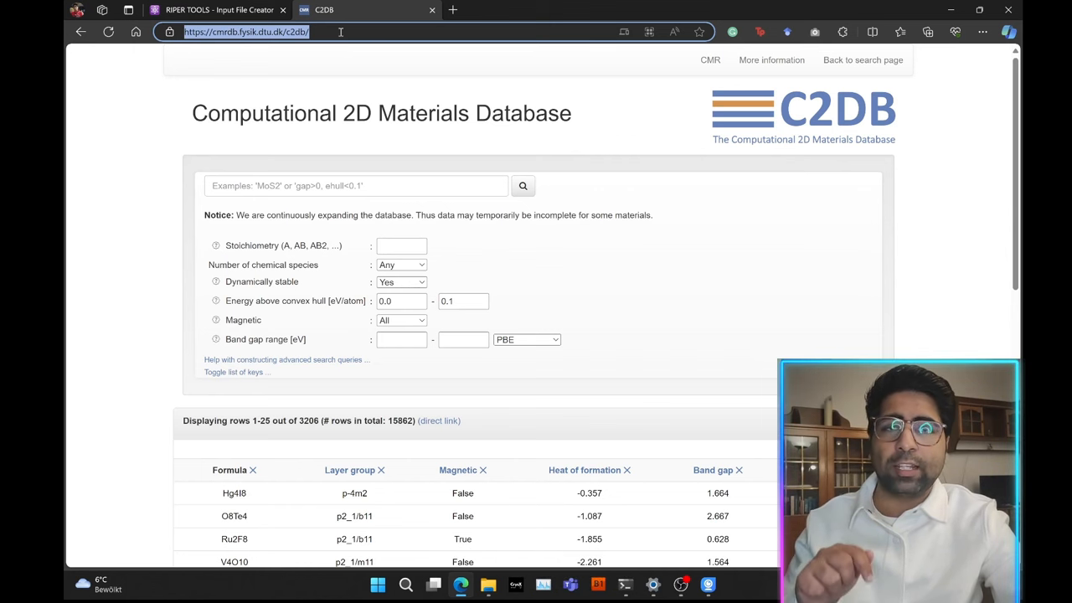
left_click(355, 184)
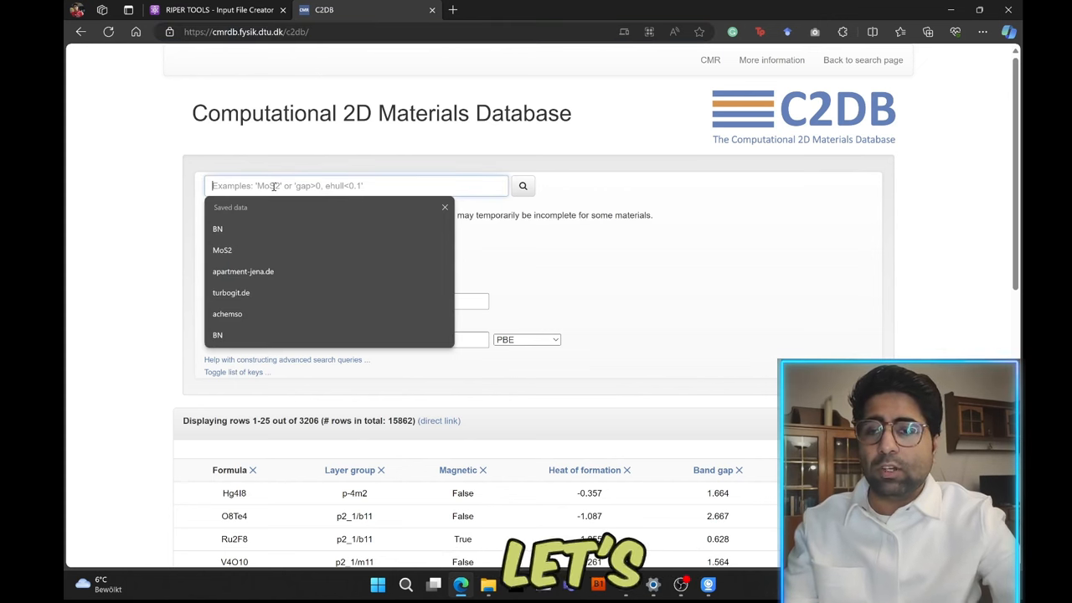
type("MoS2")
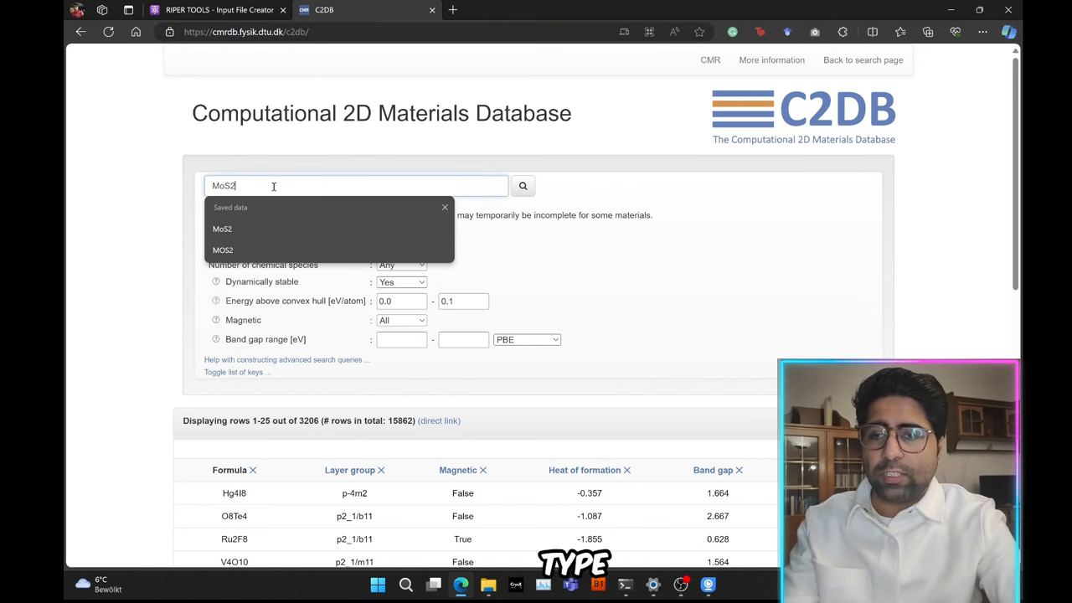
left_click(522, 184)
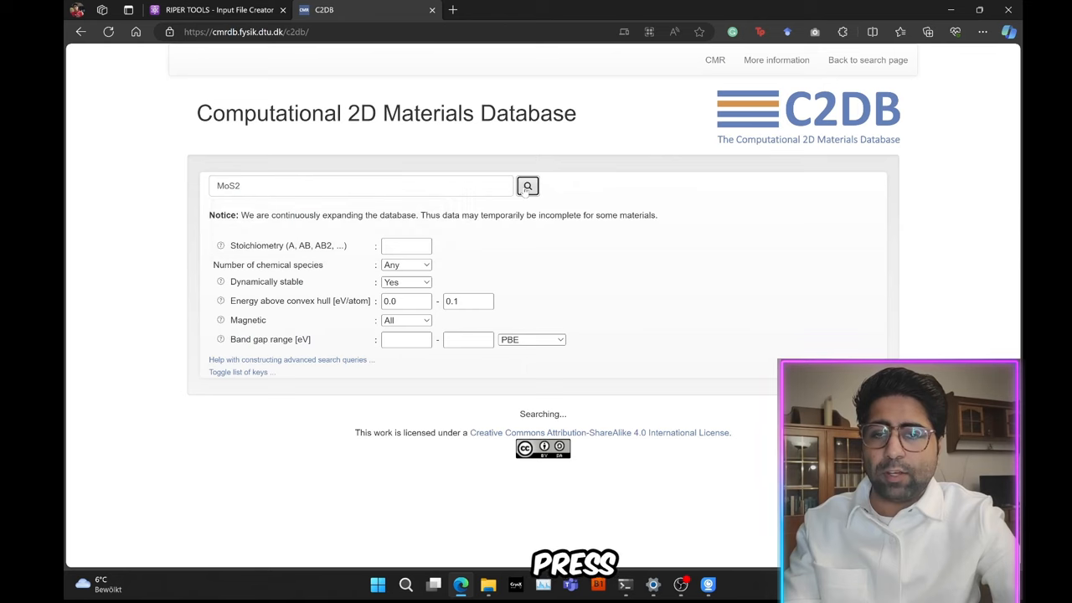
left_click(527, 184)
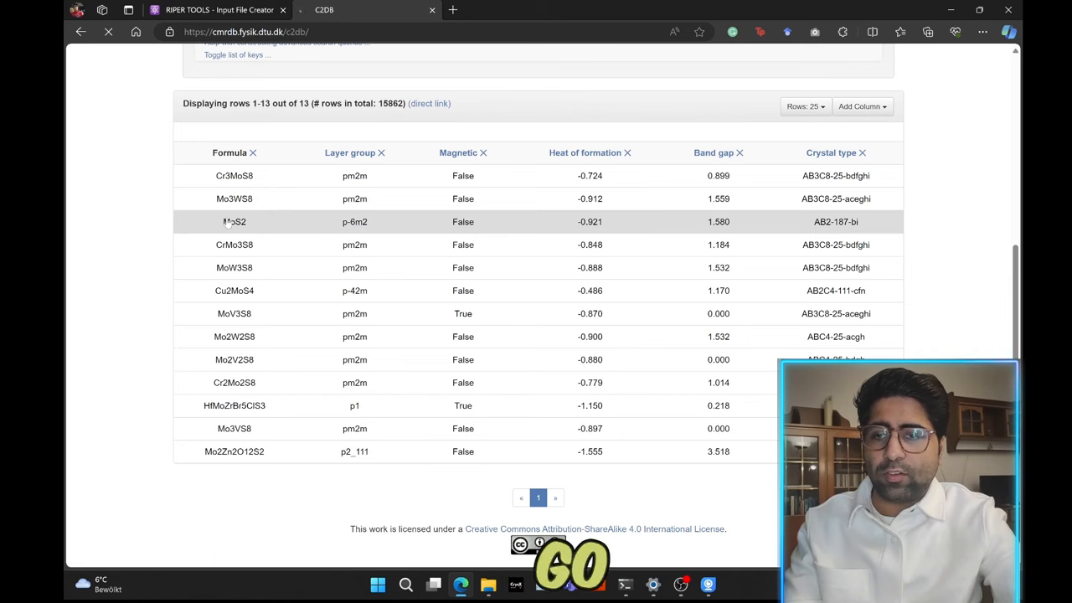
Step: View MoS2's PBE electronic properties, the 1.58 eV band gap and band structure plot
left_click(234, 221)
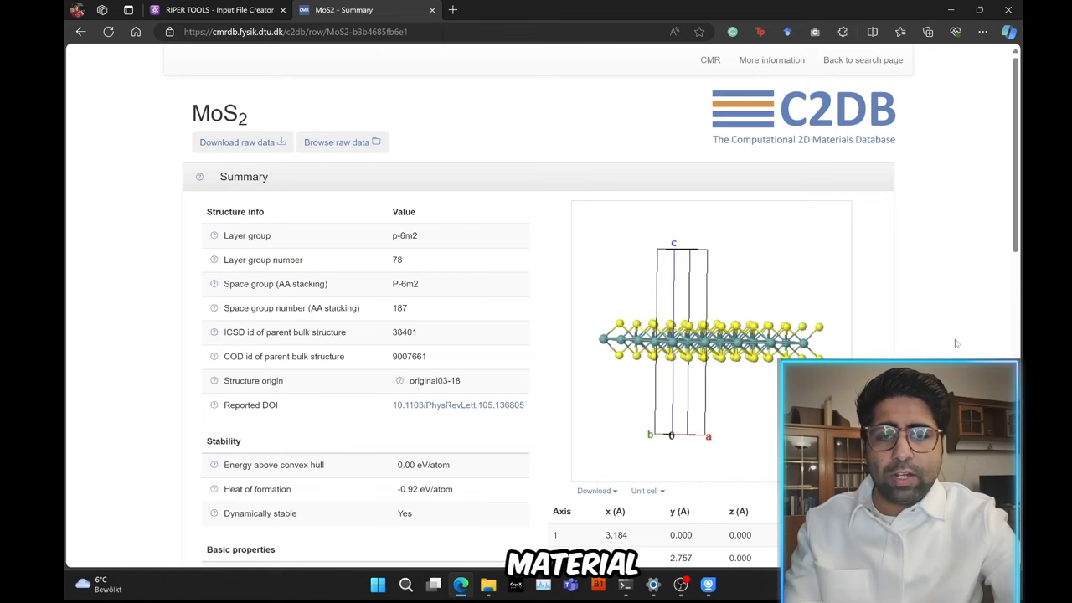
scroll("down", 3)
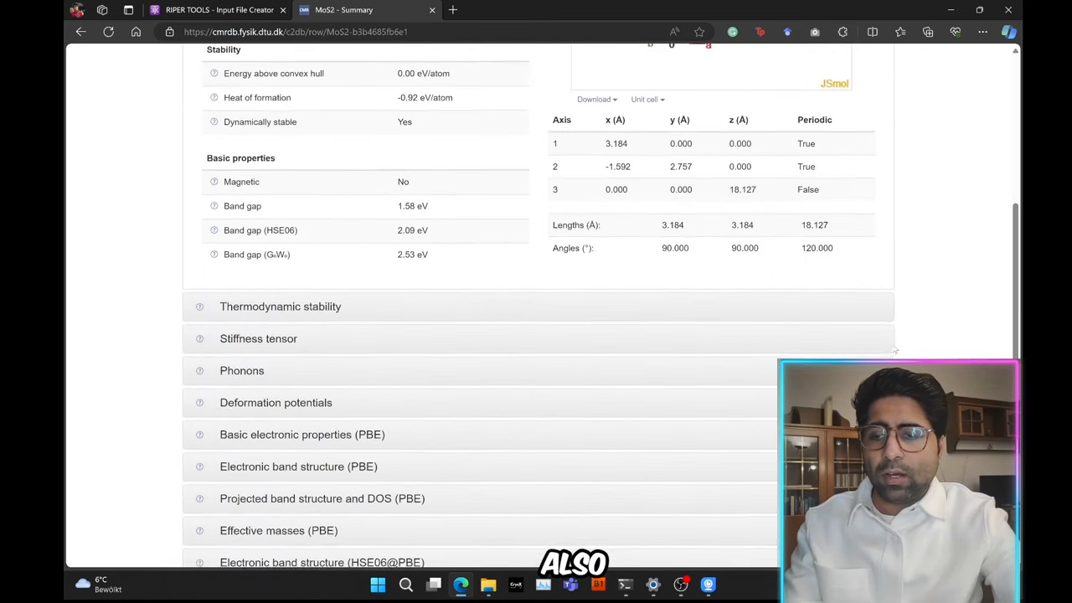
scroll("down", 3)
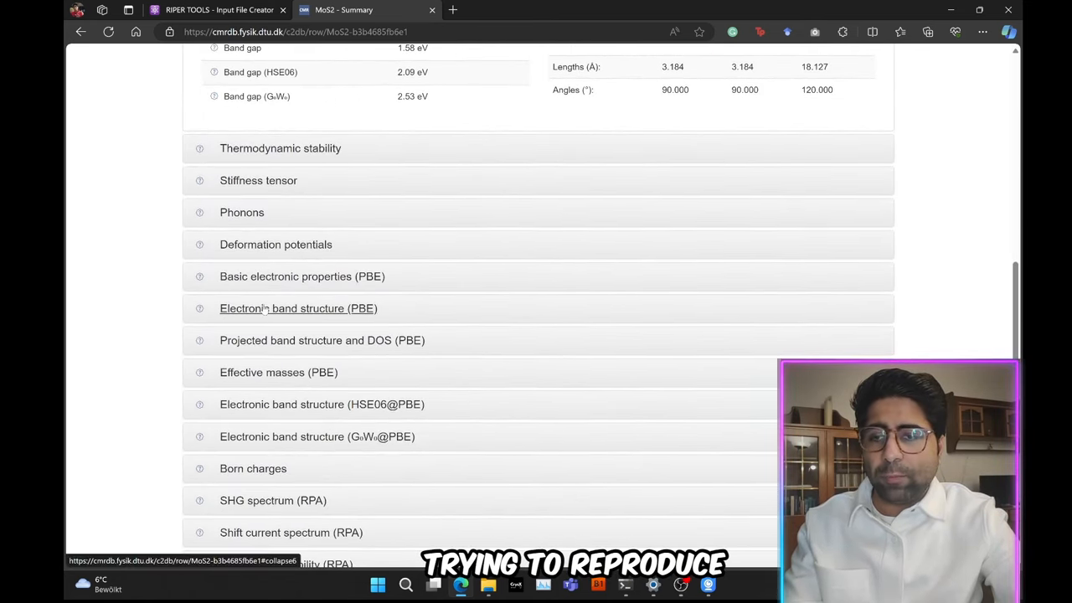
left_click(298, 308)
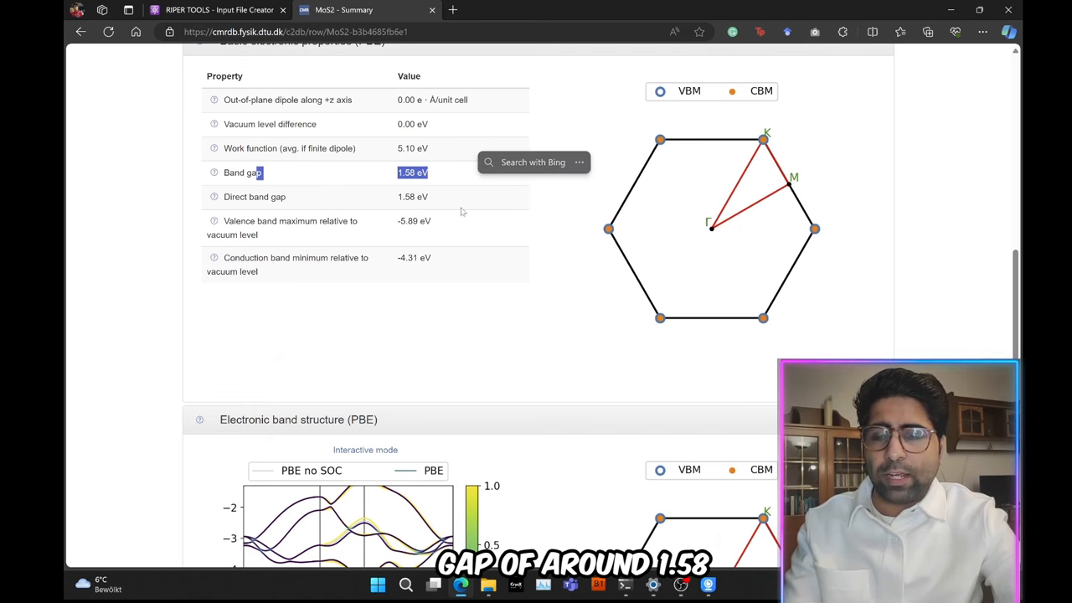
scroll("down", 3)
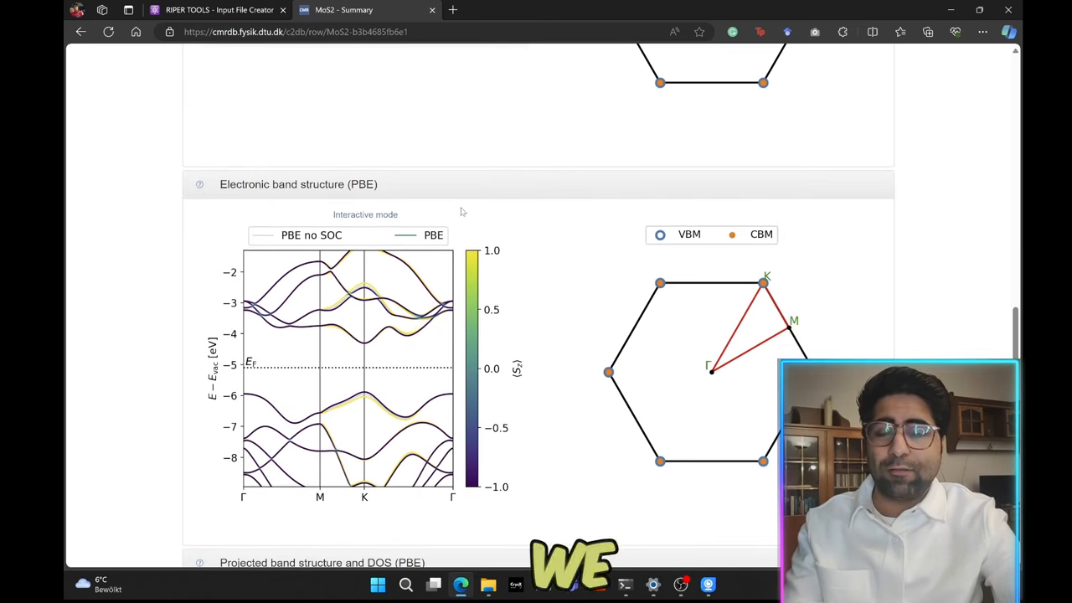
scroll("down", 3)
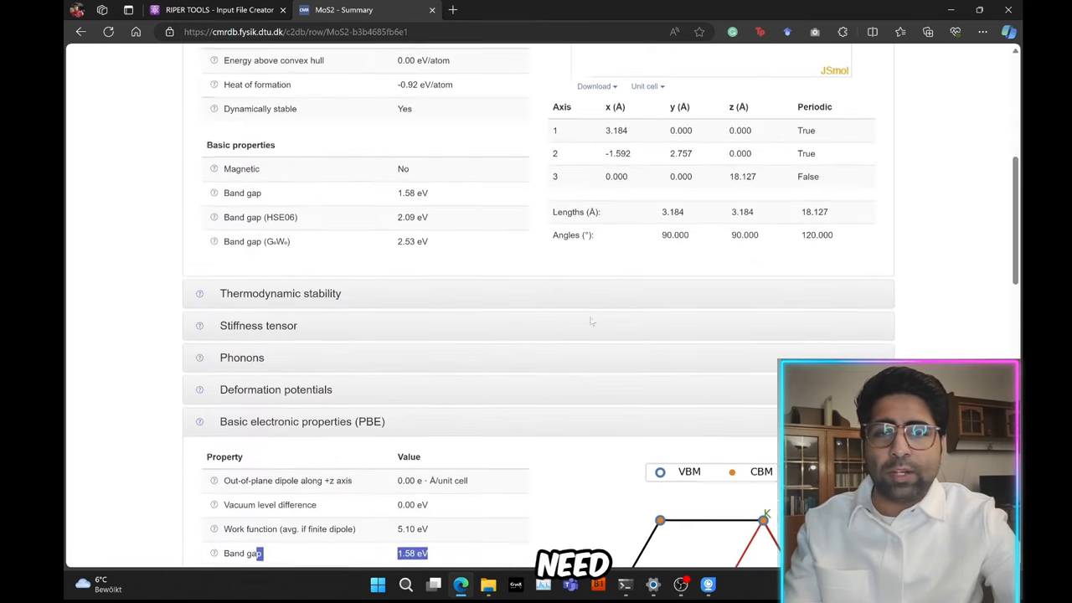
Step: Download the MoS2 structure in xyz format as c2db-5429.xyz
left_click(595, 333)
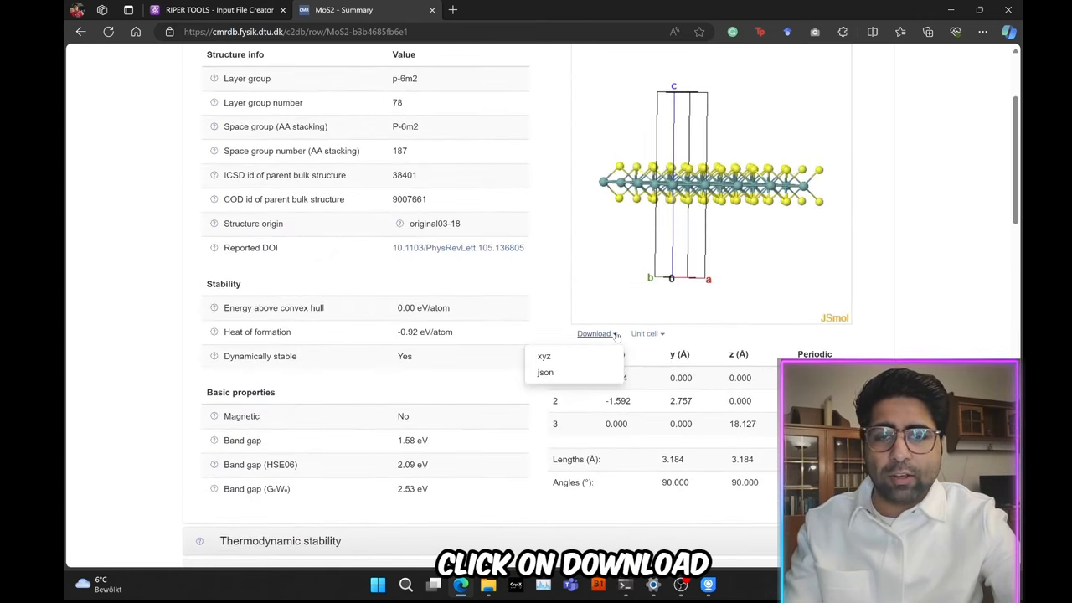
left_click(543, 355)
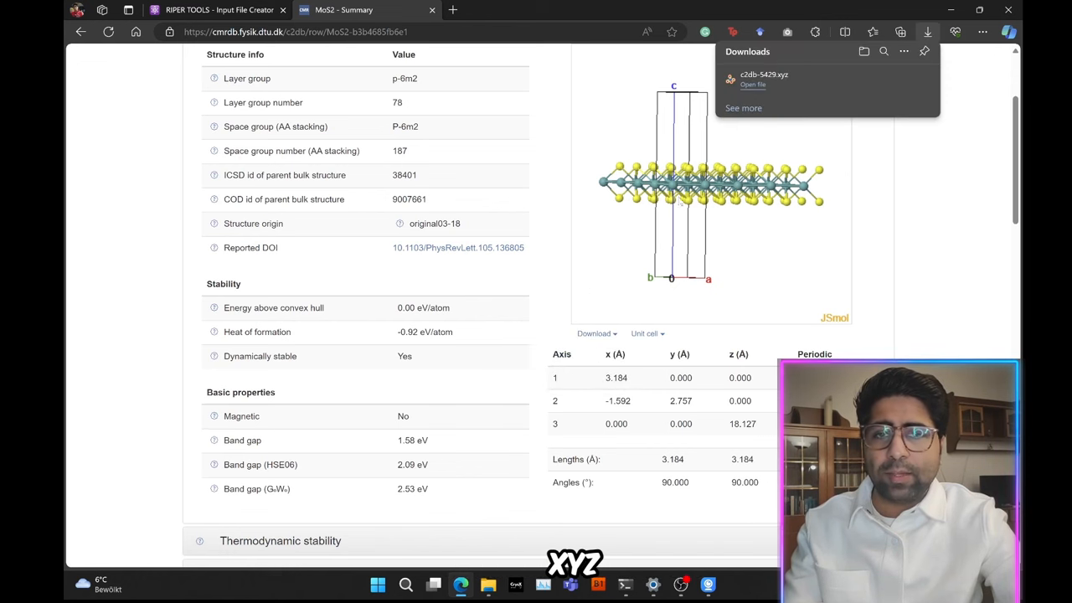
mouse_move(784, 90)
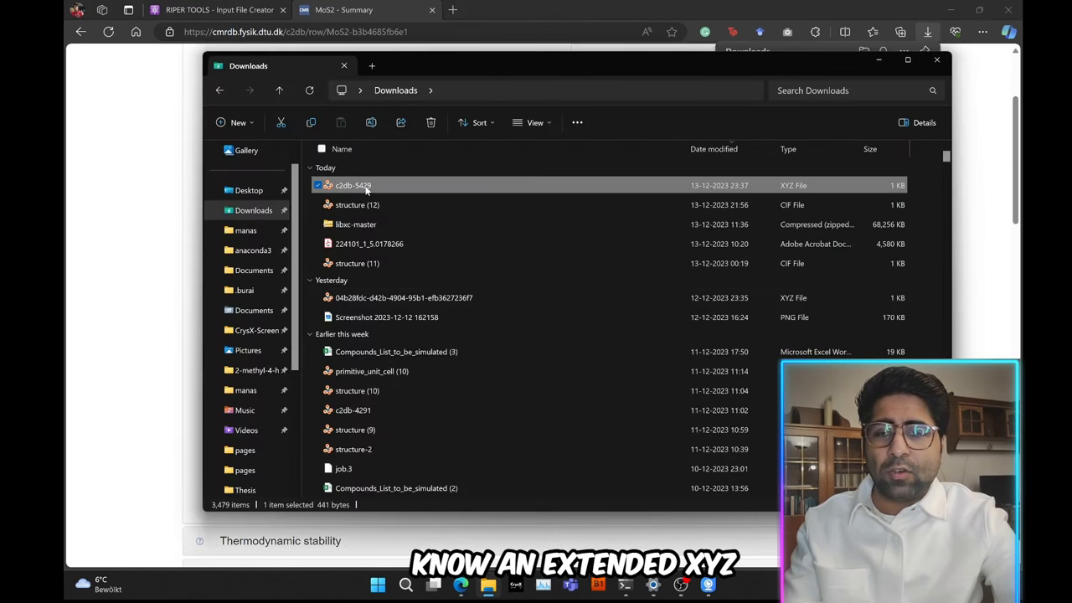
Step: Inspect c2db-5429.xyz in Visual Studio Code: lattice vectors, one Mo and two S atoms
right_click(352, 184)
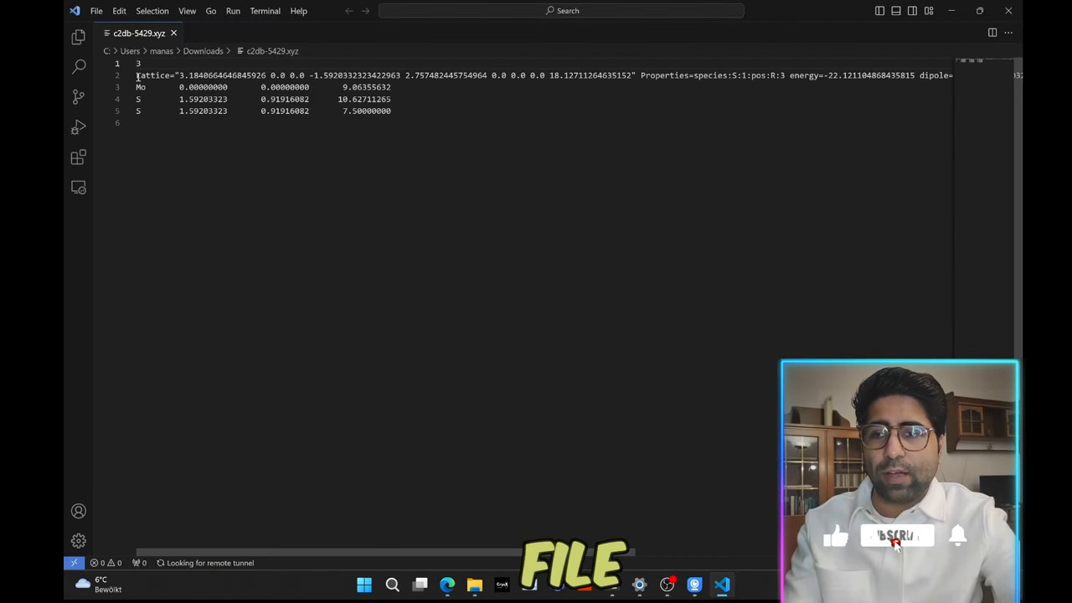
left_click_drag(136, 75, 483, 76)
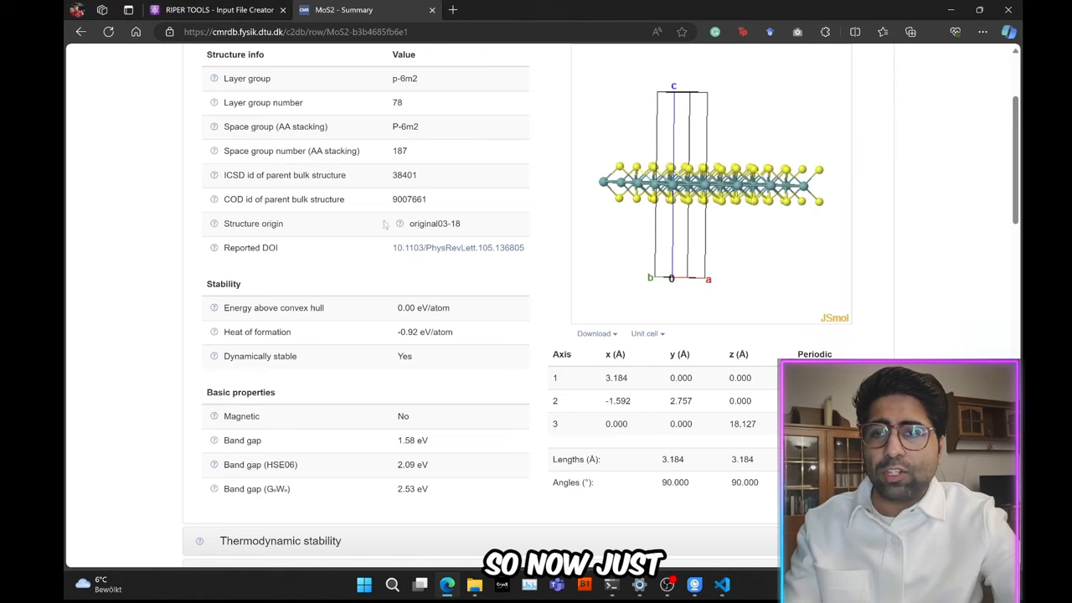
Step: Convert c2db-5429.xyz as Extended XYZ into RIPER coord and control-file contents
left_click(219, 10)
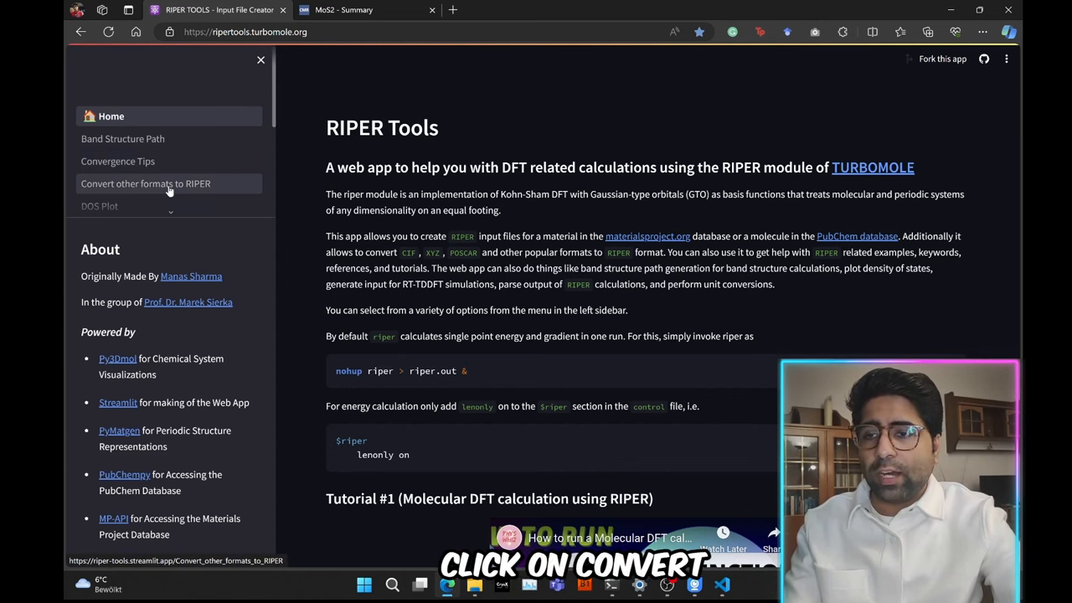
left_click(144, 182)
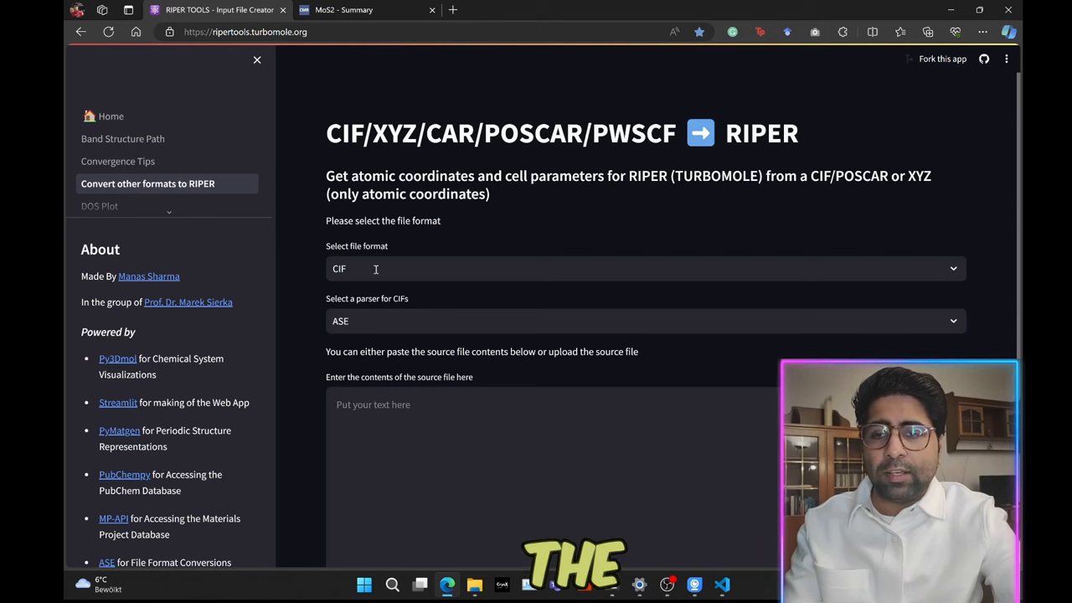
left_click(645, 268)
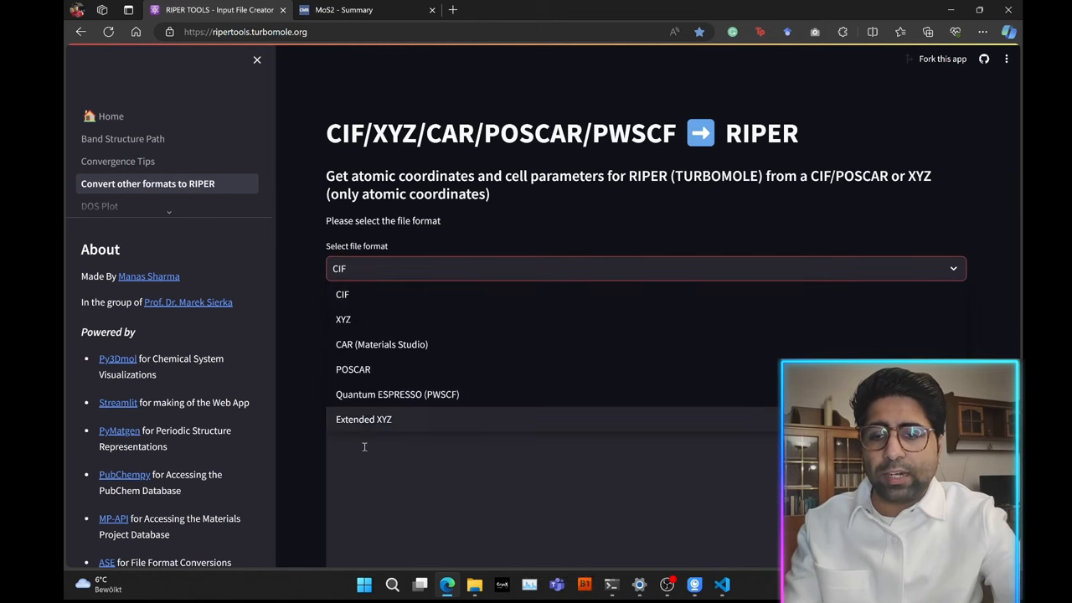
left_click(363, 418)
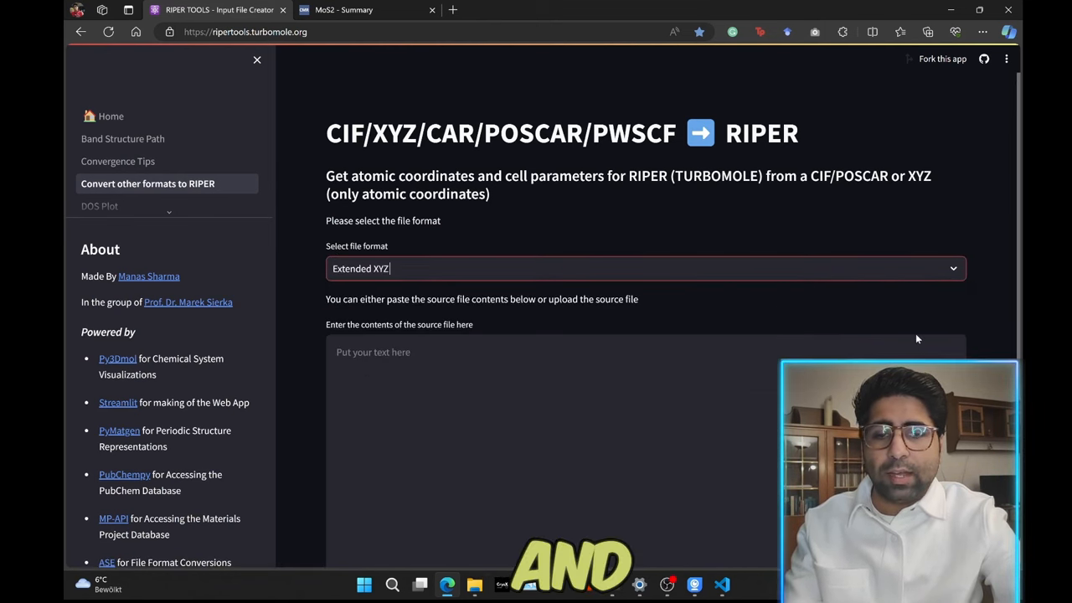
scroll("down", 3)
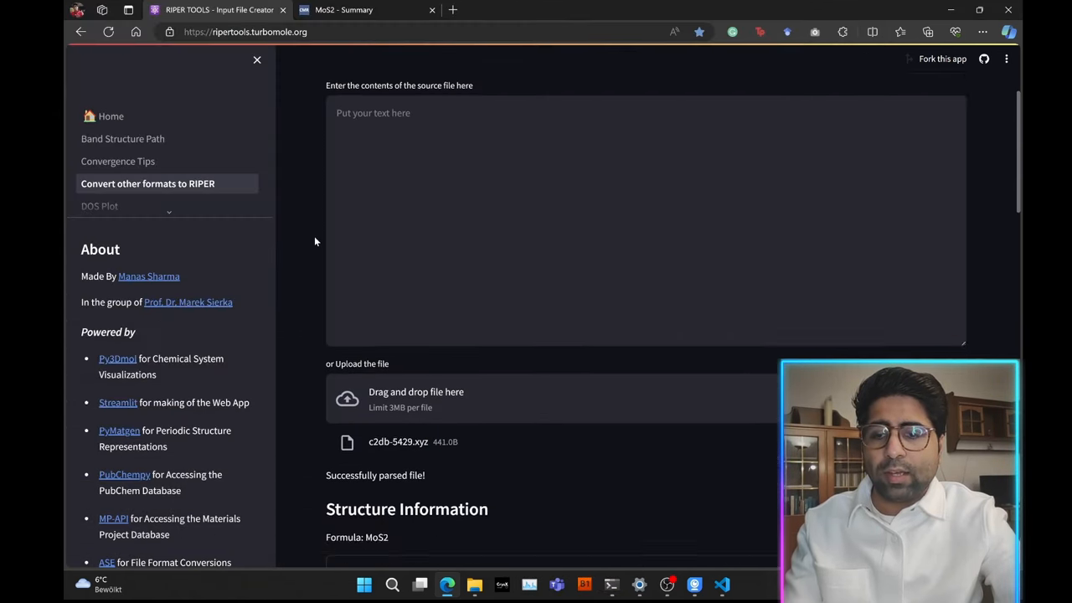
scroll("down", 3)
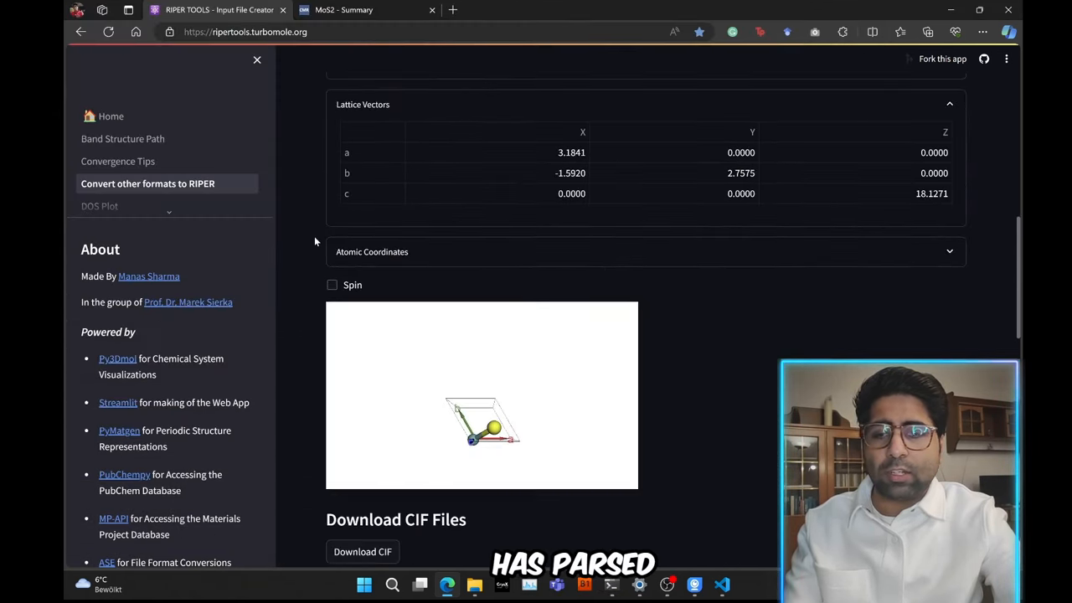
scroll("down", 3)
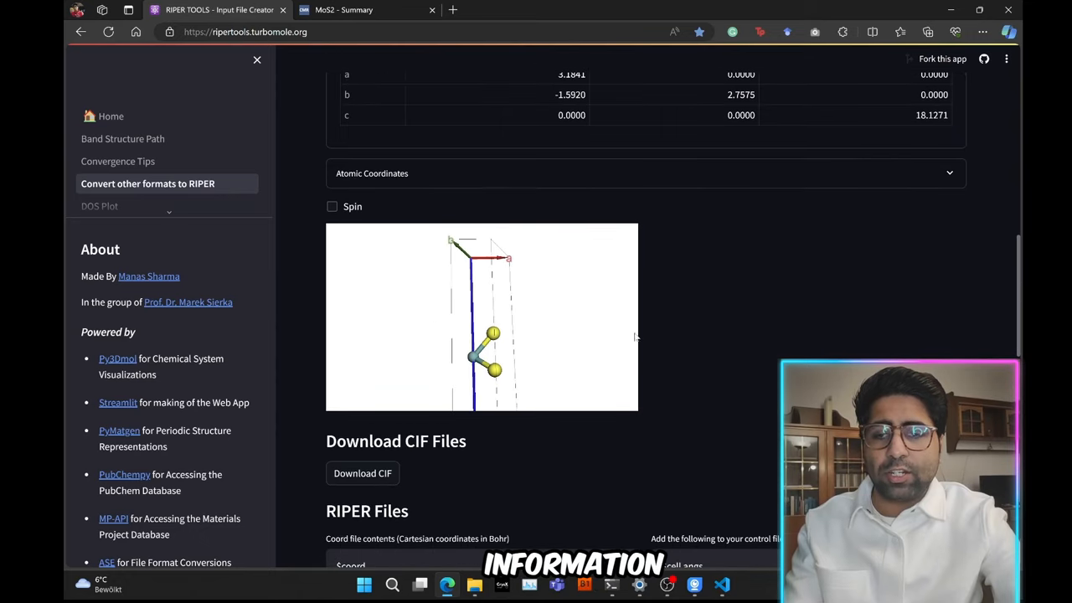
scroll("down", 3)
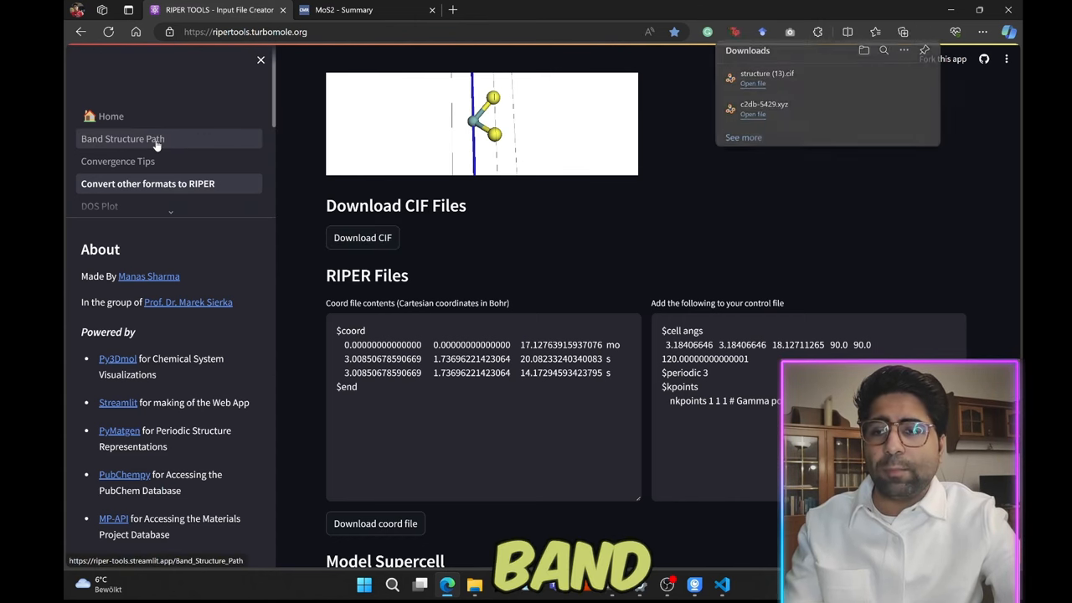
left_click(122, 137)
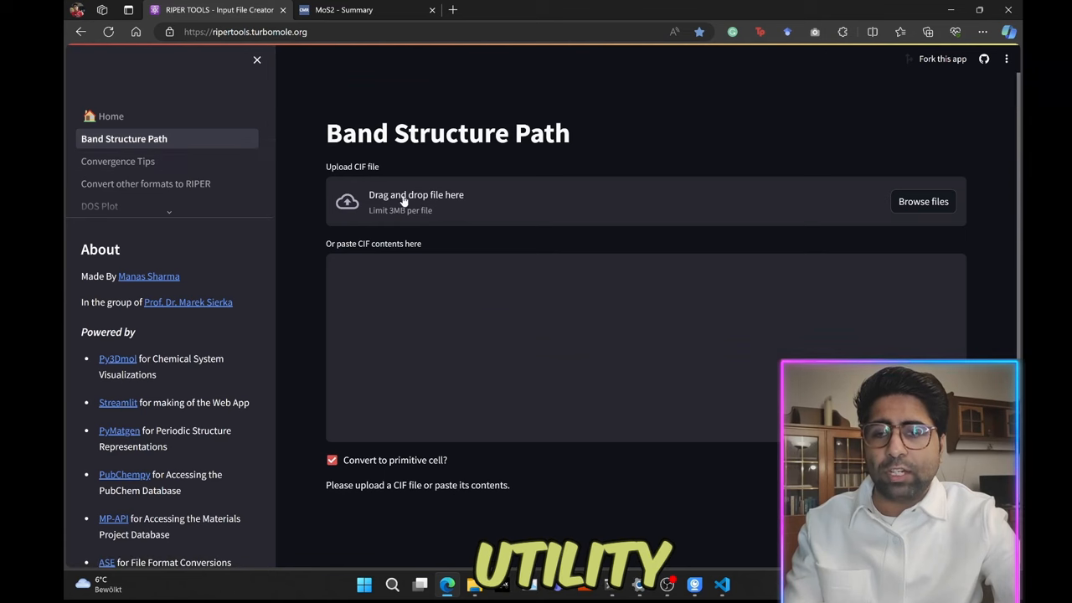
left_click(923, 201)
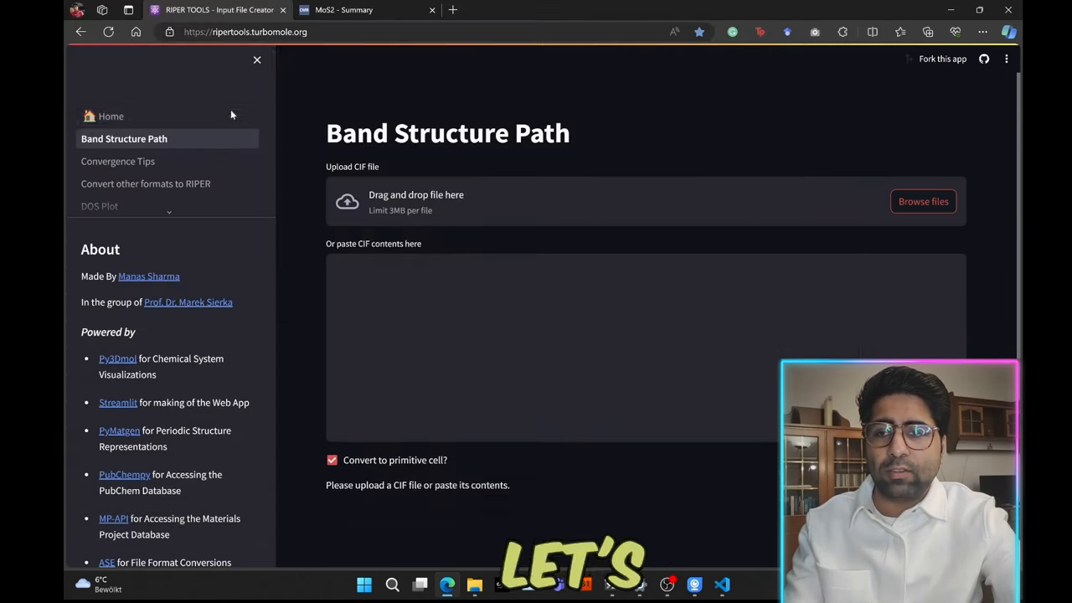
left_click(923, 201)
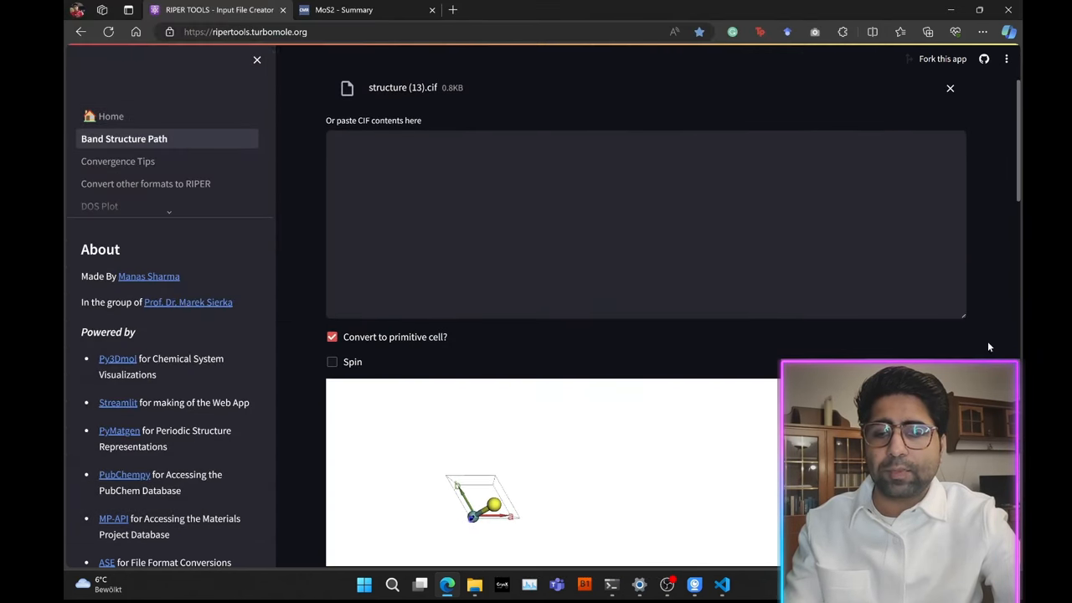
scroll("down", 3)
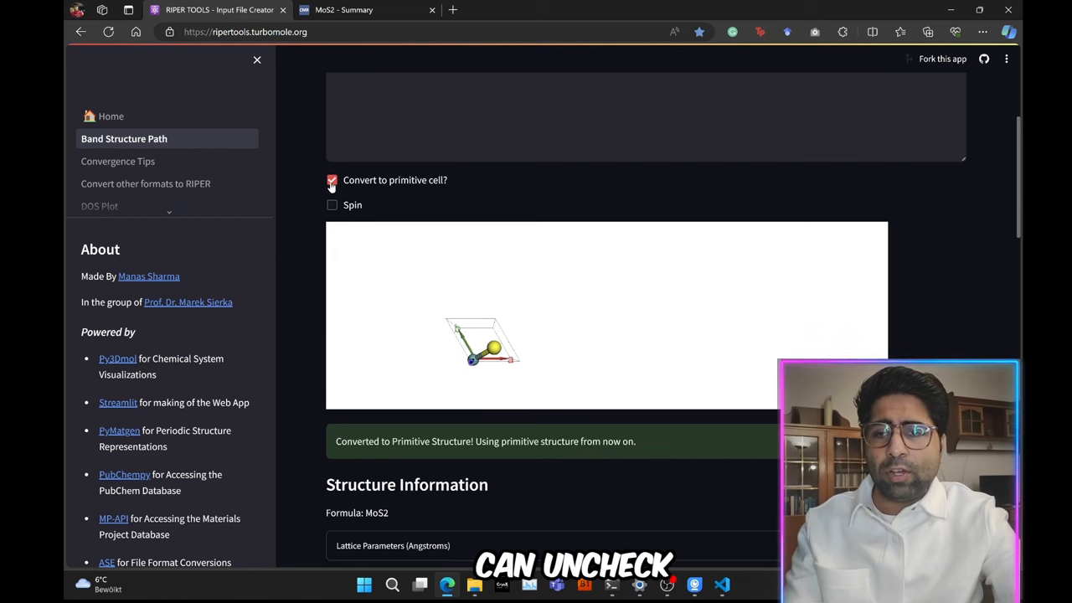
left_click(332, 181)
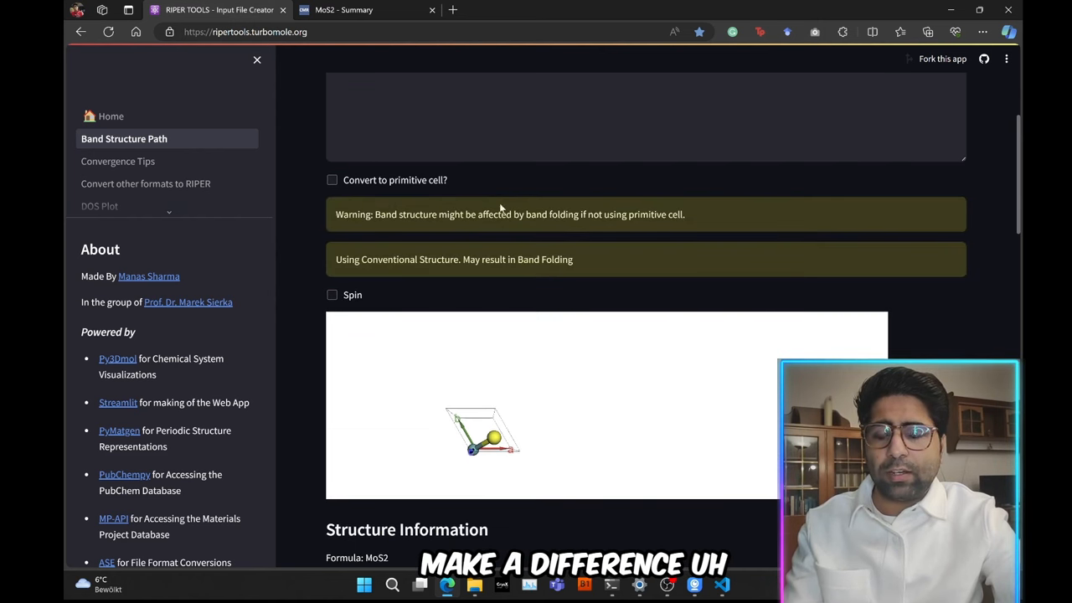
scroll("down", 3)
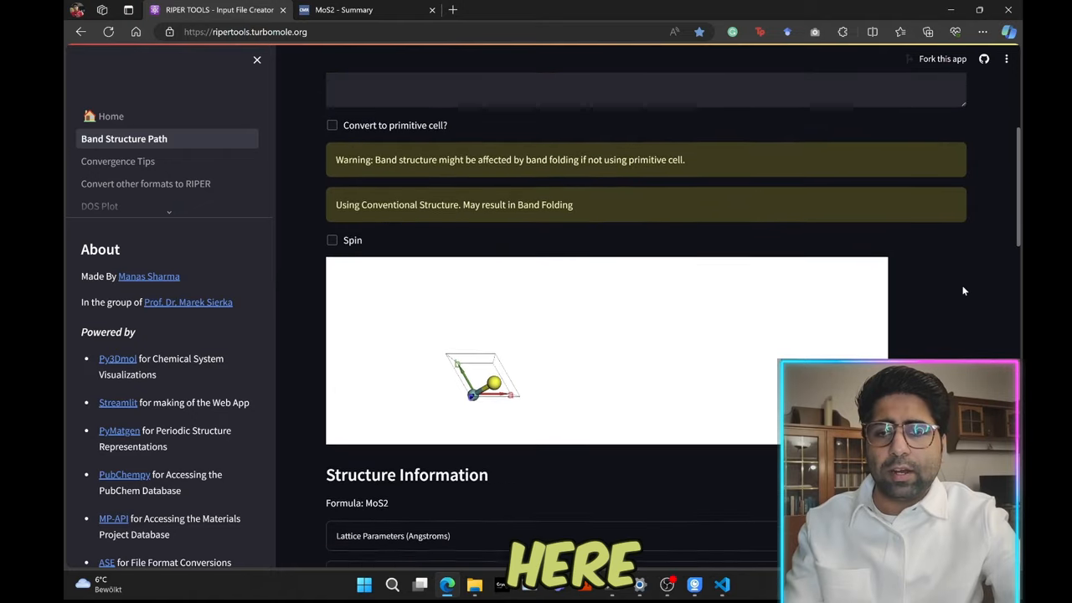
scroll("down", 3)
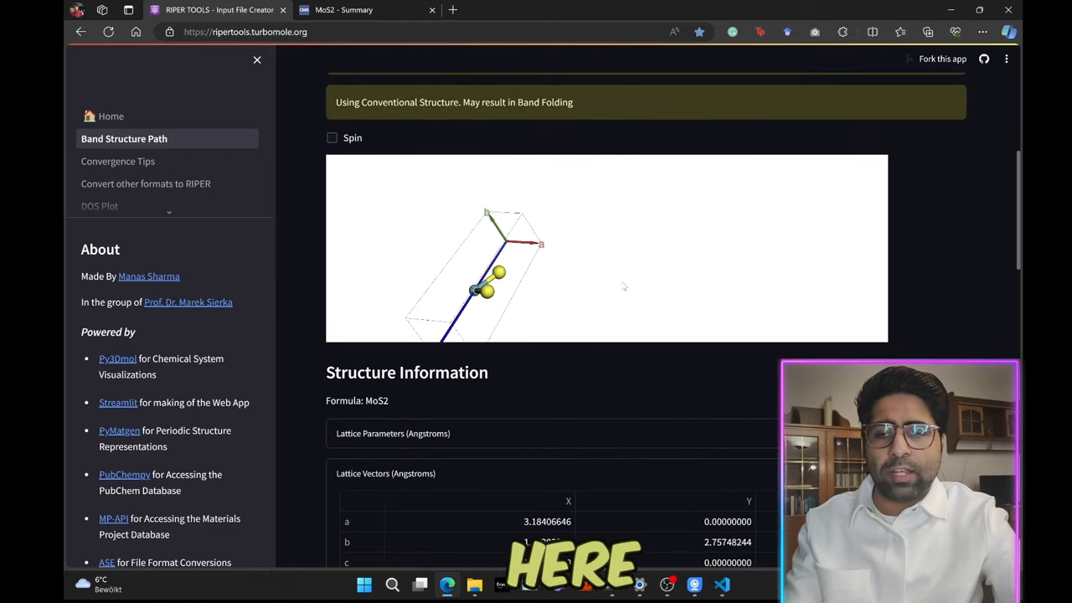
scroll("down", 3)
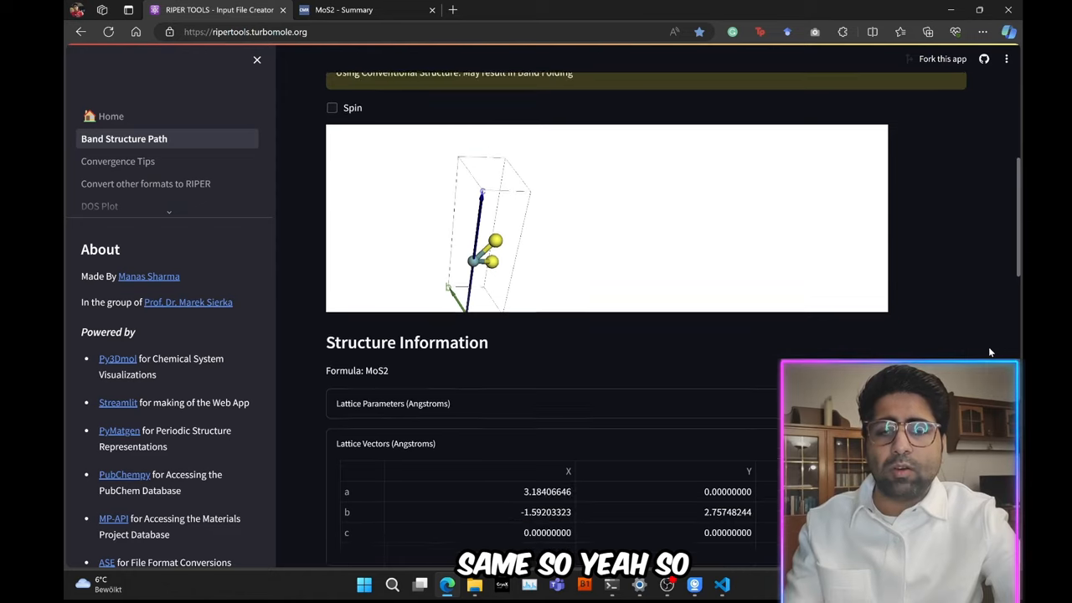
Step: Set PBC periodicity to 2D, giving the Γ-M-K-Γ path with 3 lines
scroll("down", 3)
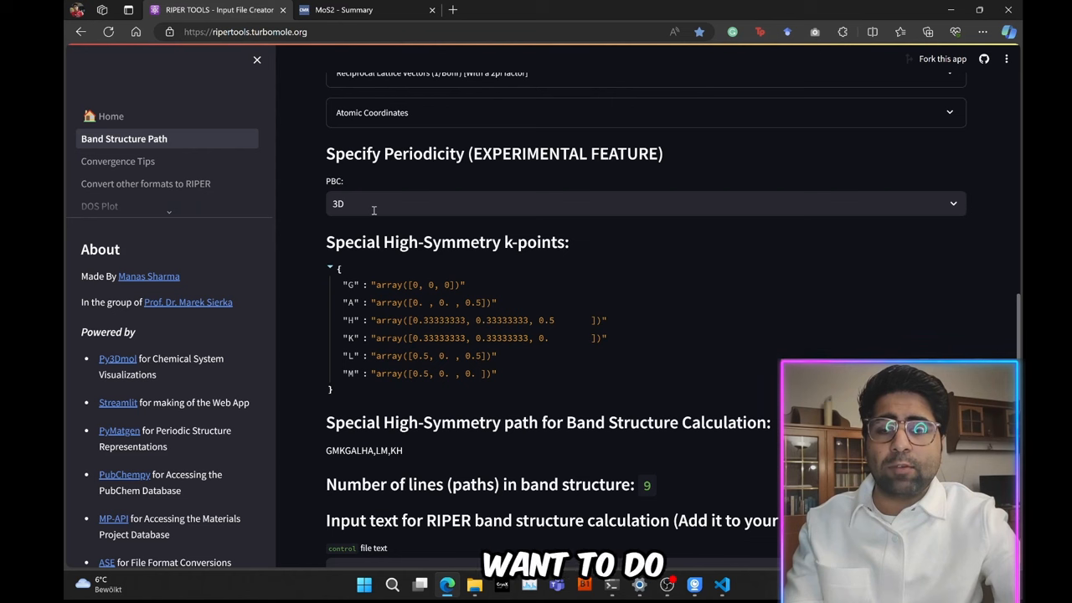
left_click(644, 203)
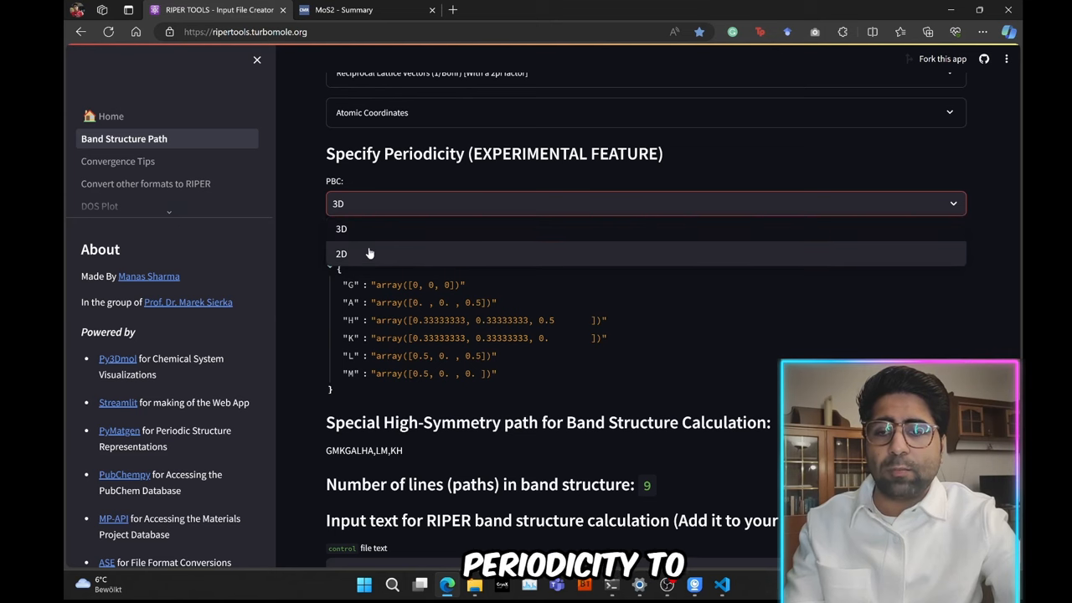
left_click(341, 255)
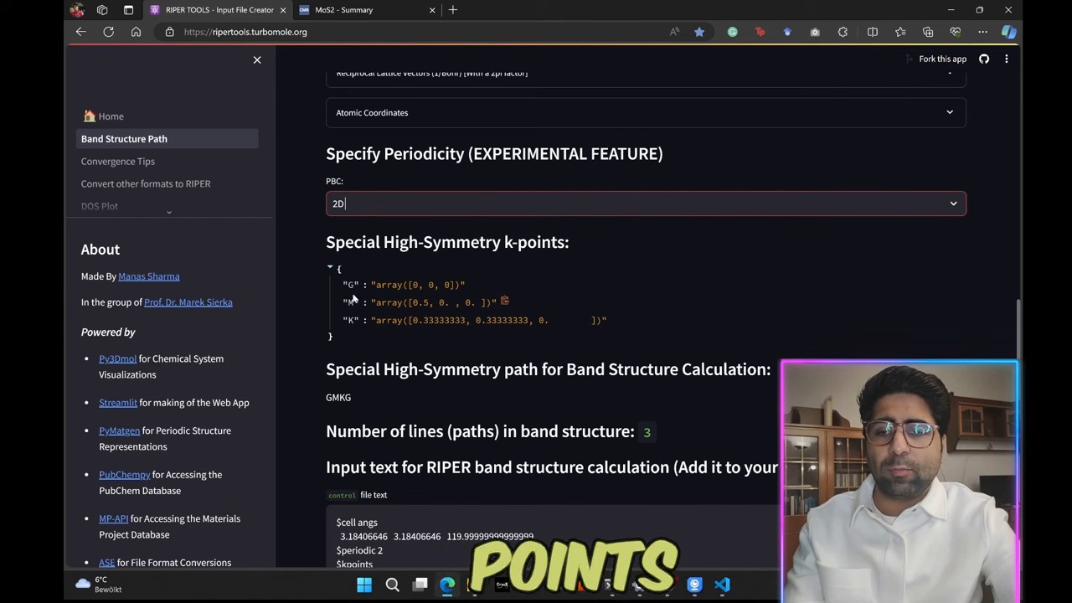
Step: Check C2DB's MoS2 PBE properties: 1.58 eV band gap and Γ-M-K path
left_click(343, 10)
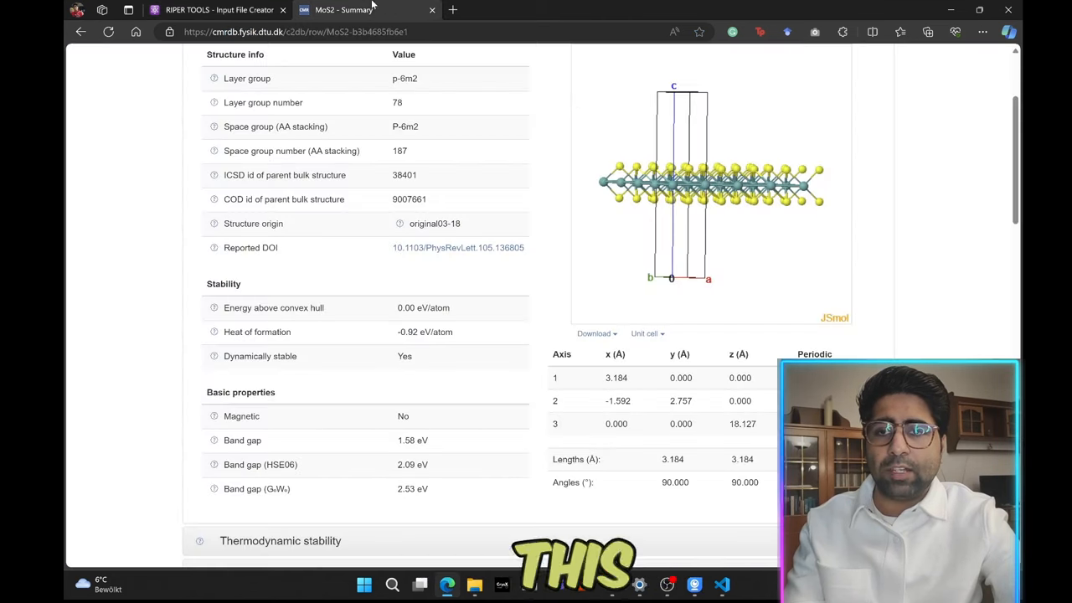
scroll("down", 3)
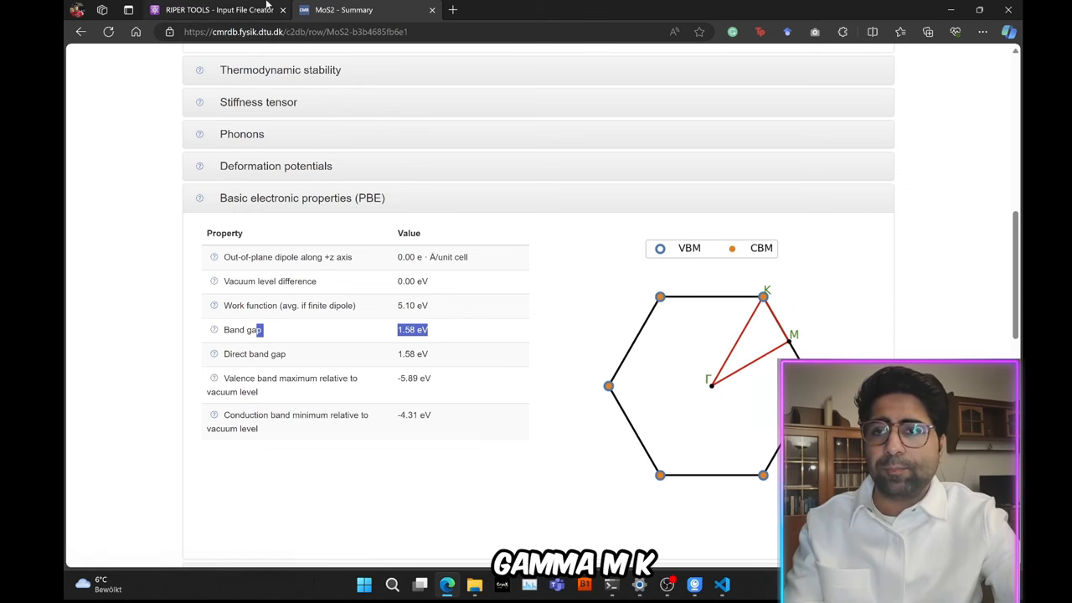
Step: Copy the generated MoS2 coord file text from RIPER Tools
left_click(219, 10)
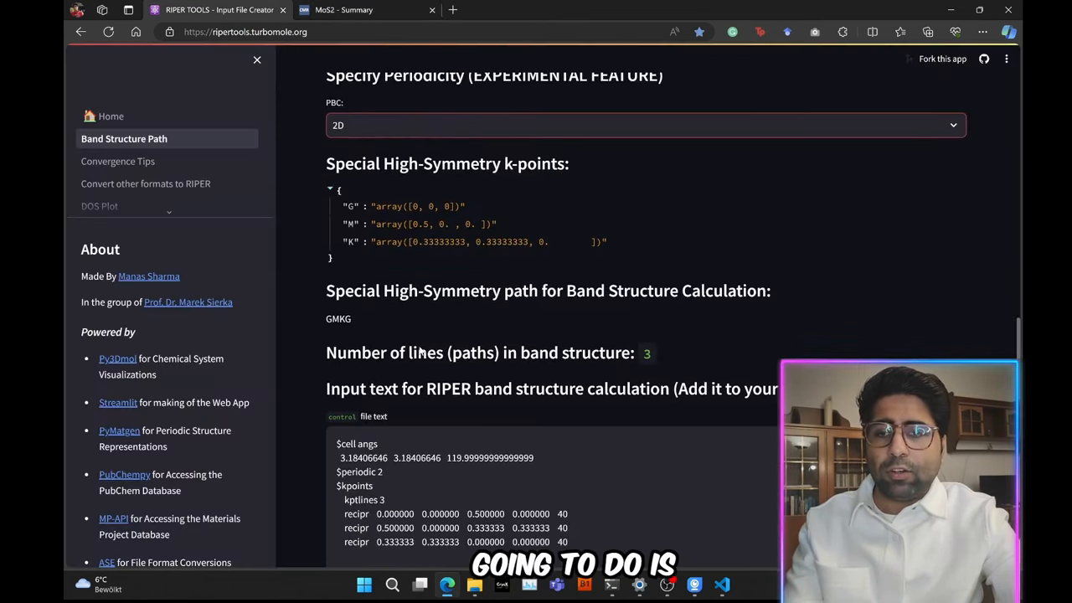
scroll("down", 3)
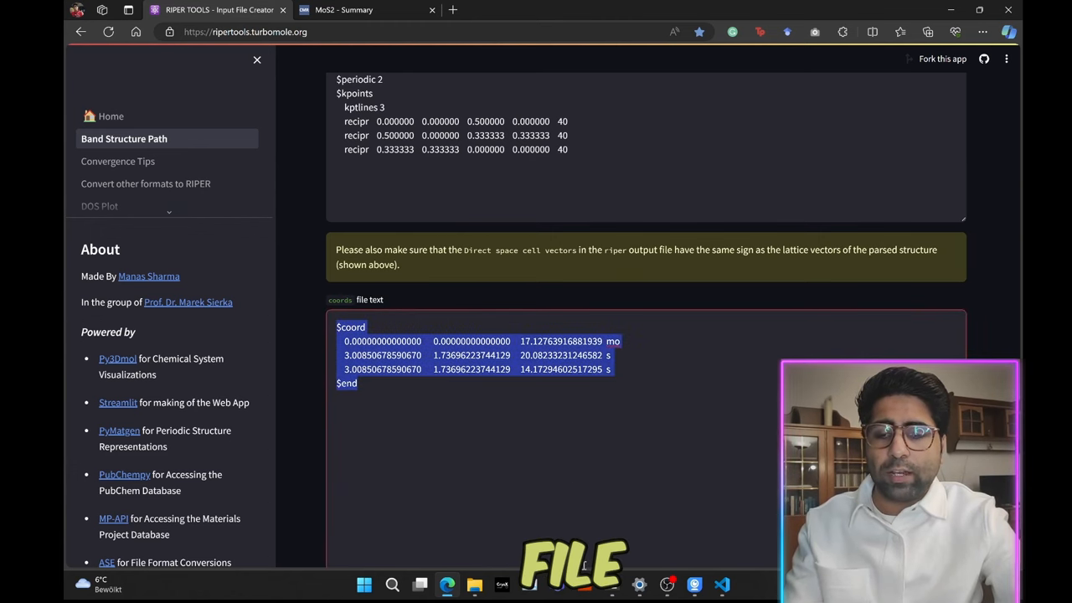
left_click(502, 585)
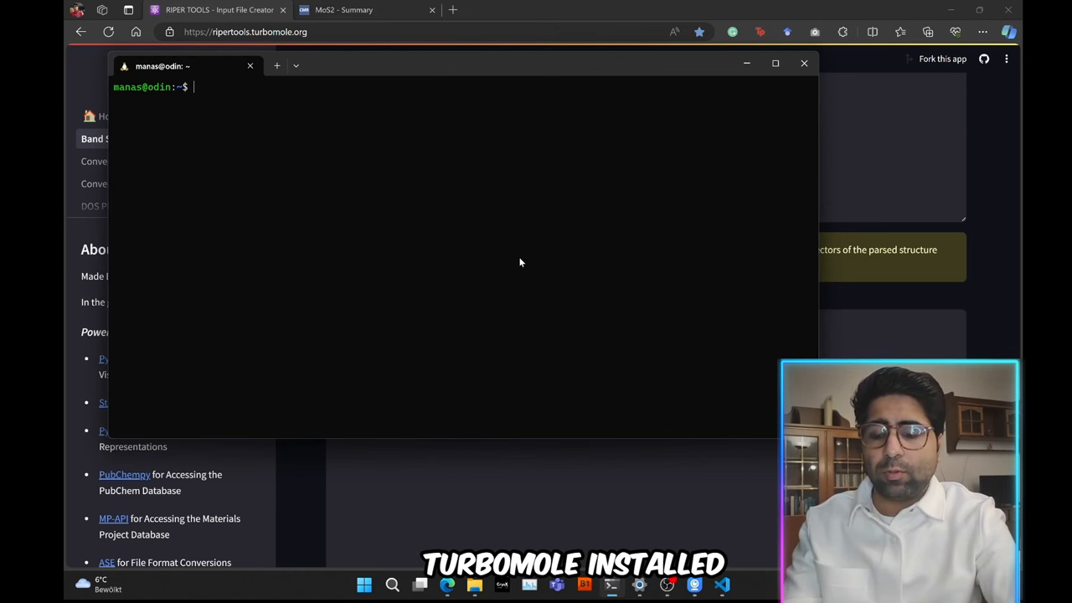
Step: Create PBC_Calculations/MoS2 with a coord file holding the pasted Mo and S coordinates
type("cd turbomole_tutorial/")
type("cd PBC_Calculations/")
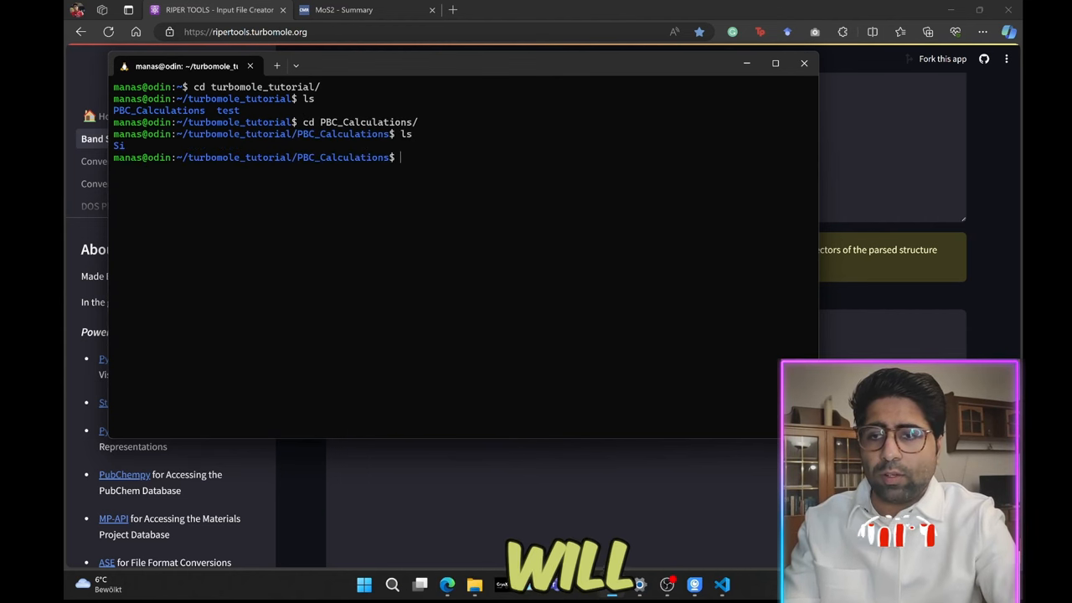
type("mkdir MoS2")
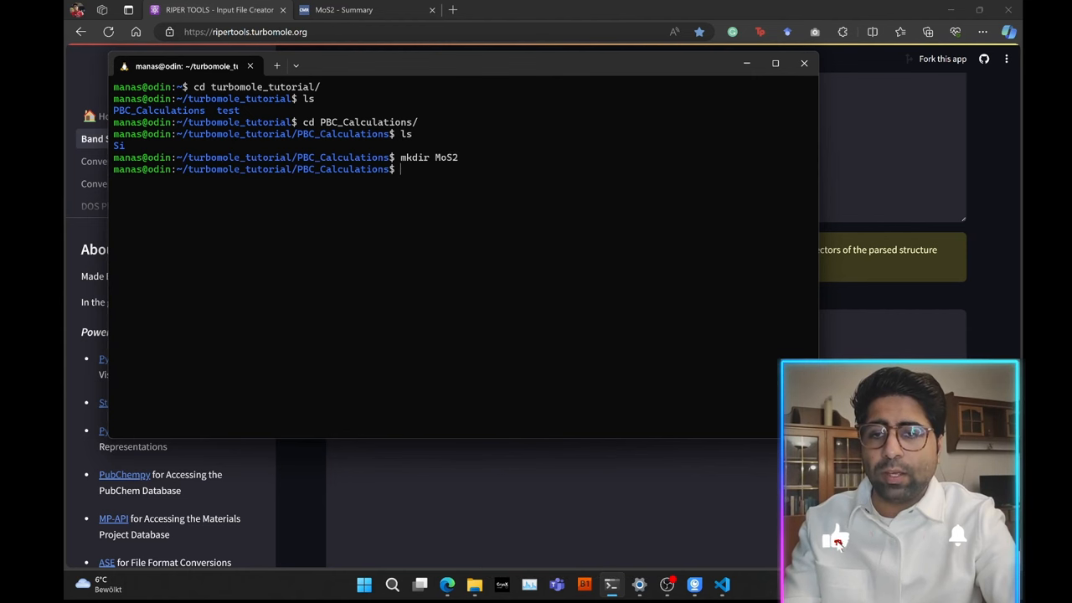
type("cd MoS2/")
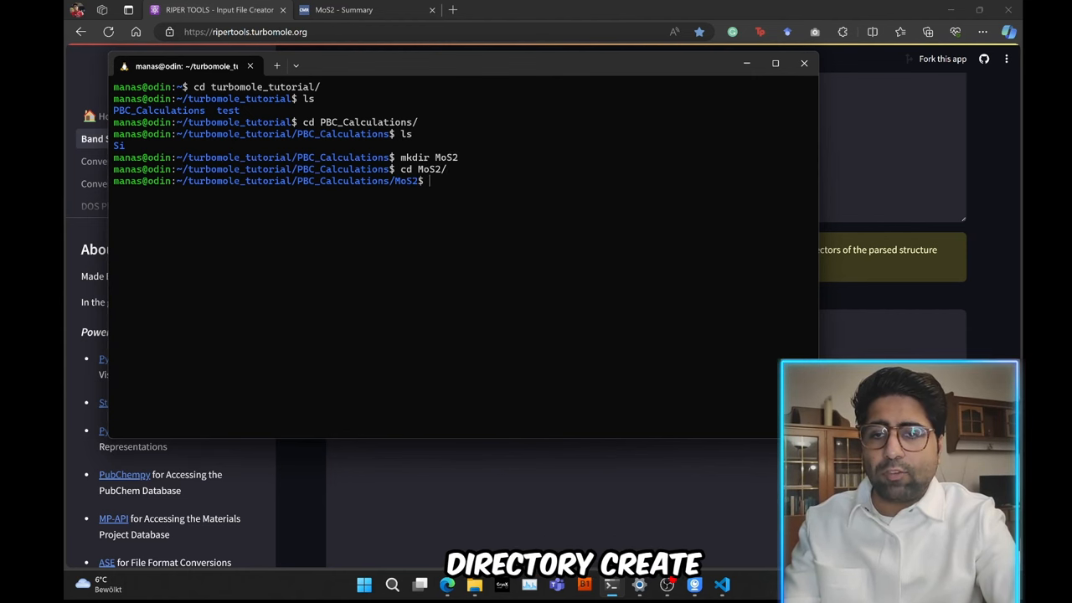
type("nano co")
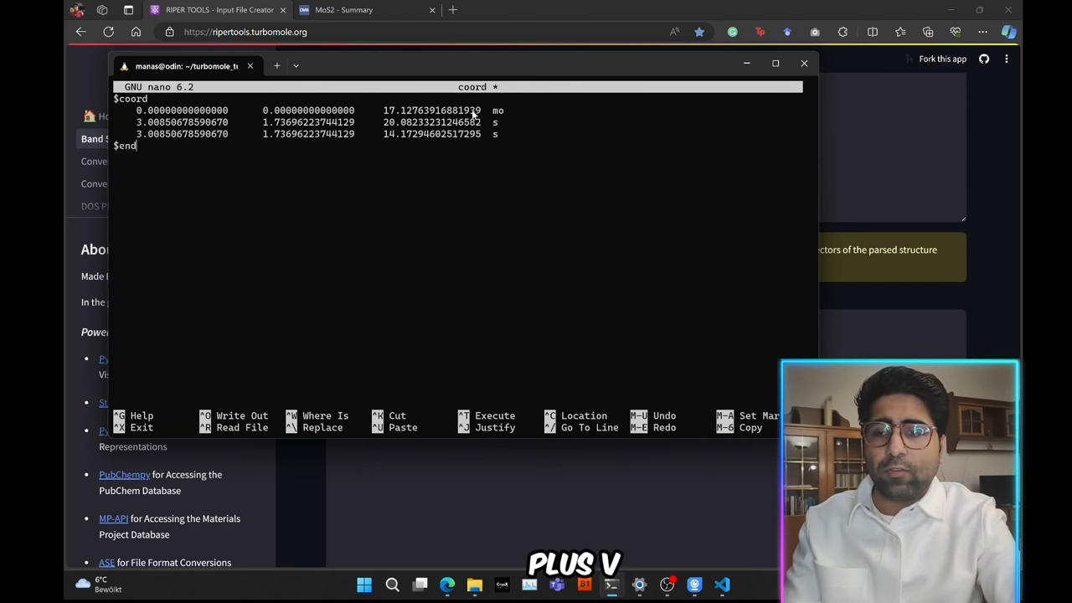
key("ctrl+o")
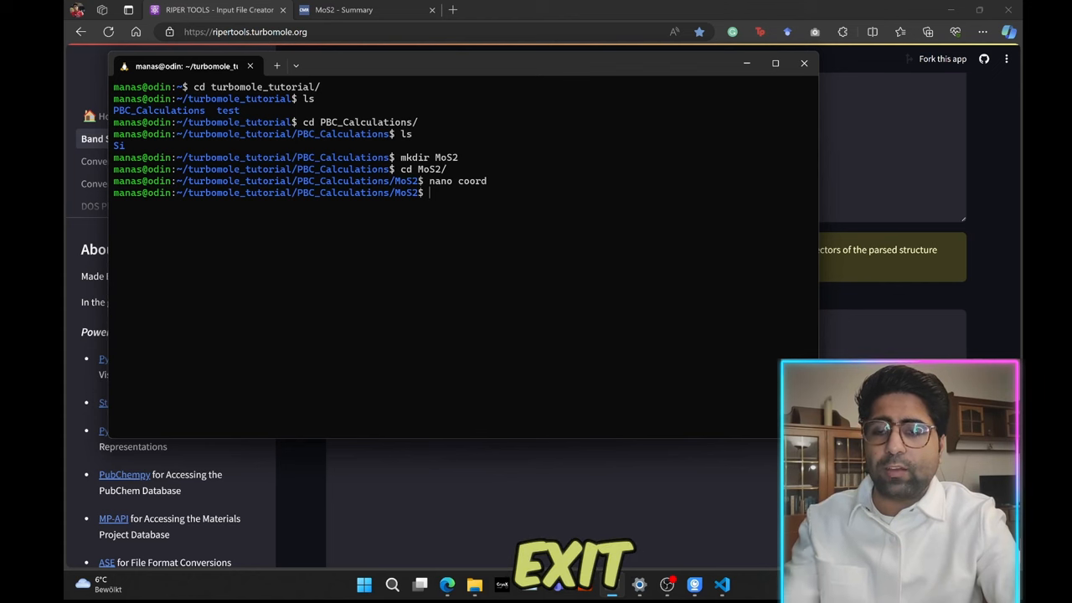
type("ls")
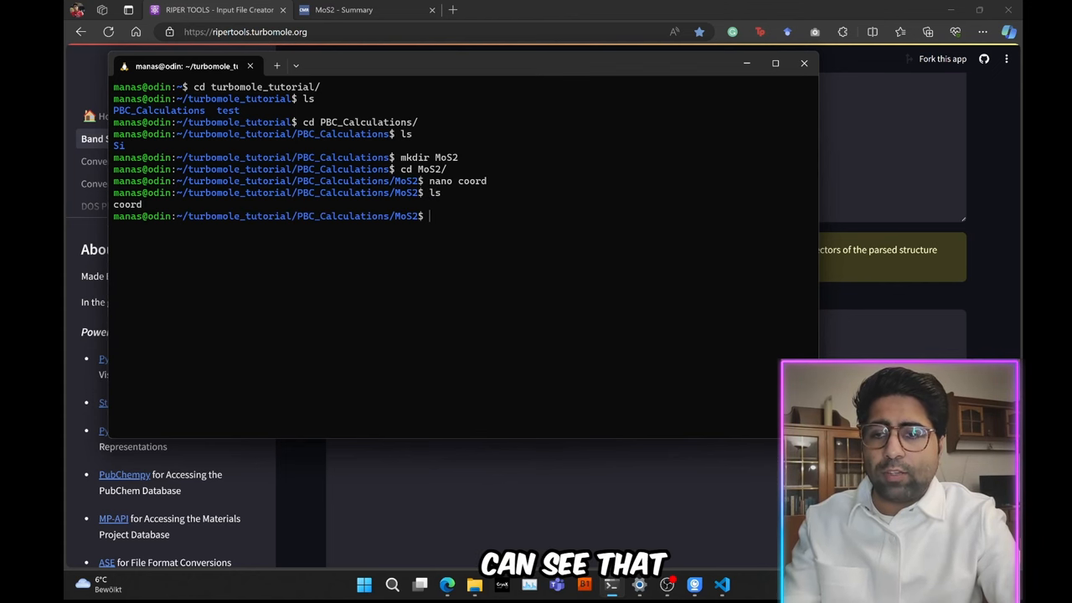
Step: Start define and load the MoS2 geometry from the coord file
type("defin")
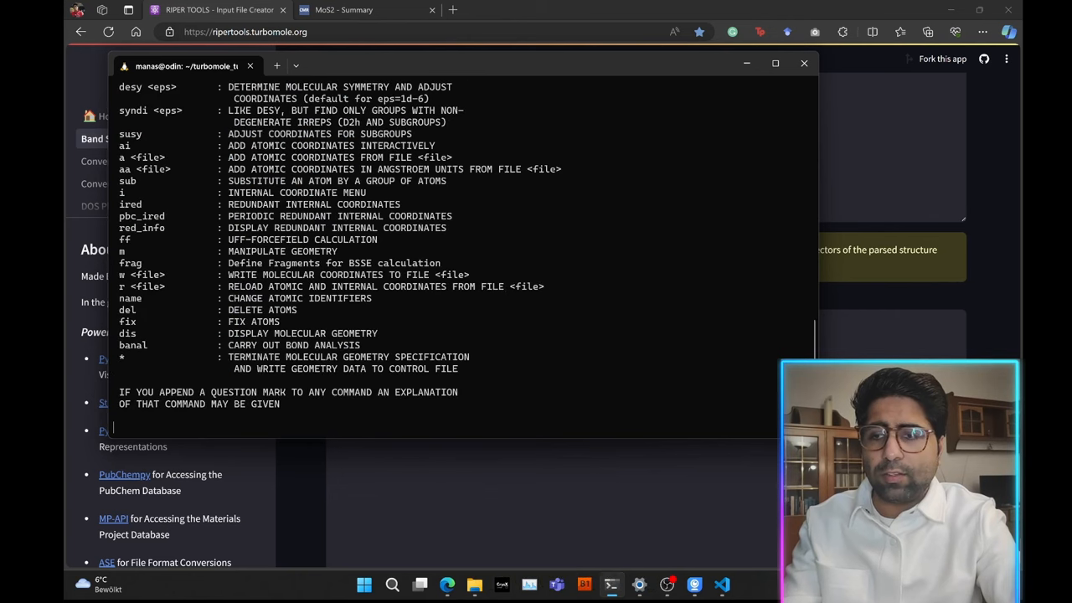
type("a c")
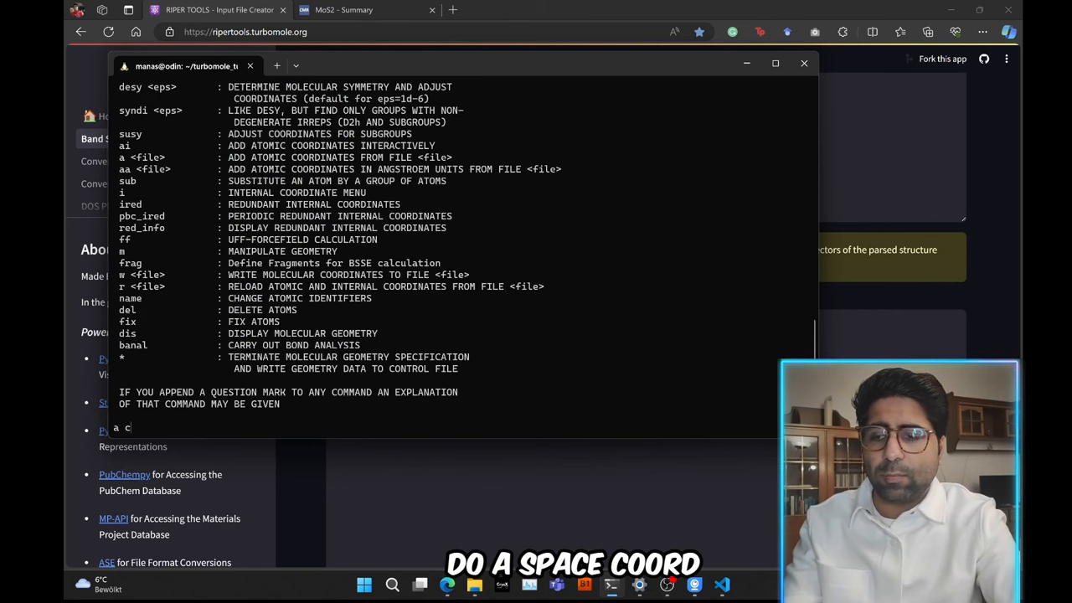
key("enter")
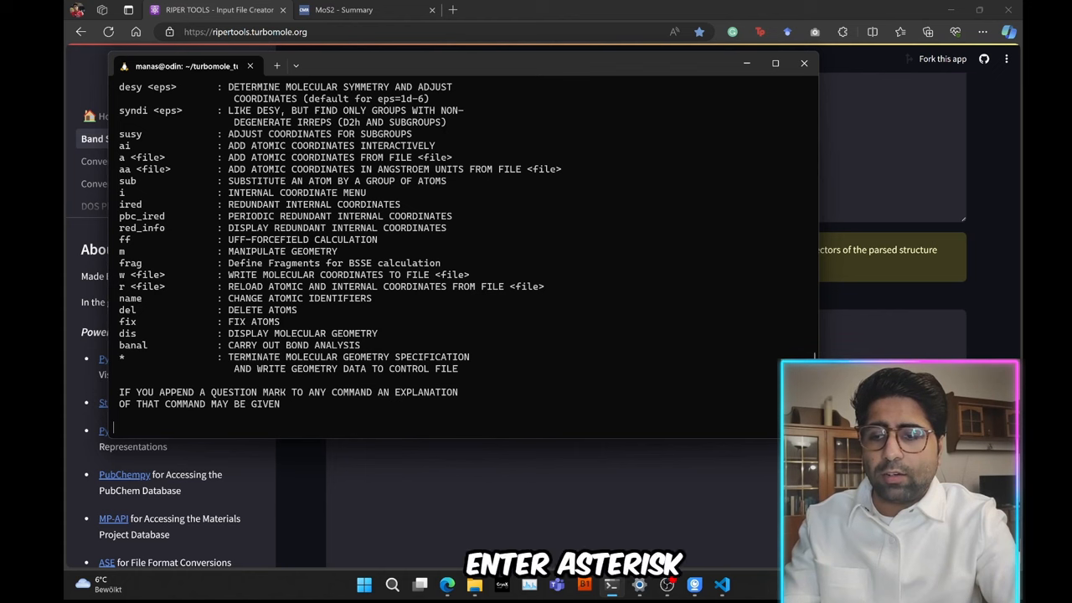
key("Return")
type("b all d")
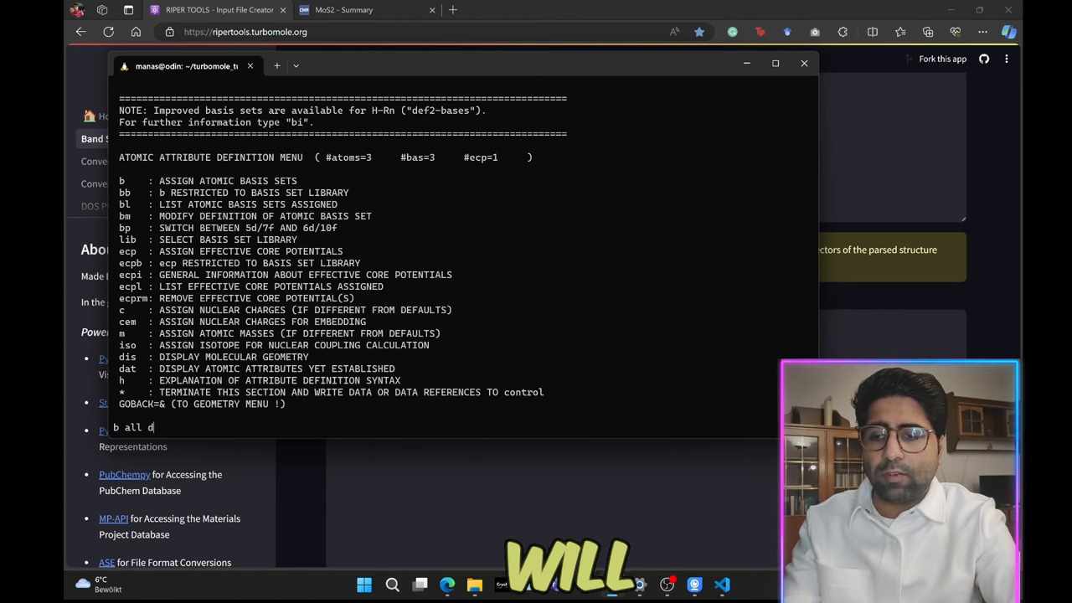
Step: Assign the pob-TZVP-rev2 basis set to all Mo and S atoms and list it
type("pob-TZ")
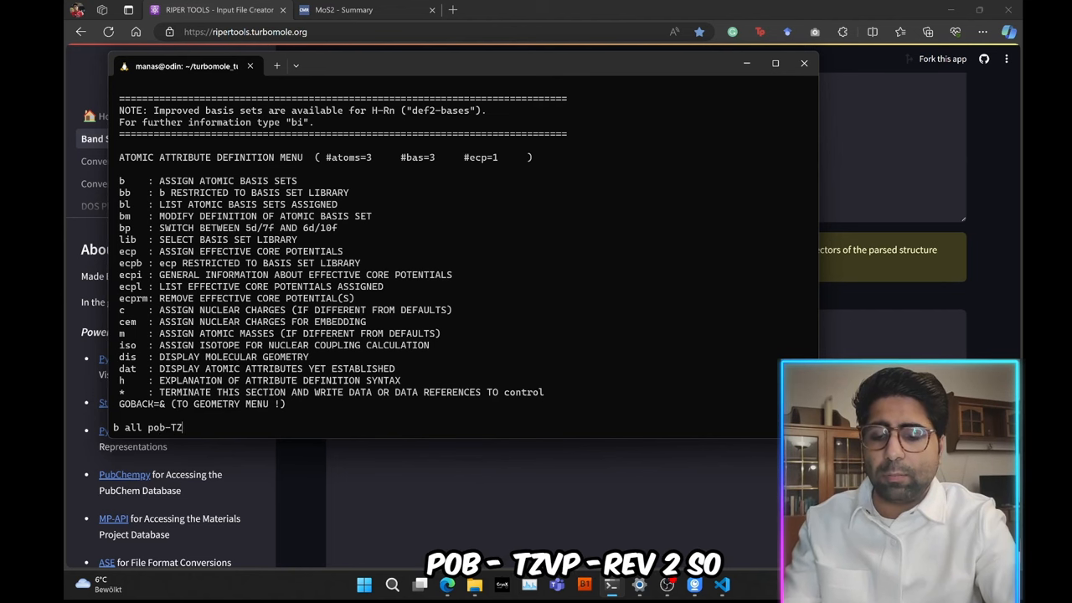
type("VP-re")
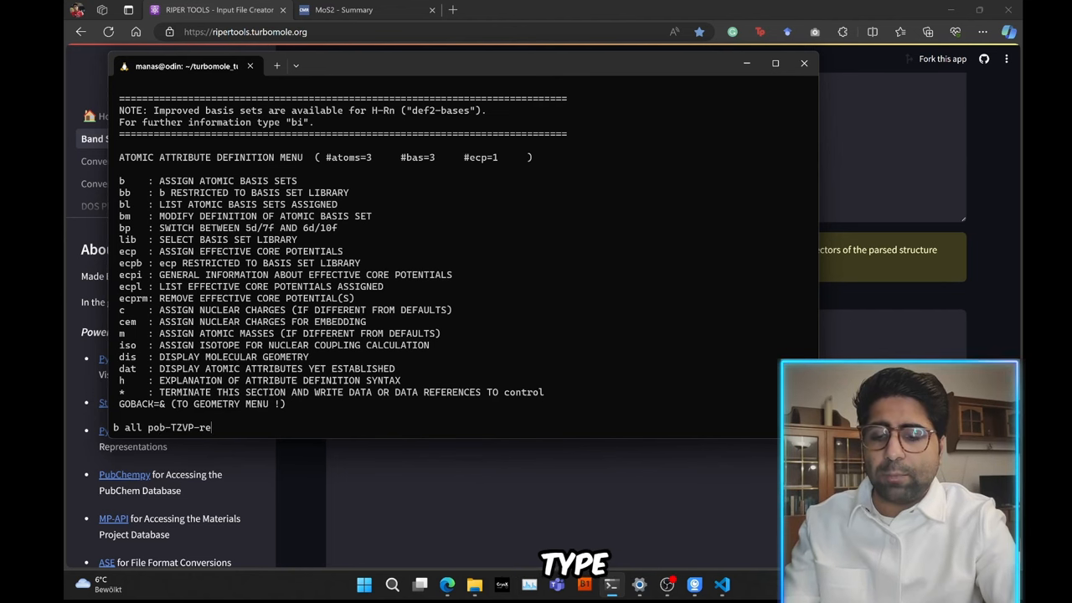
type("v2")
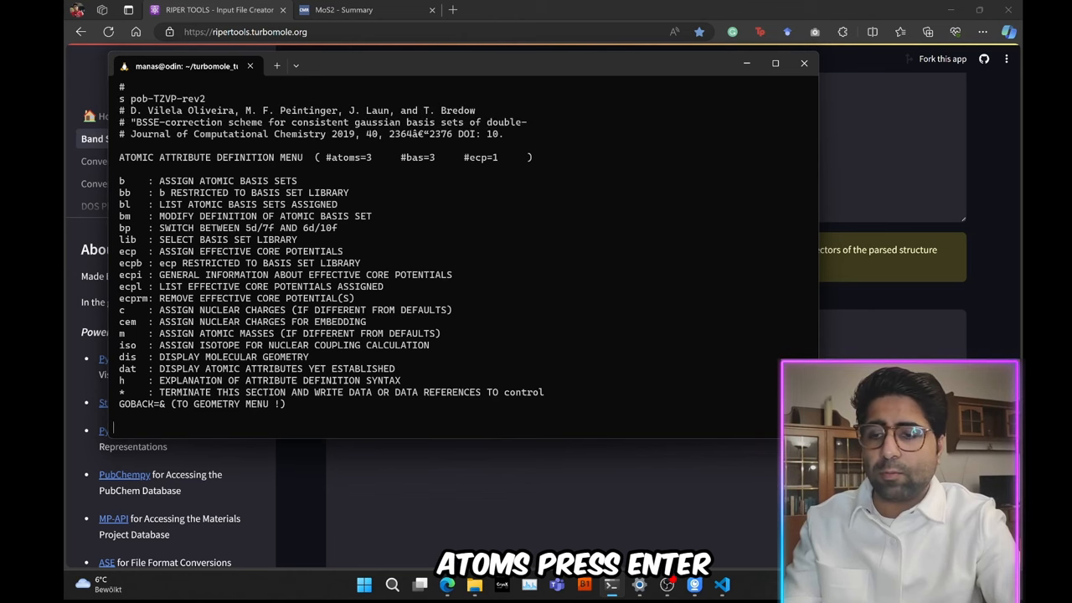
type("bl")
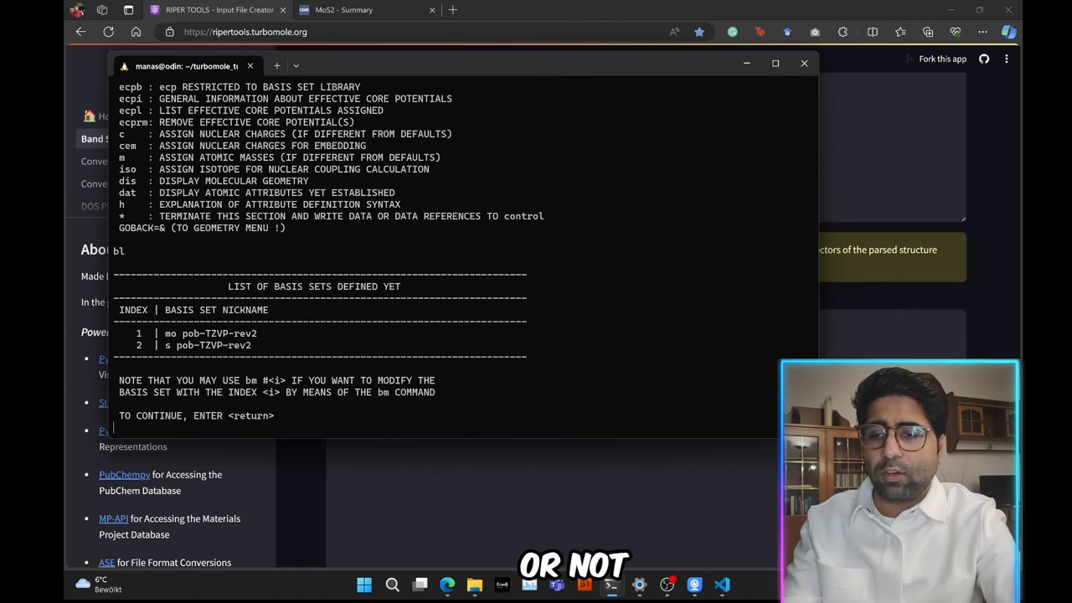
key("Return")
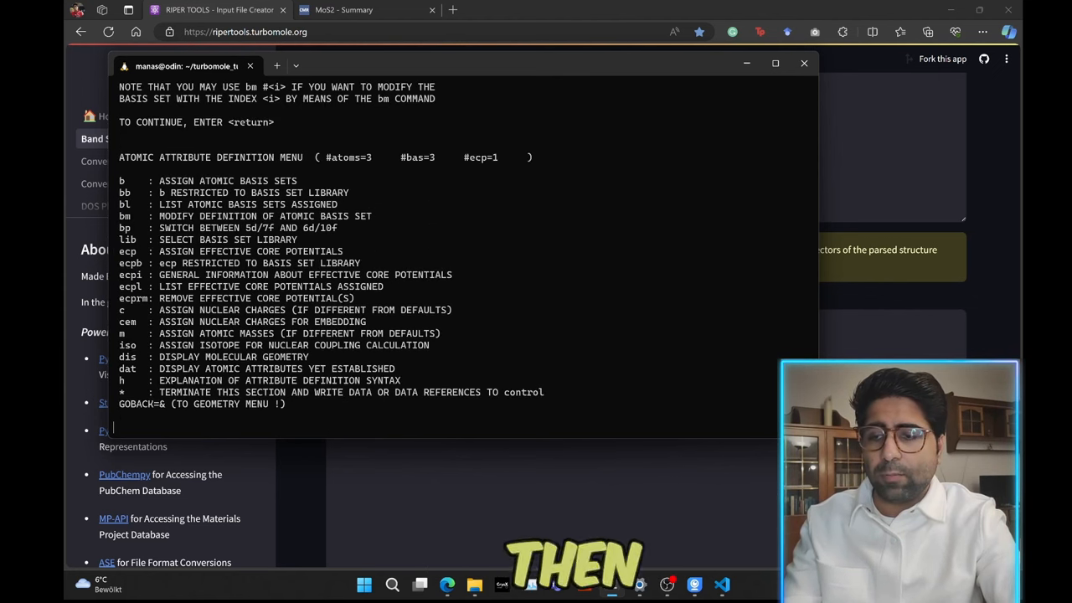
Step: Generate an extended Hückel orbital guess and accept the closed-shell occupation for neutral MoS2
key("Return")
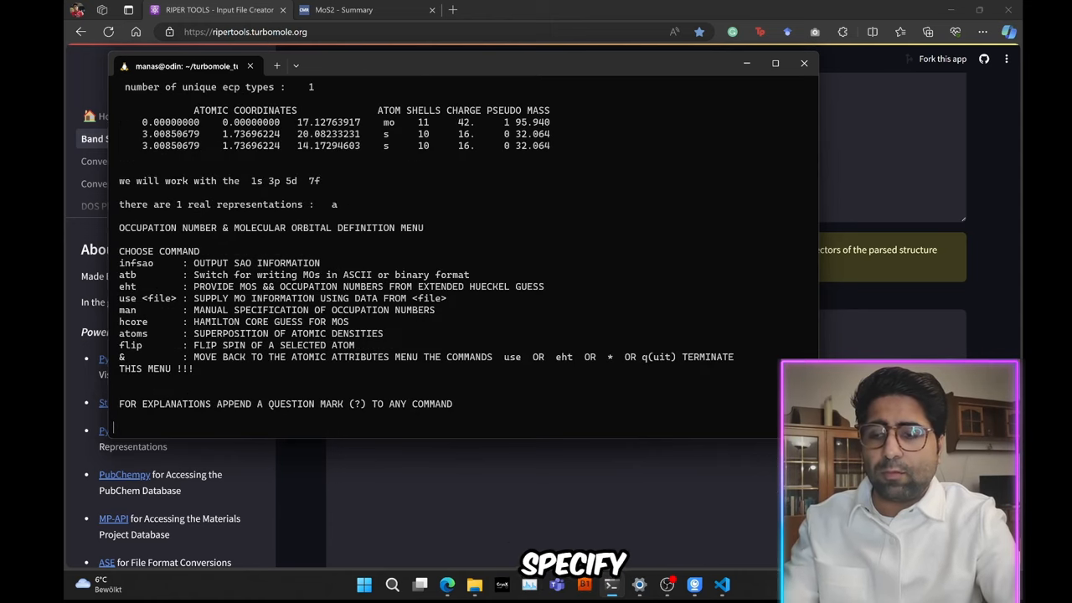
type("eht")
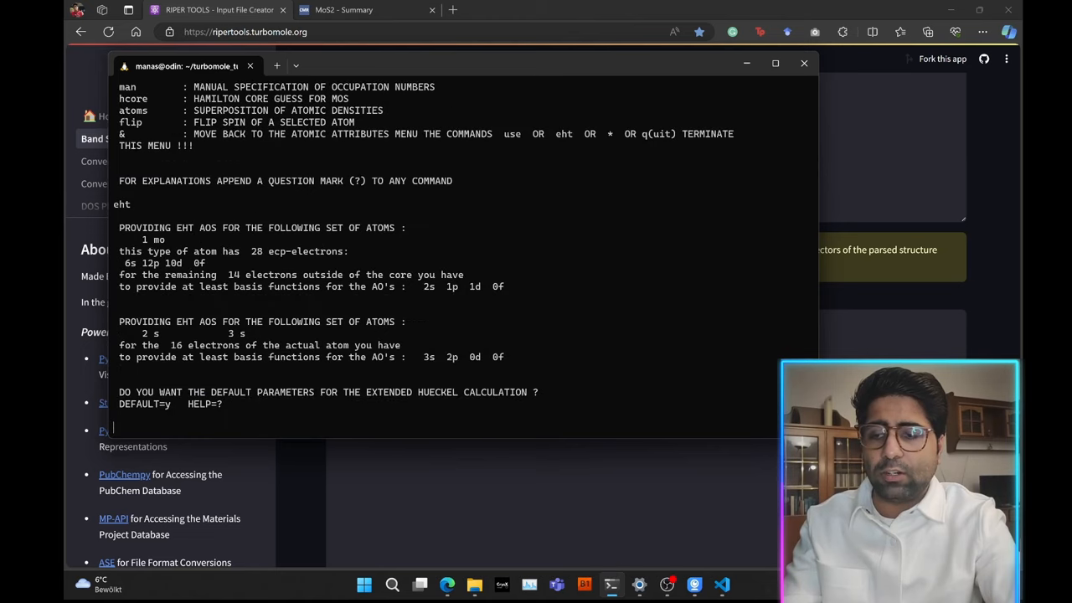
type("y")
type("0")
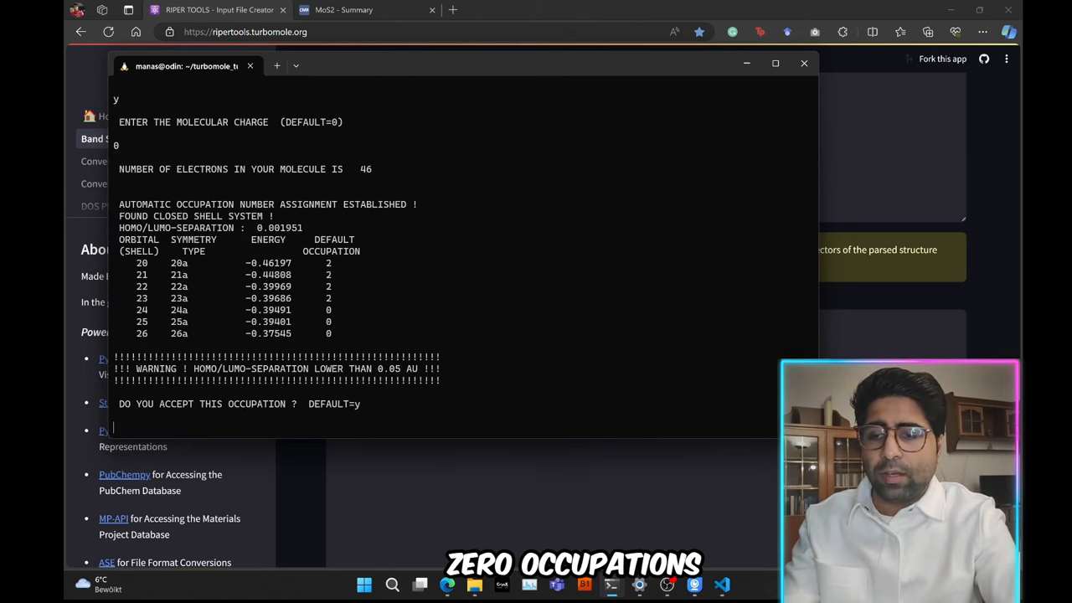
key("Return")
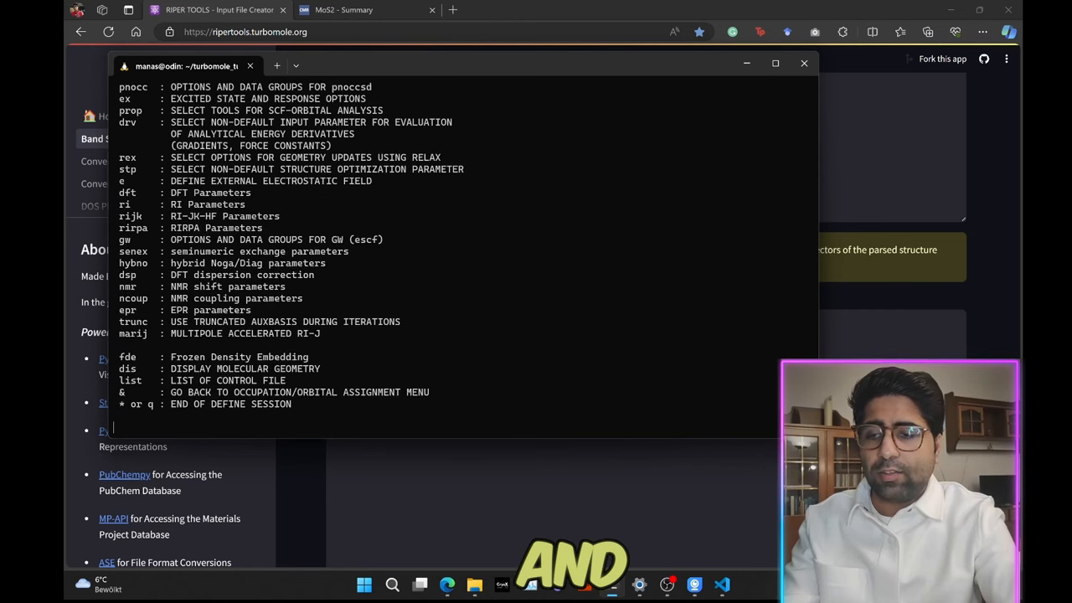
Step: Enable DFT with the PBE functional and grid m5, then return to the general menu
type("dft")
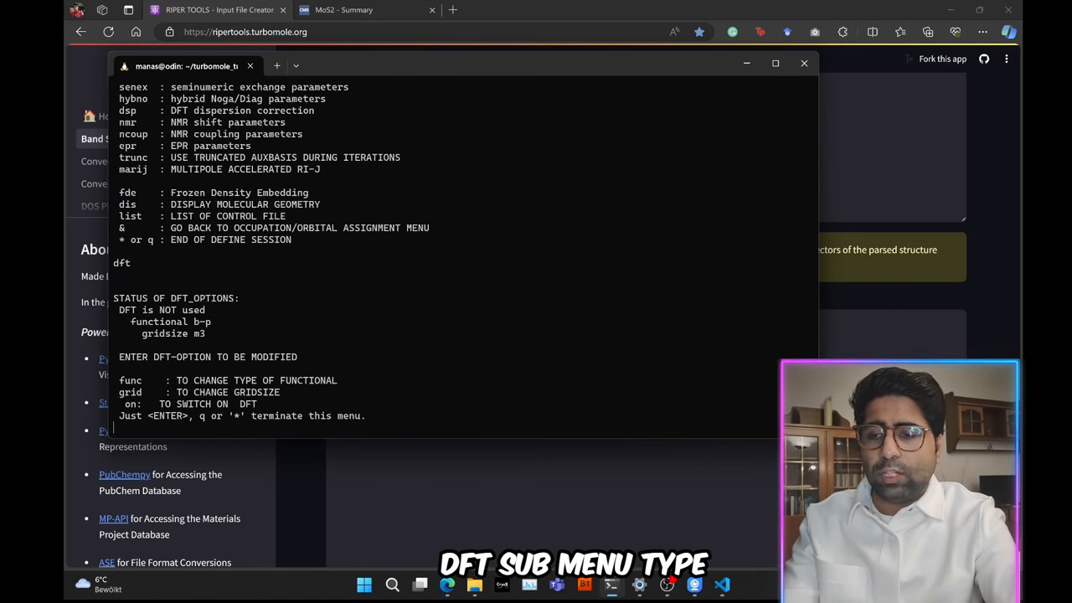
type("on")
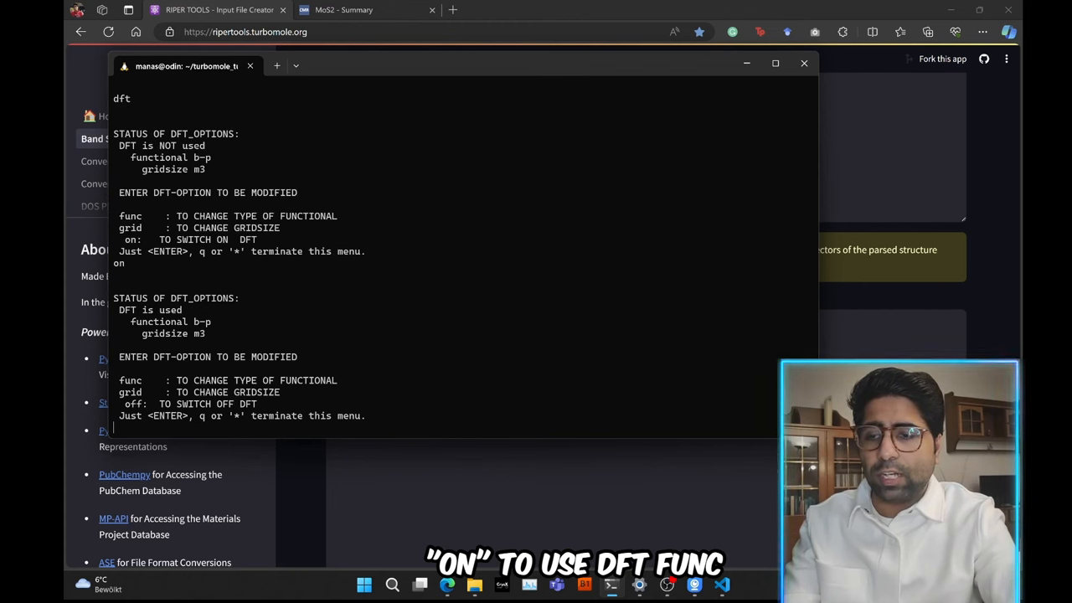
type("func pbe")
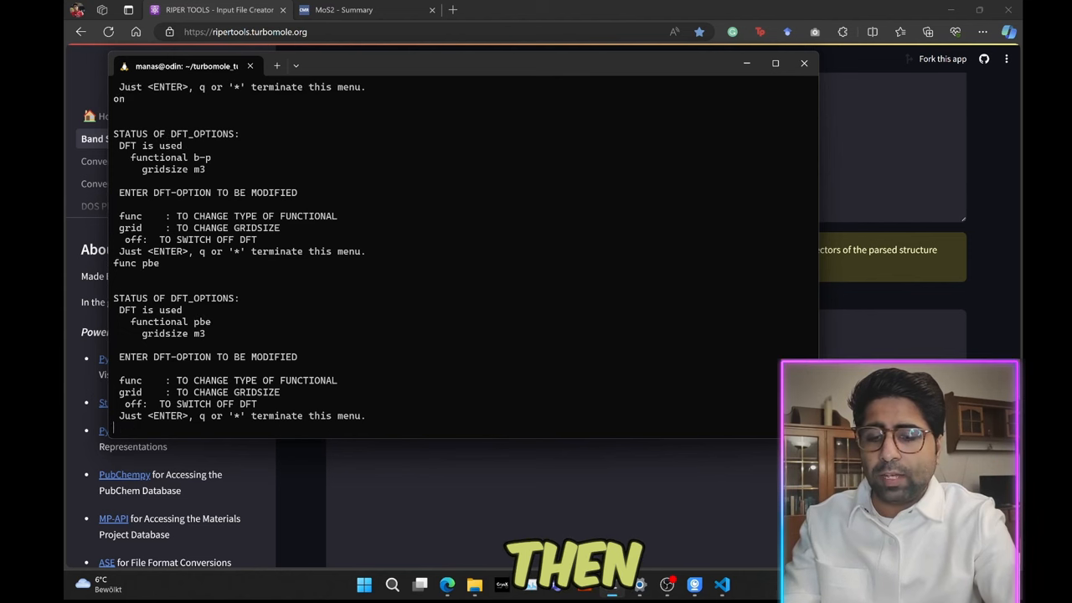
type("grid m5")
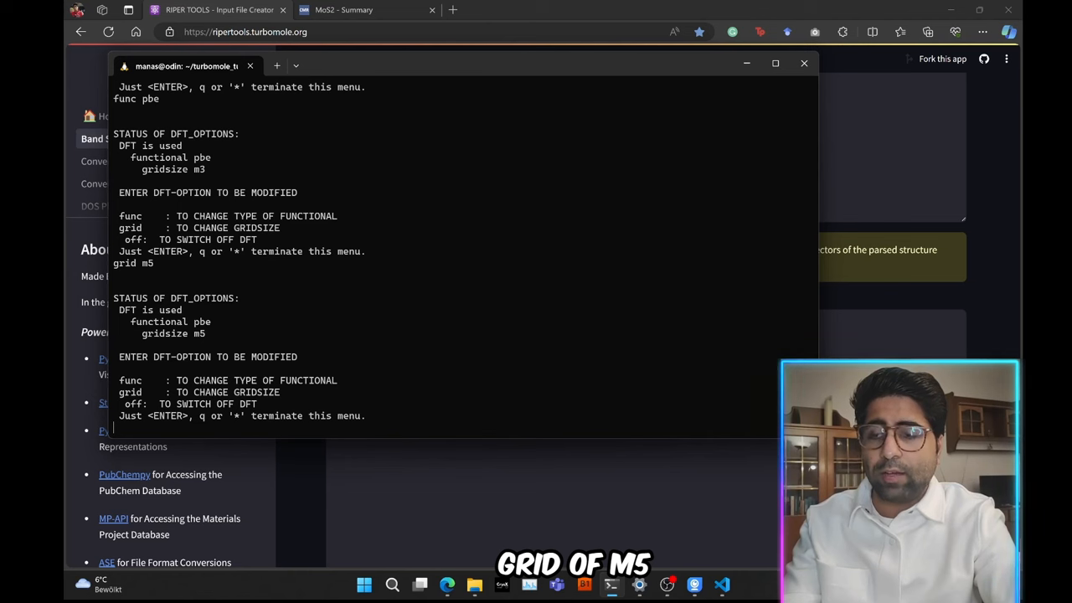
type("*")
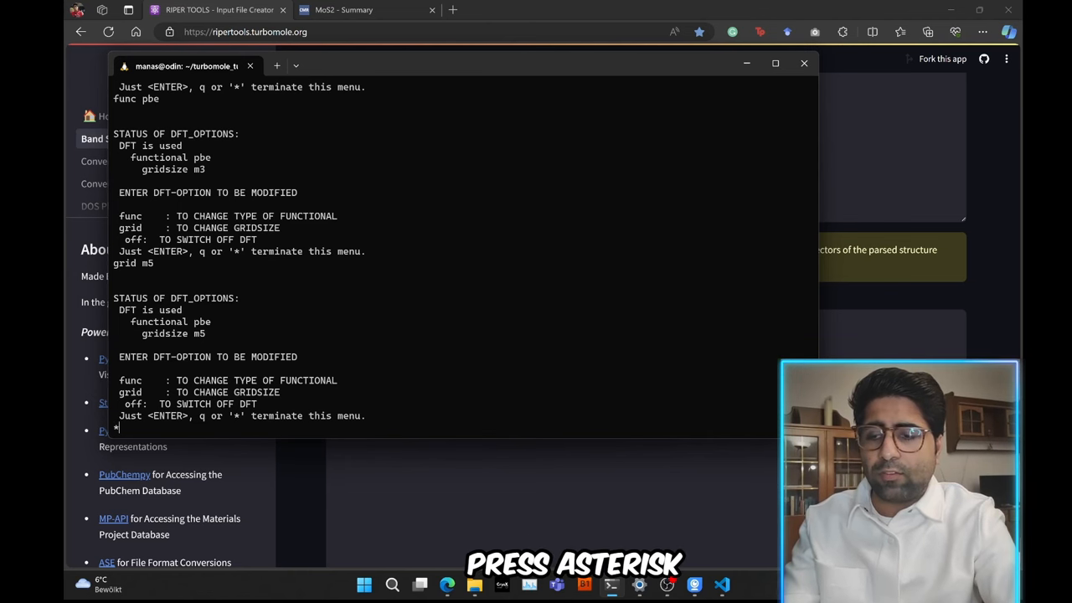
key("enter")
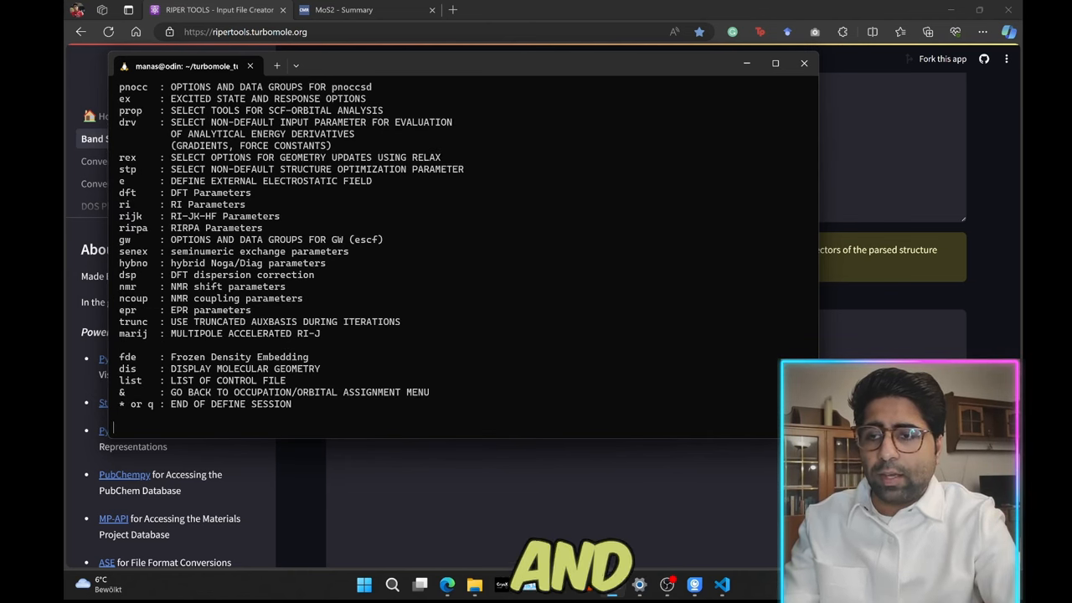
Step: Enable RI and assign universal auxiliary basis sets to Mo and S
type("ri")
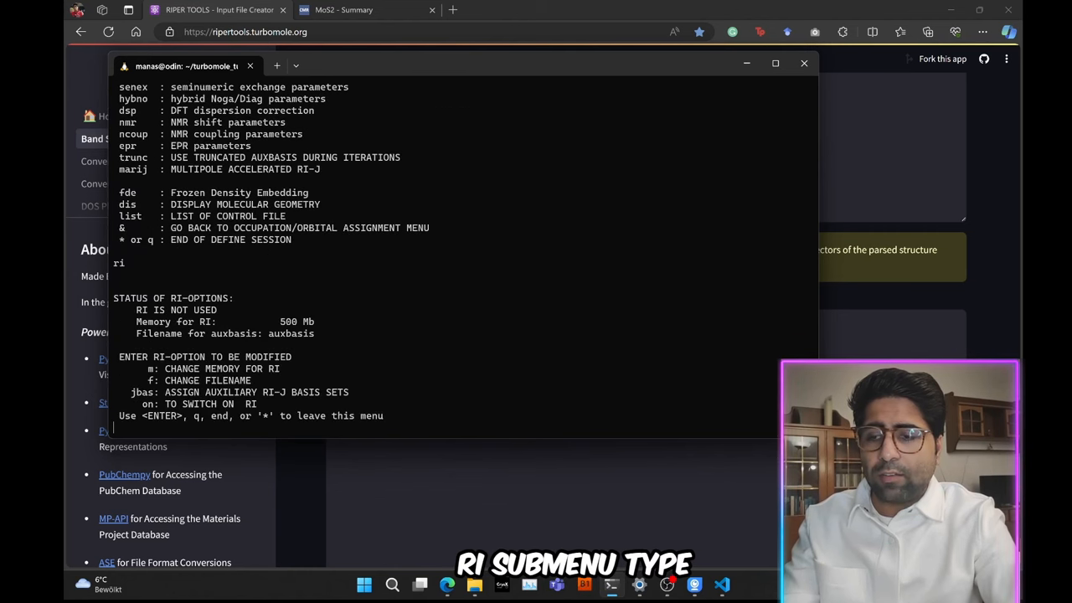
type("on")
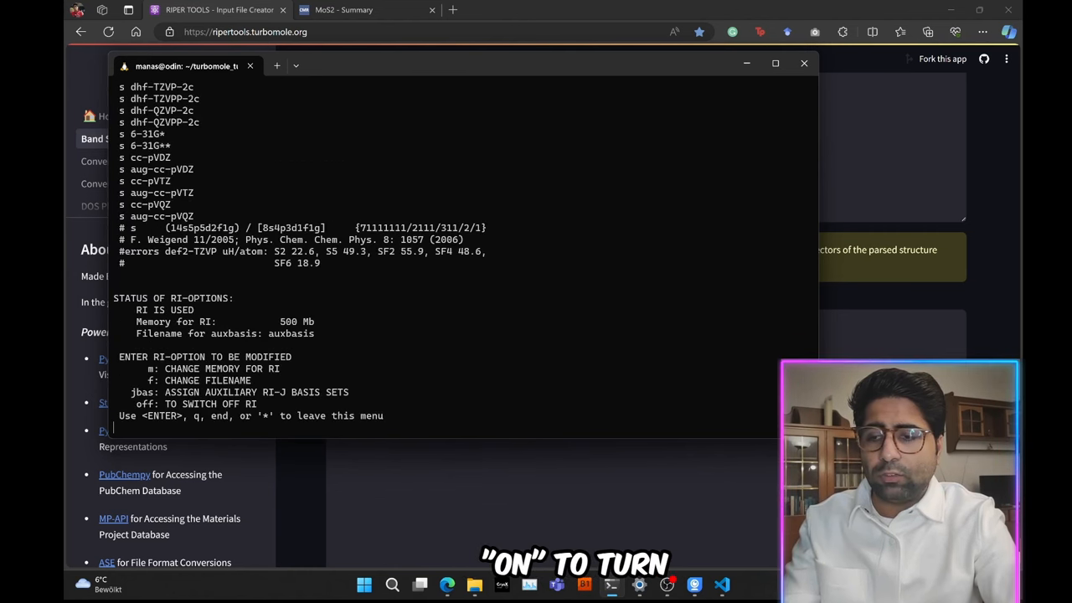
type("jbas")
type("b all")
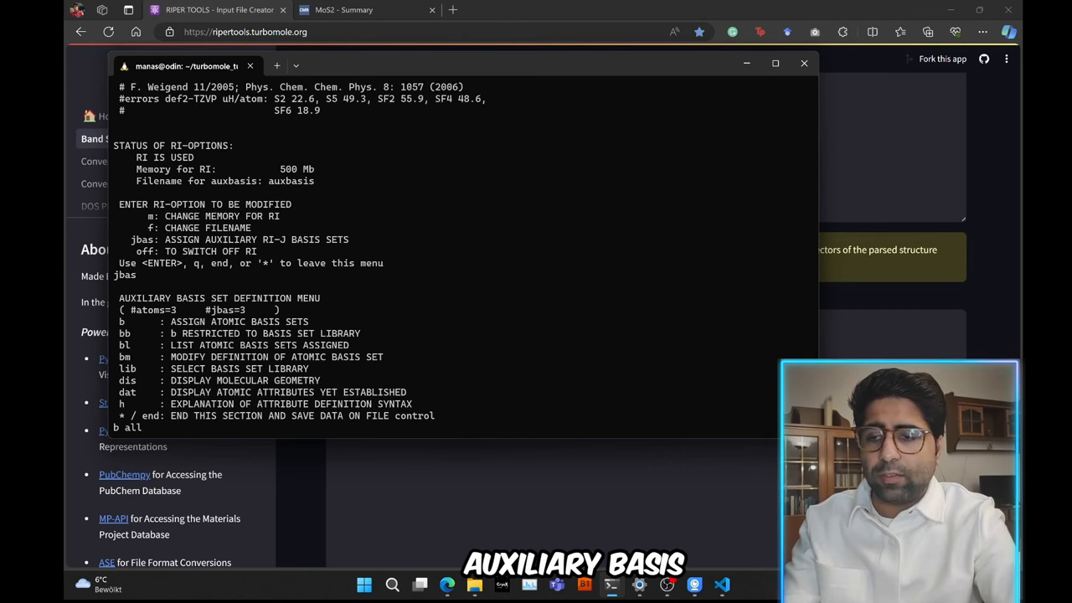
type("def2-")
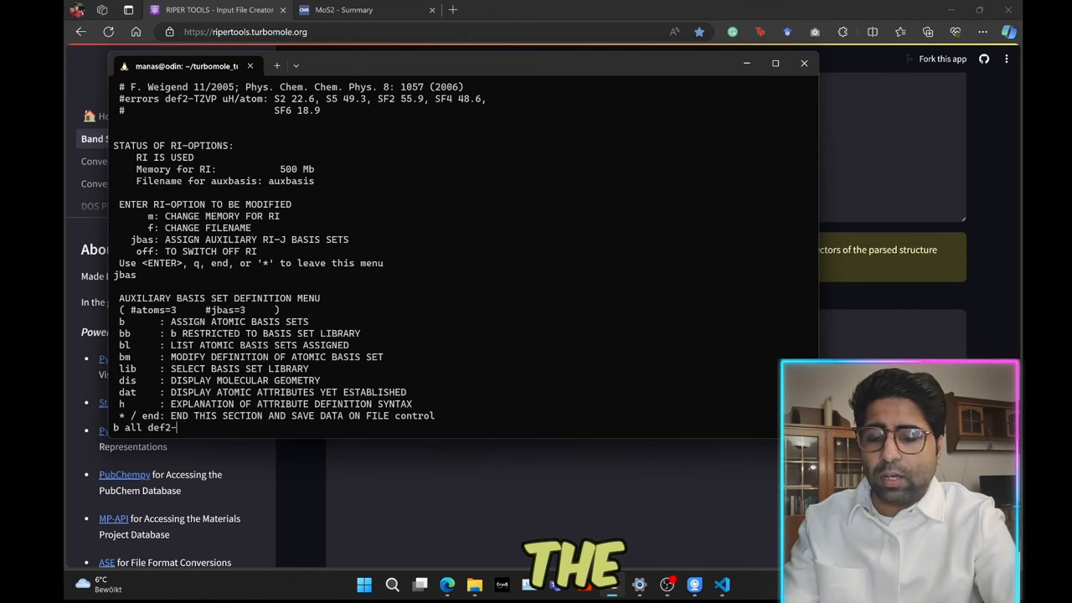
type("universal")
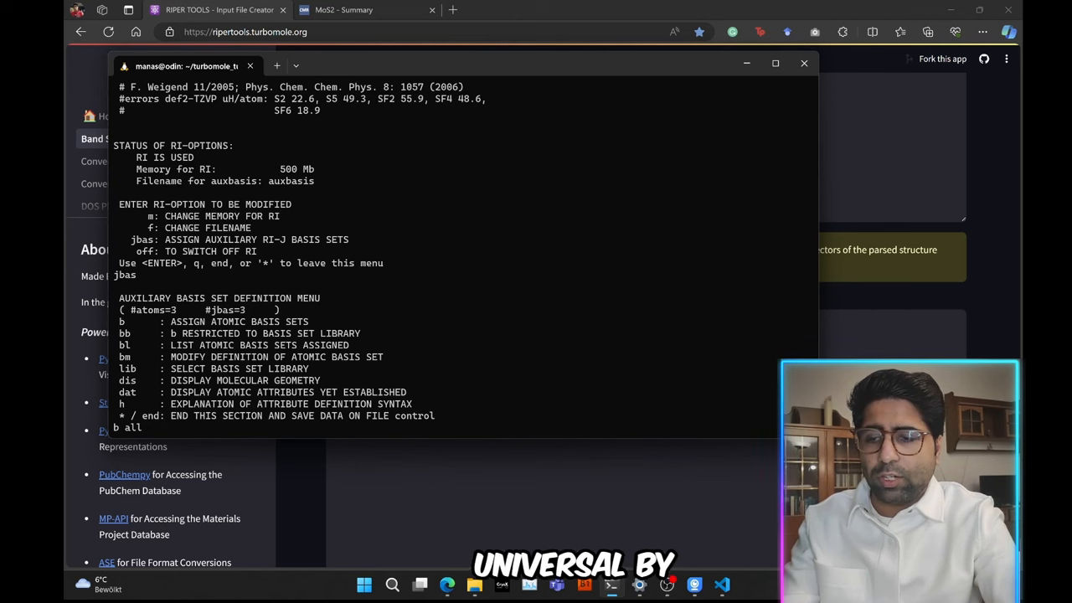
type("universal")
type("bl")
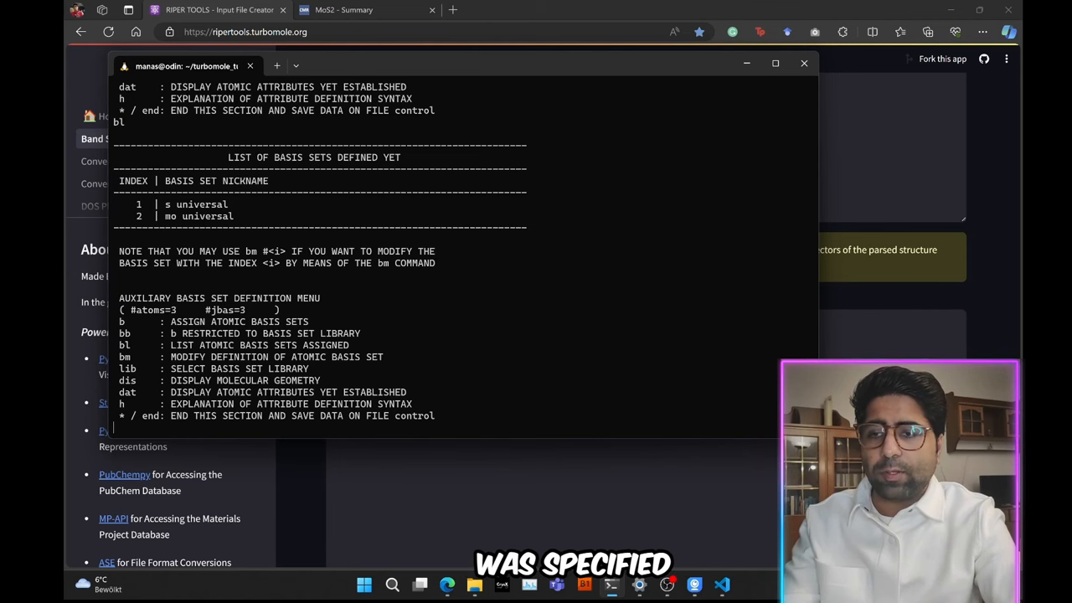
type("*")
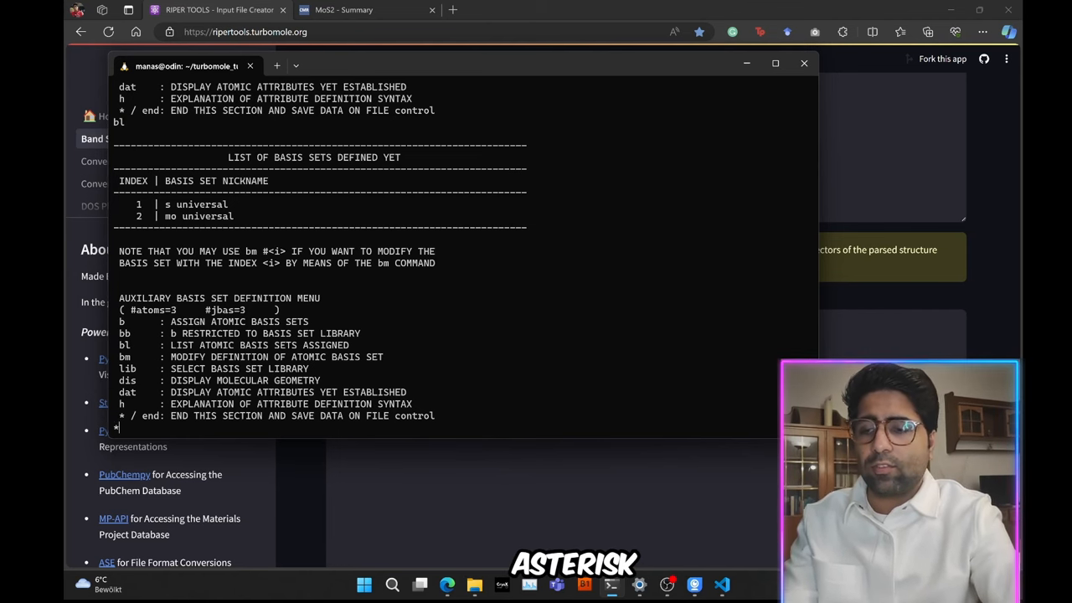
key("enter")
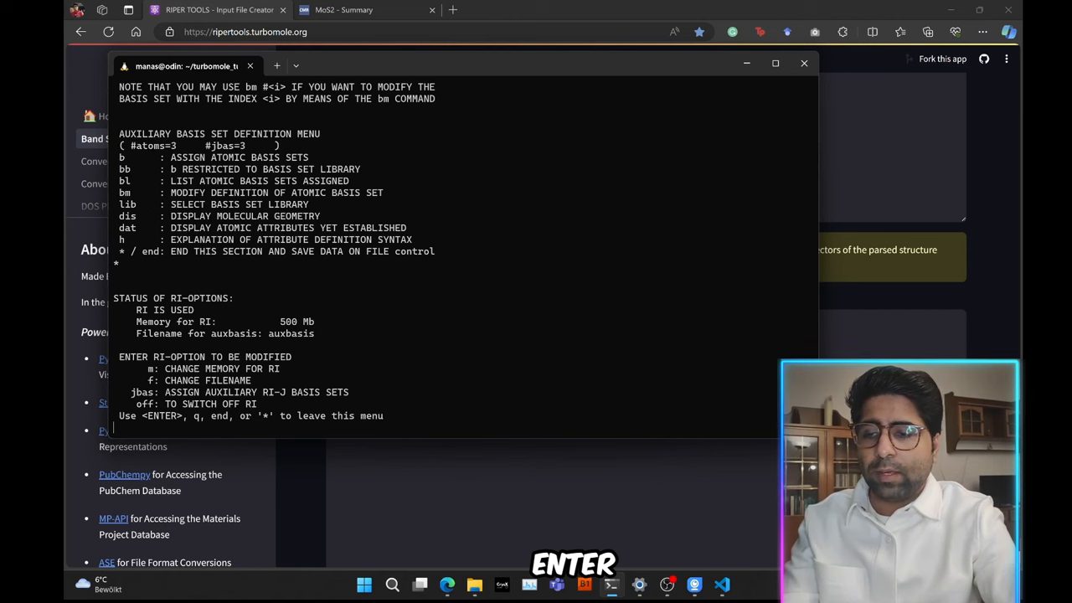
Step: End the define session normally and list the generated files
type("*")
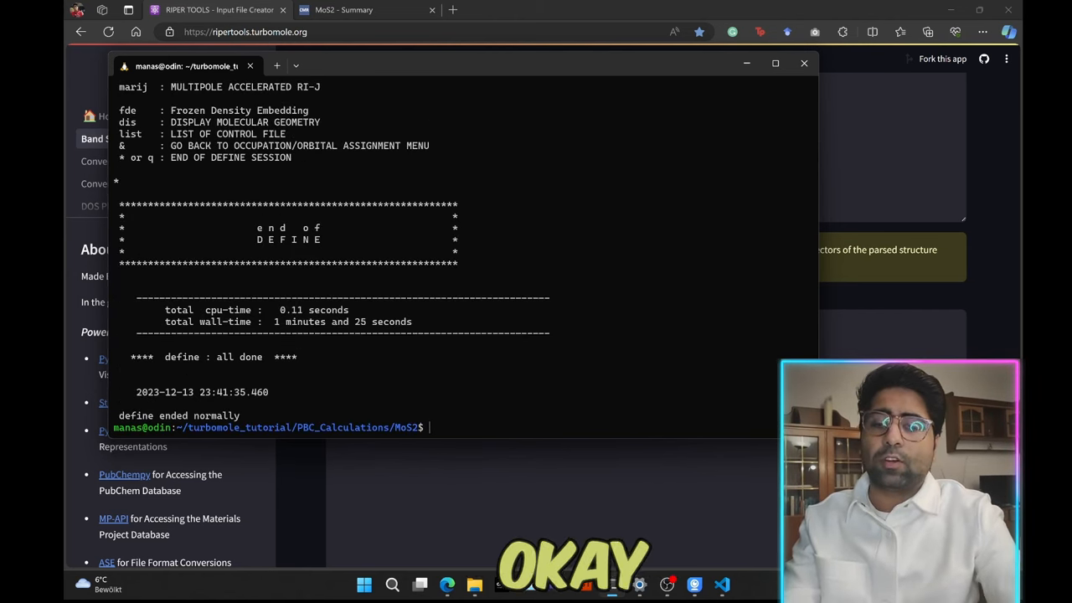
type("ls")
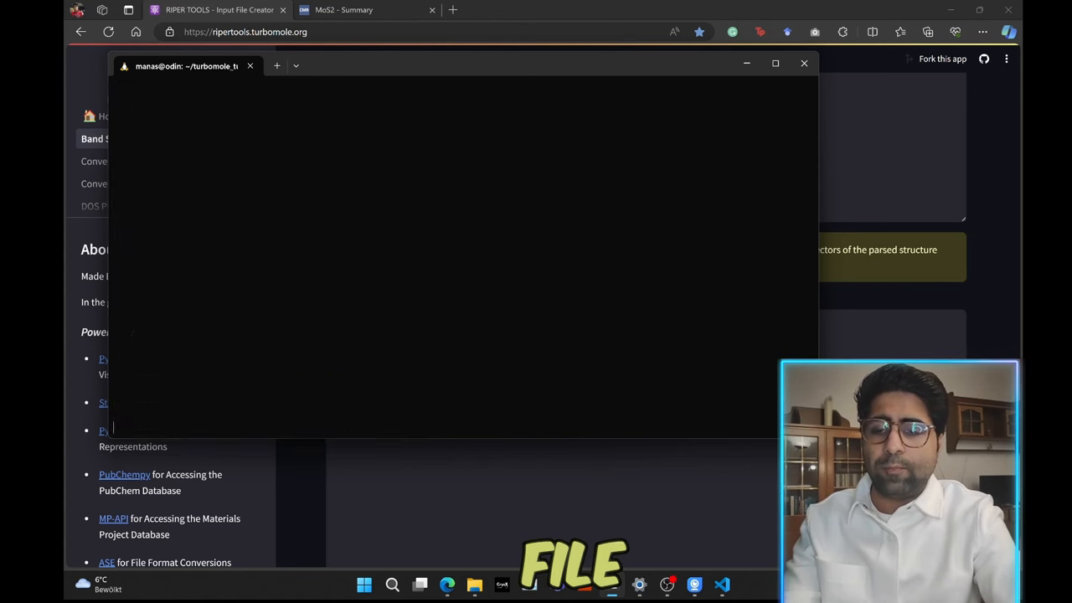
Step: Add an 'nkpoints 12 12' line under $kpoints in the control file with nano and save it
left_click(804, 64)
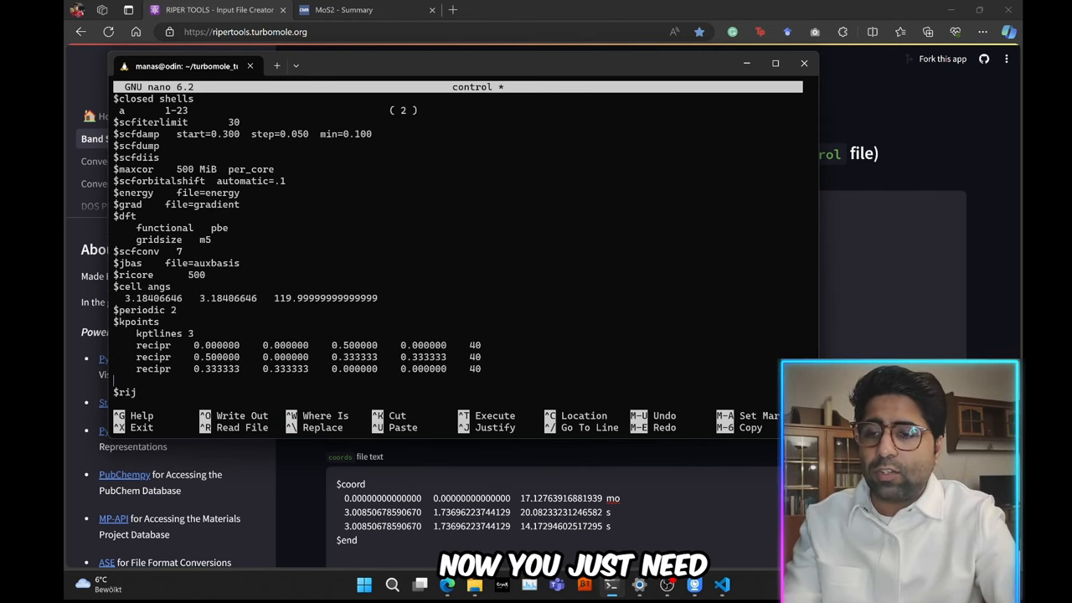
type("$rundimensions")
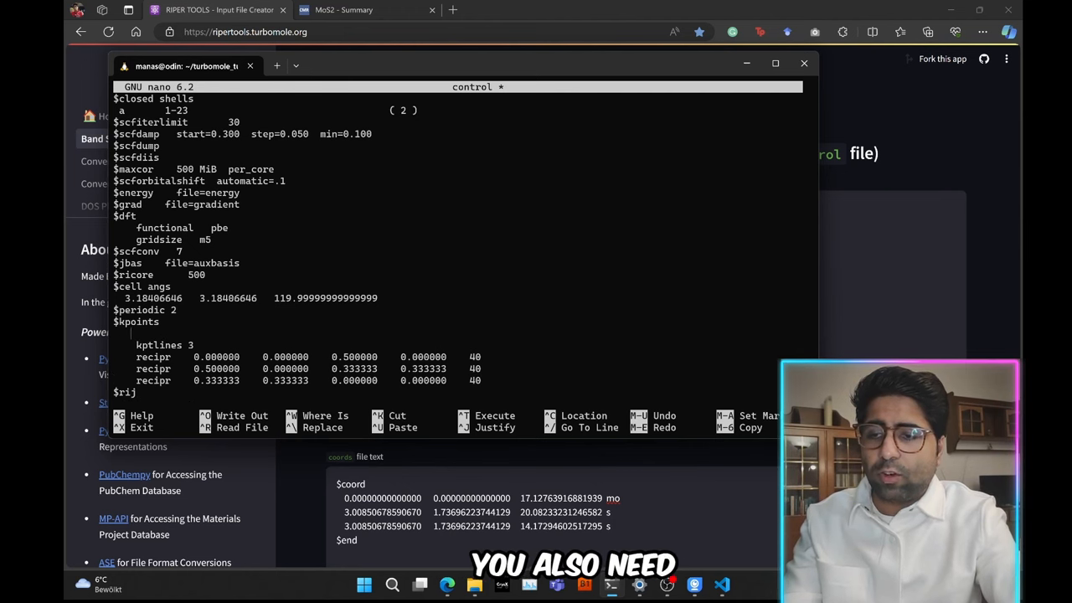
type("nkpo")
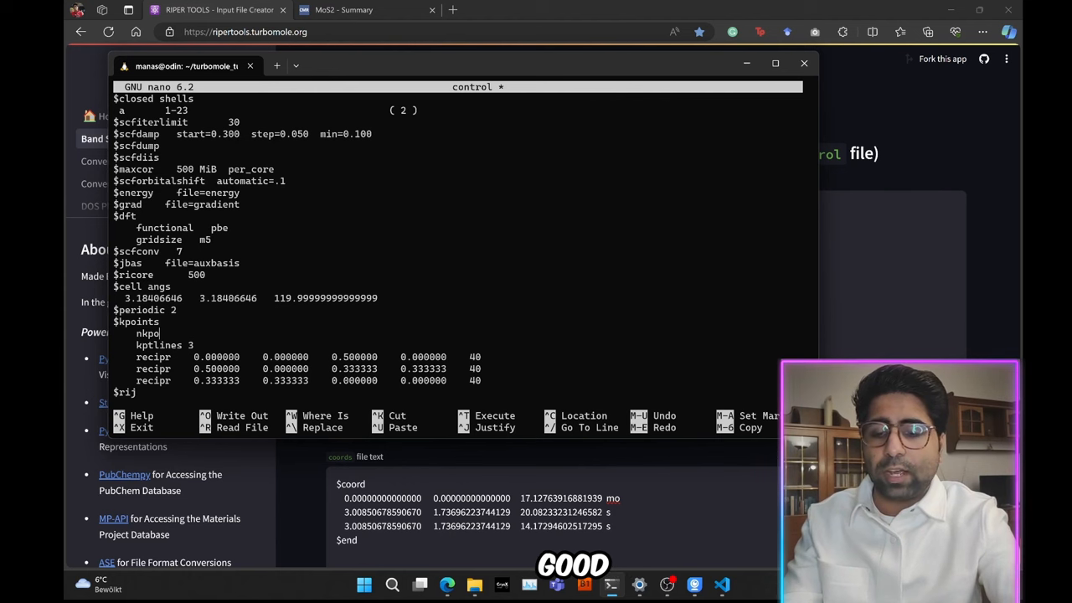
type("intk")
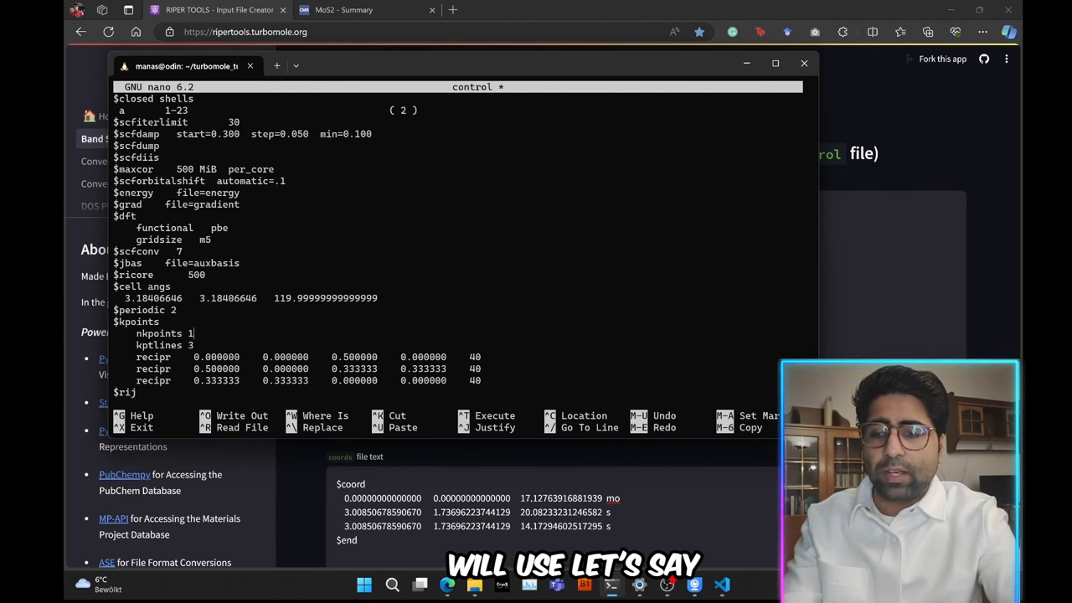
type("2 12")
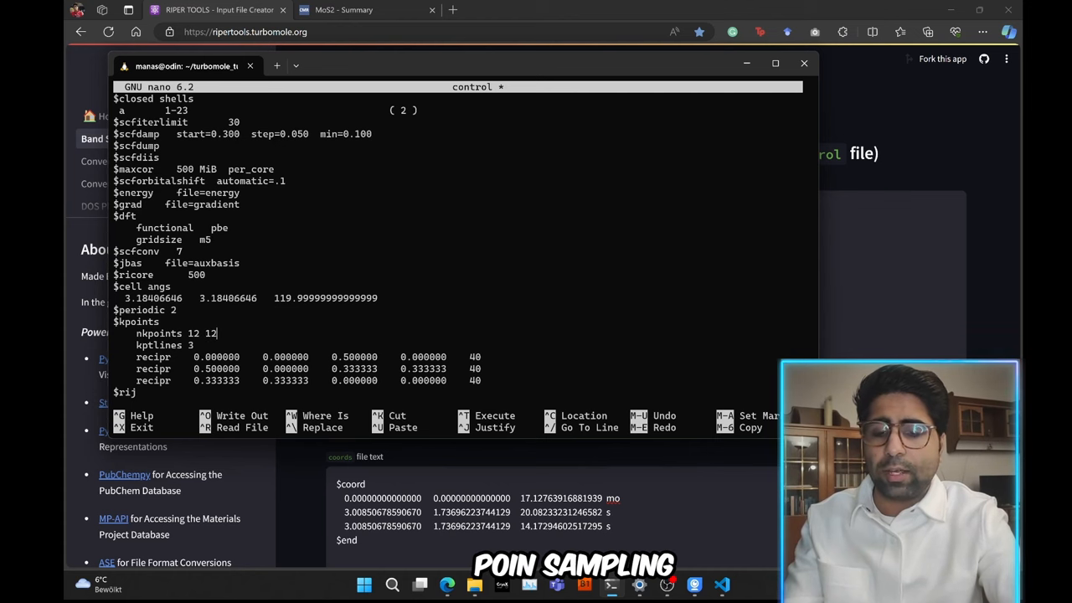
key("ctrl+o")
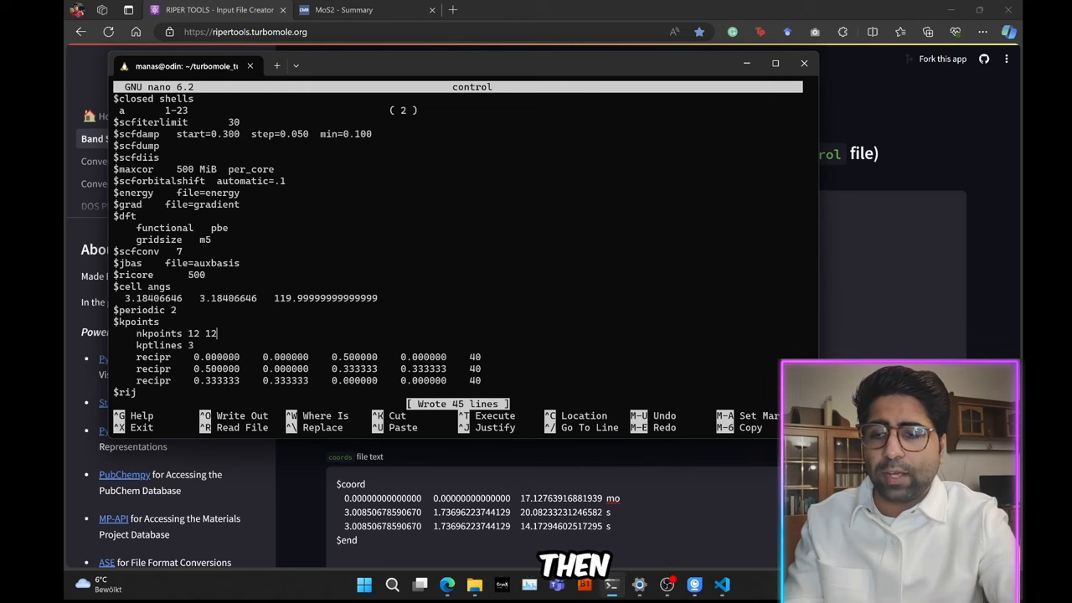
key("ctrl+x")
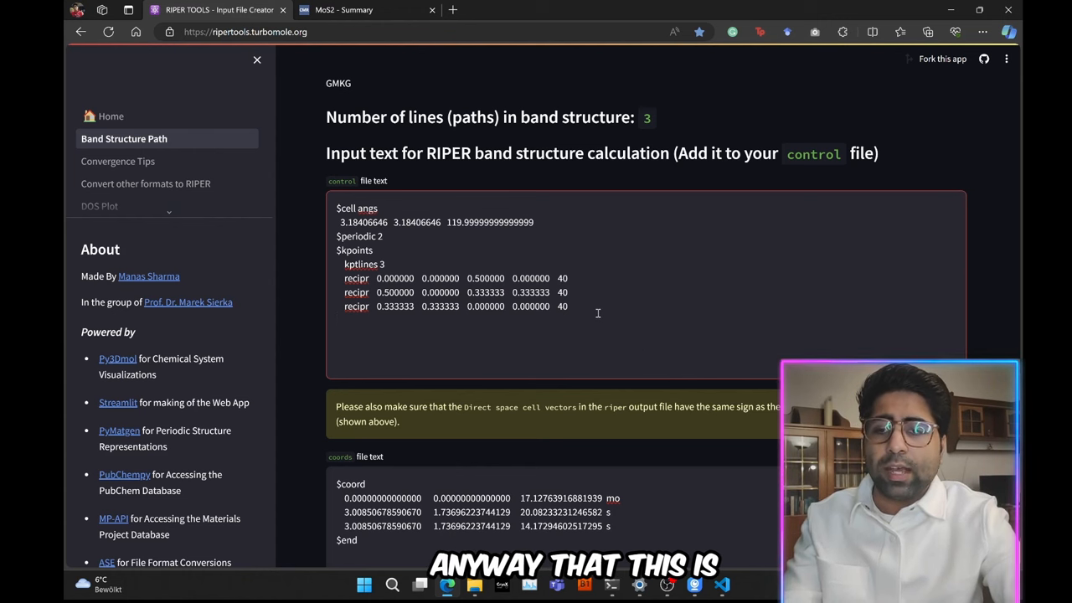
Step: Compare the generated Γ–M–K–Γ k-point path with C2DB's MoS2 band plot, then return to RIPER Tools
left_click_drag(339, 265, 568, 305)
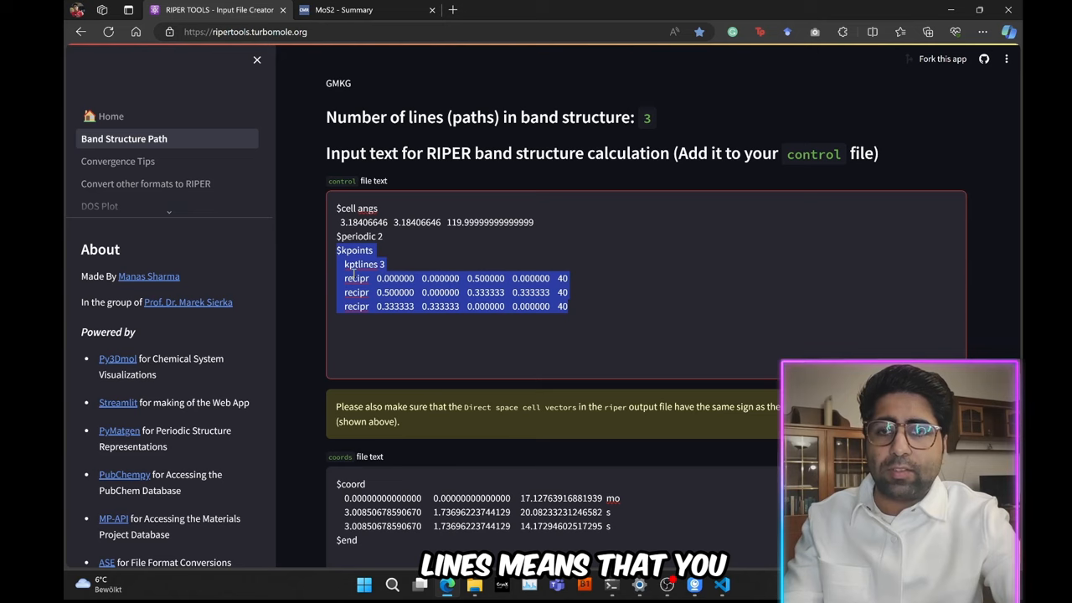
left_click(360, 10)
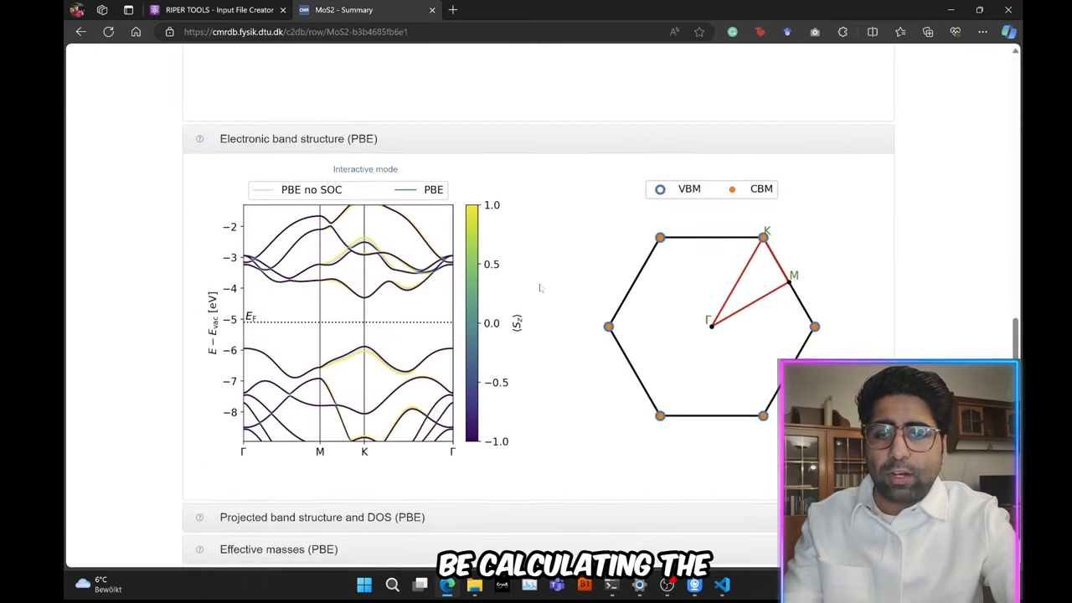
scroll("down", 3)
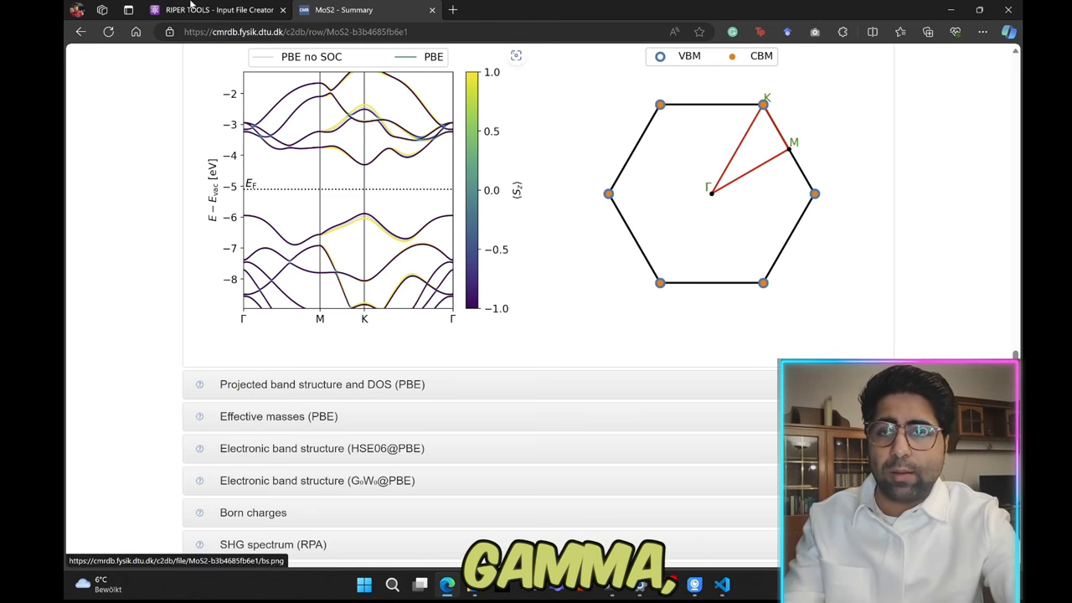
left_click(219, 10)
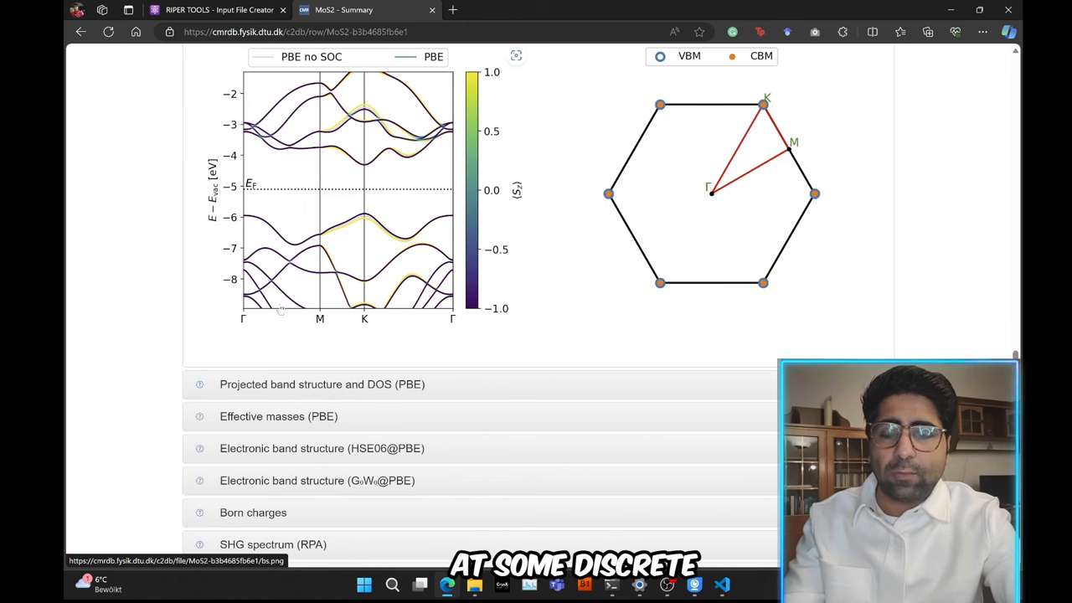
mouse_move(251, 315)
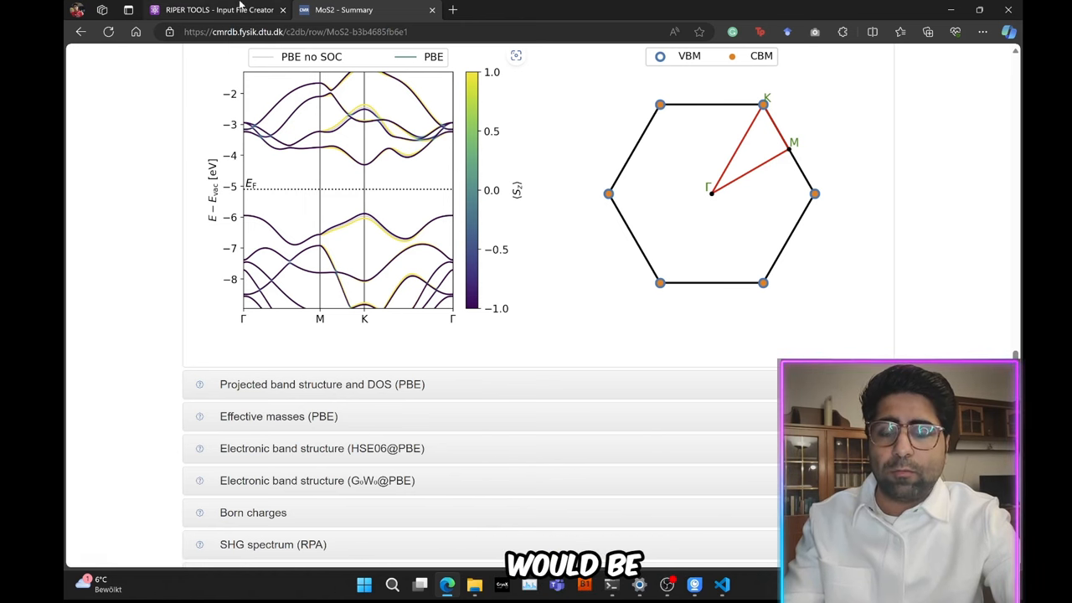
left_click(221, 10)
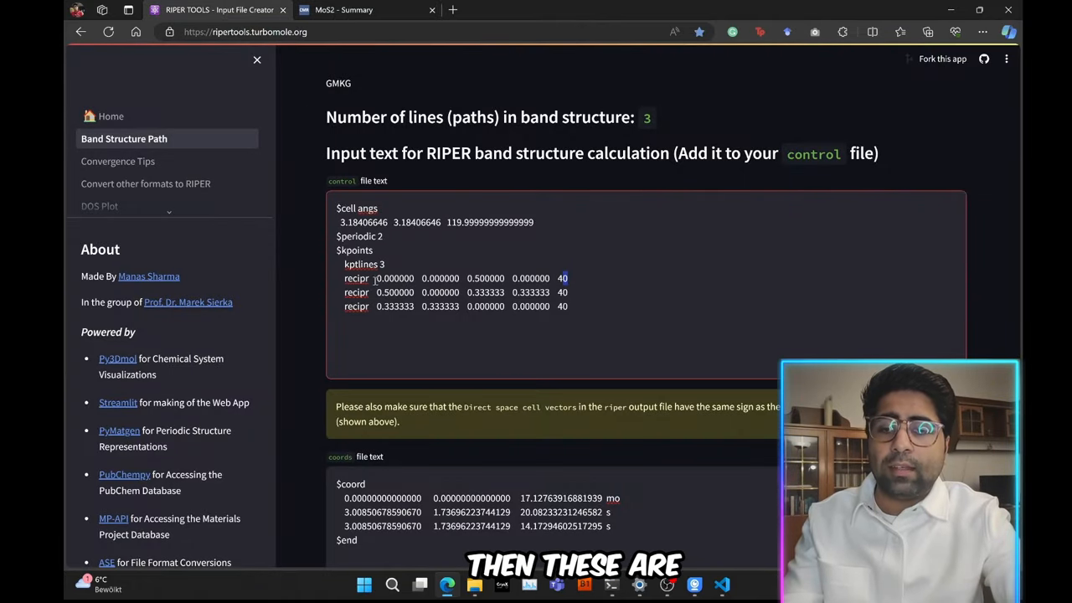
left_click_drag(375, 279, 553, 278)
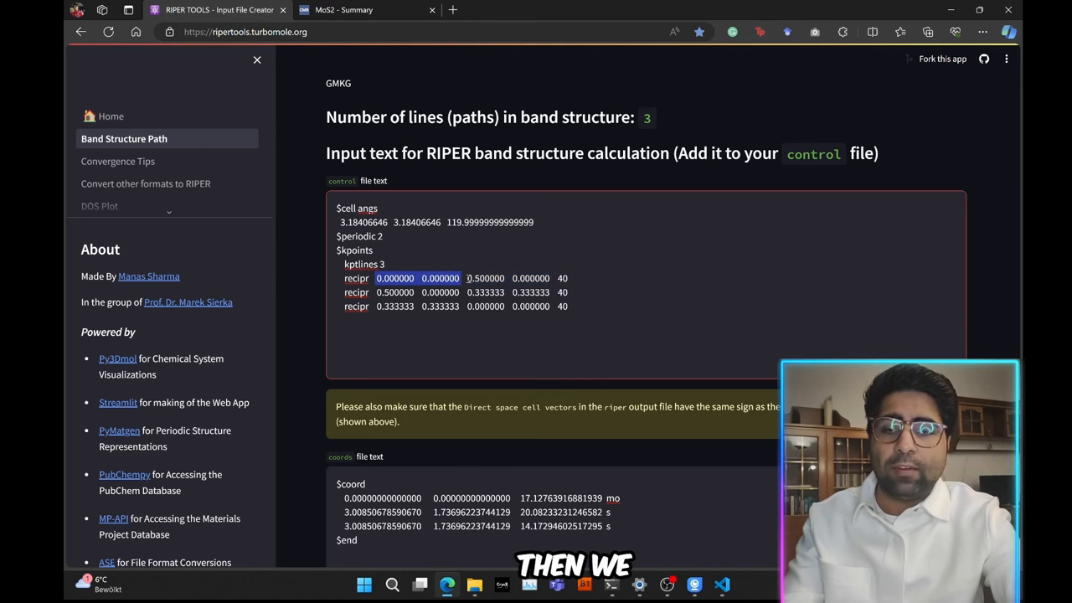
scroll("down", 3)
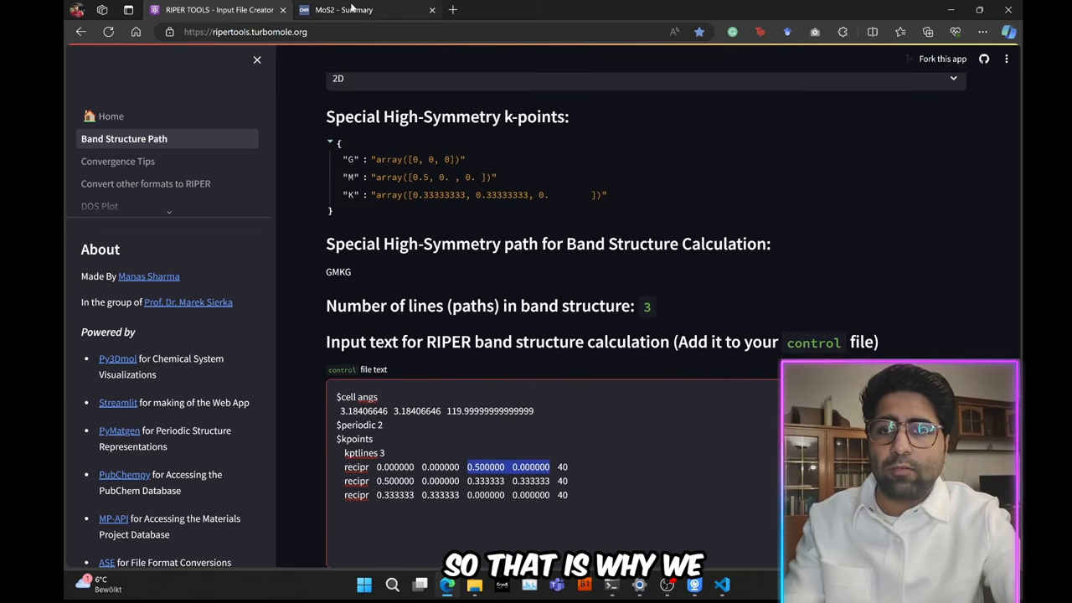
left_click(344, 10)
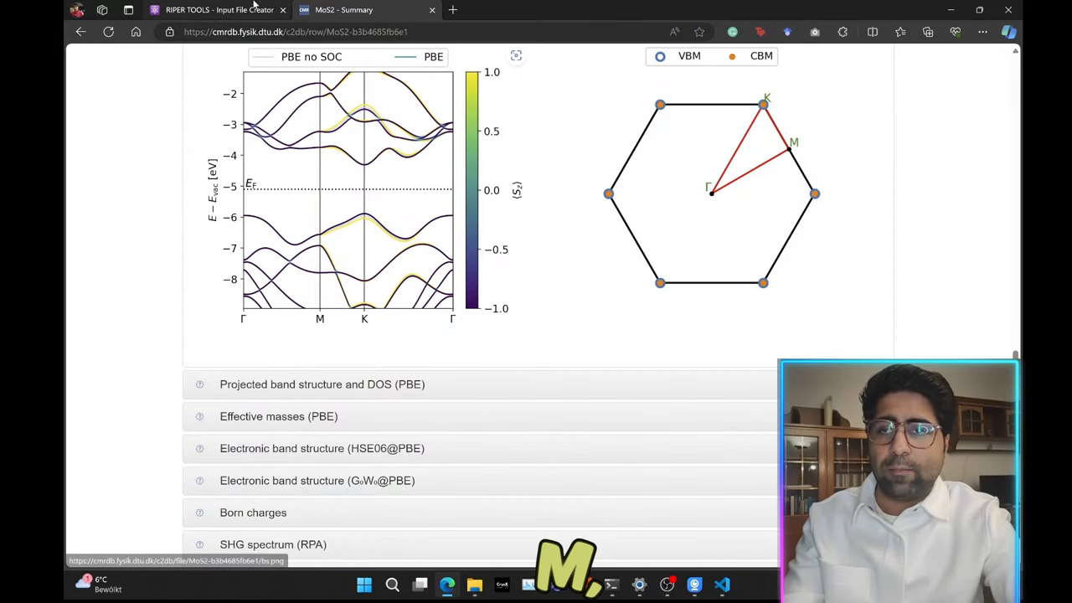
left_click(221, 10)
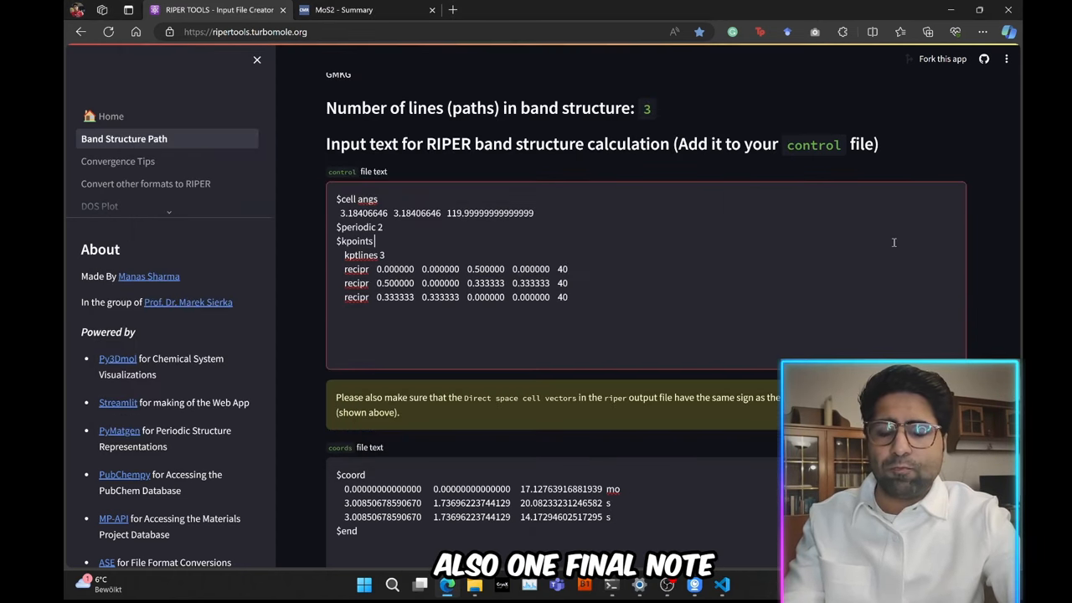
double_click(358, 228)
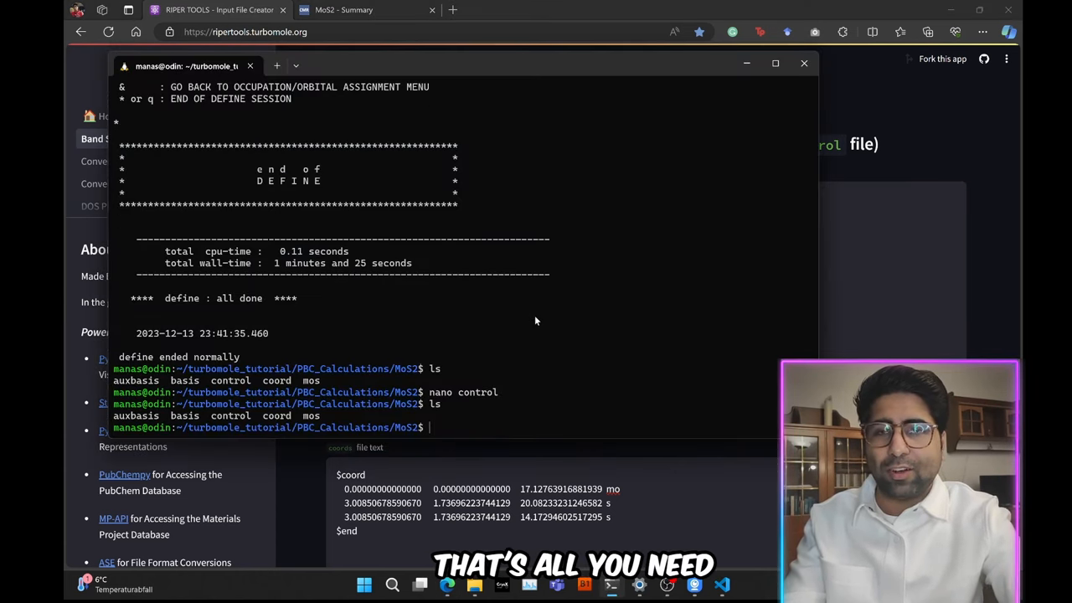
Step: Set OMP_NUM_THREADS=8 and launch riper_smp in the background with its log going to output
type("e")
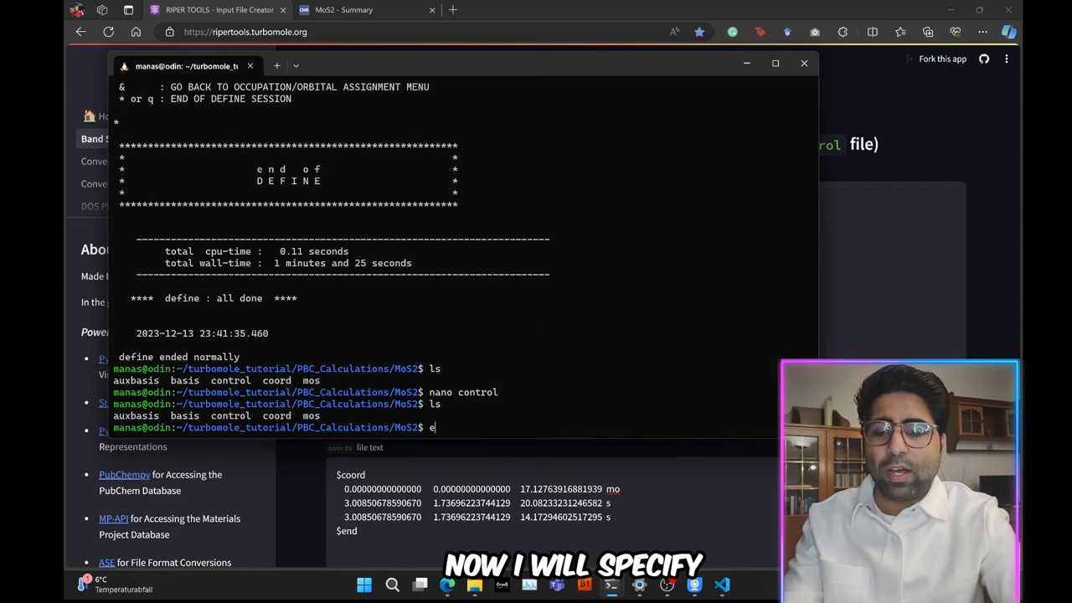
type("xport OMP_N")
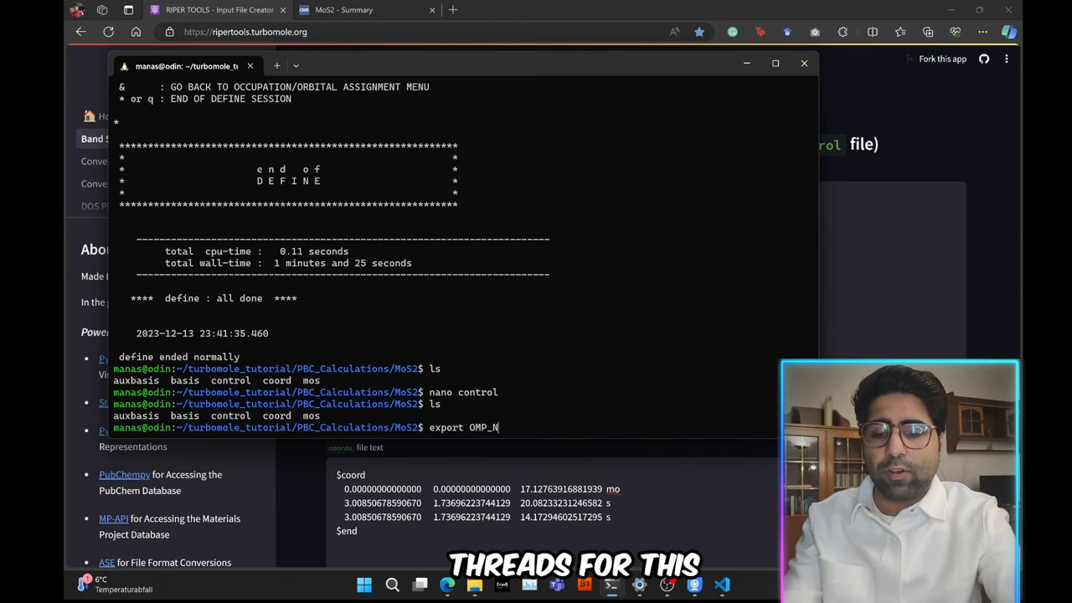
type("UM_THREADS=8")
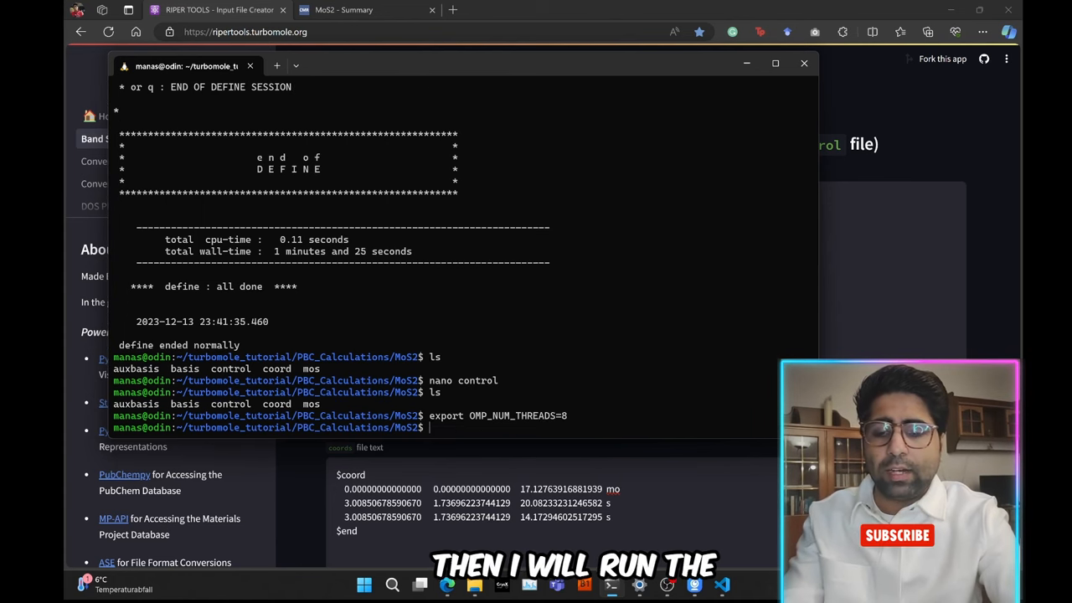
type("riper_smp >")
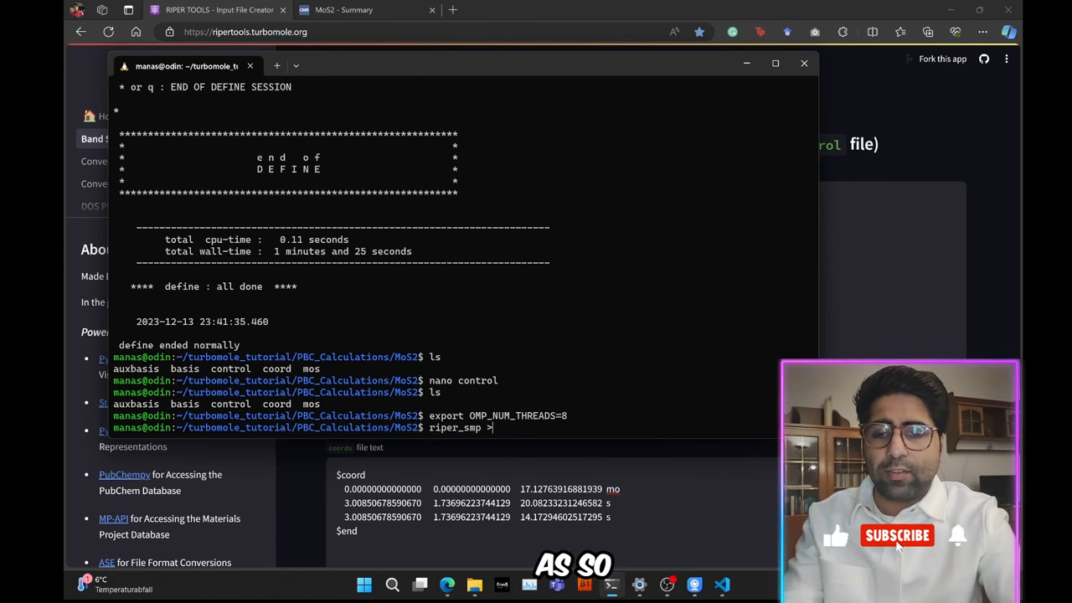
type("output &")
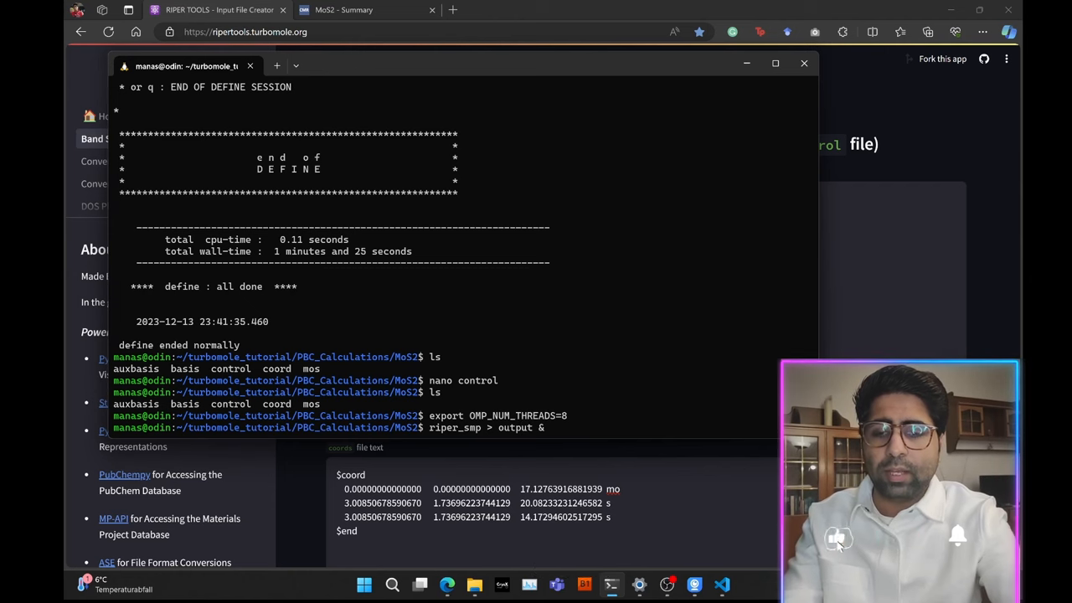
type("c")
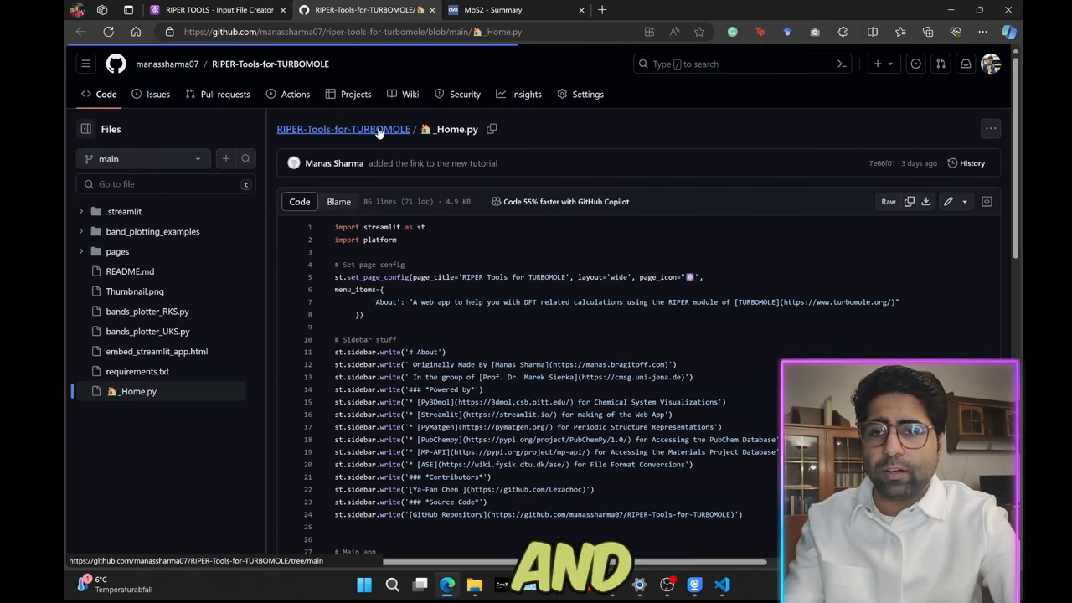
Step: Download bands_plotter_RKS.py from band_plotting_examples/2D_MoS2 and keep the file
left_click(343, 129)
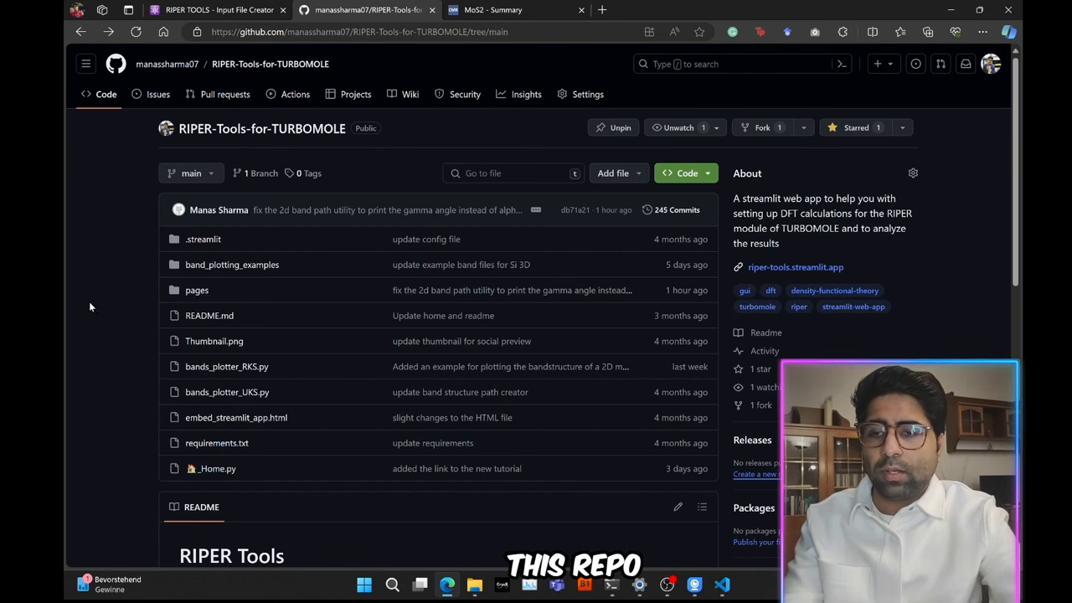
mouse_move(231, 265)
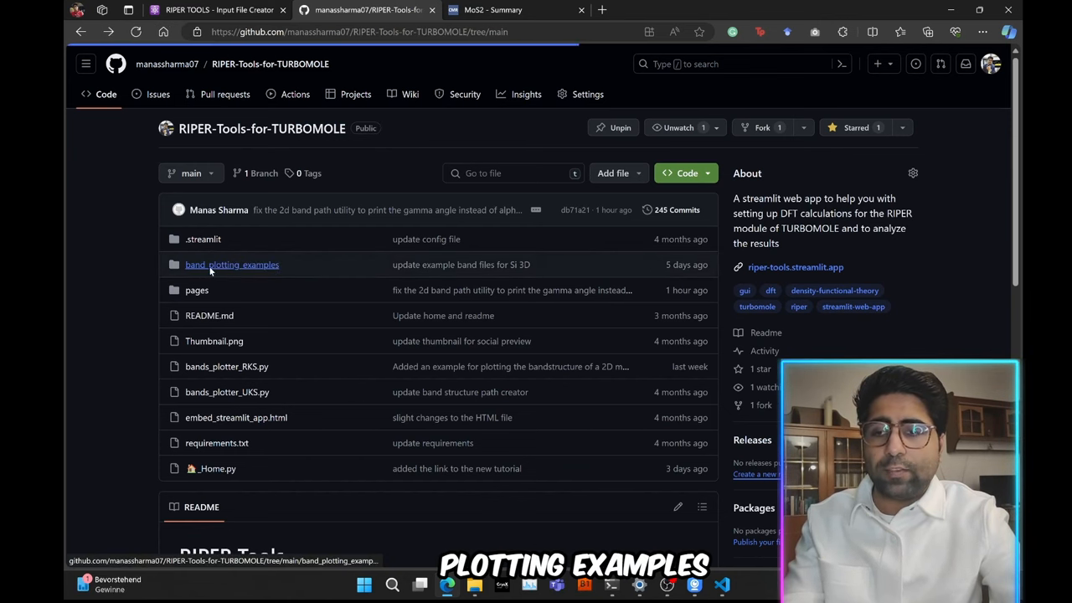
left_click(231, 265)
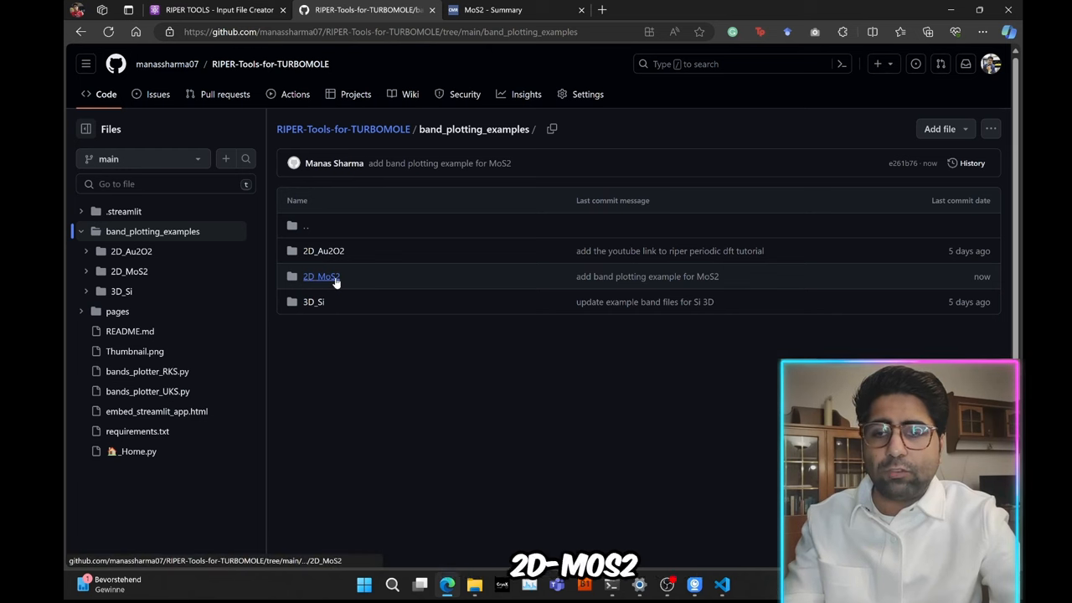
left_click(321, 276)
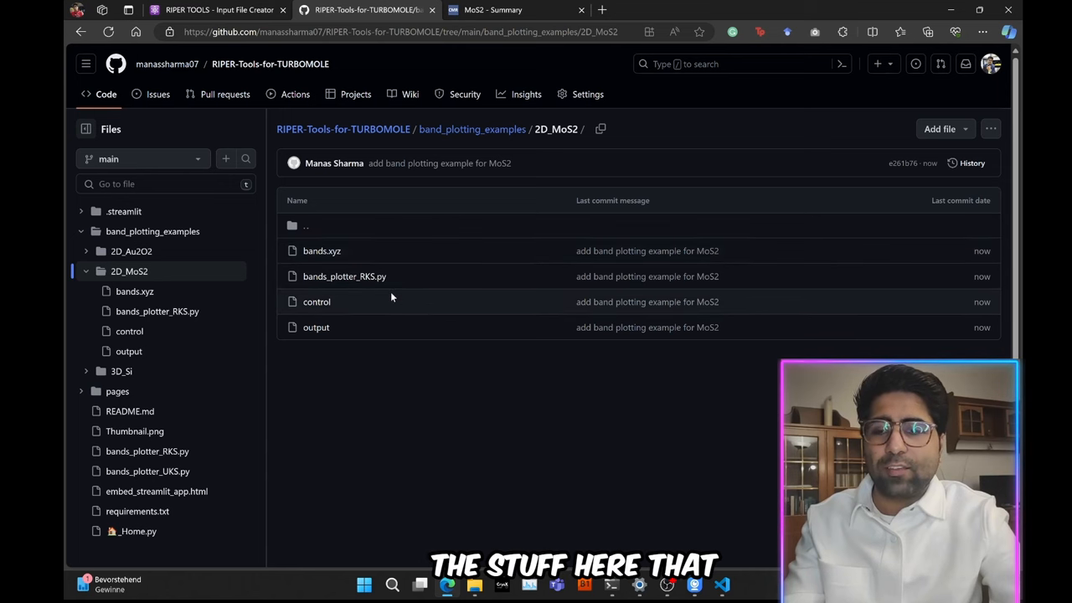
mouse_move(345, 276)
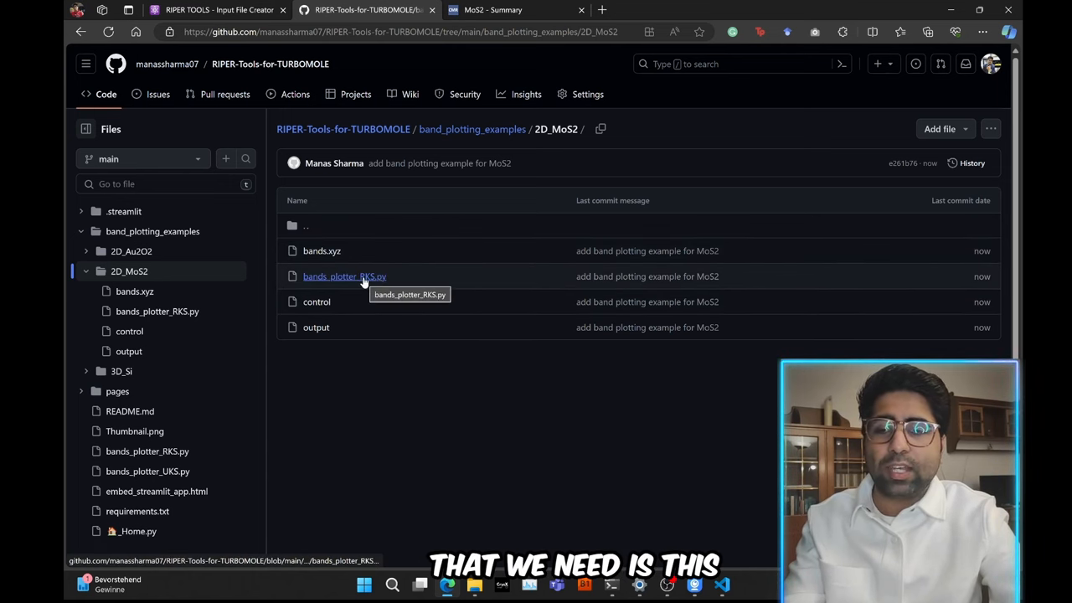
left_click(345, 276)
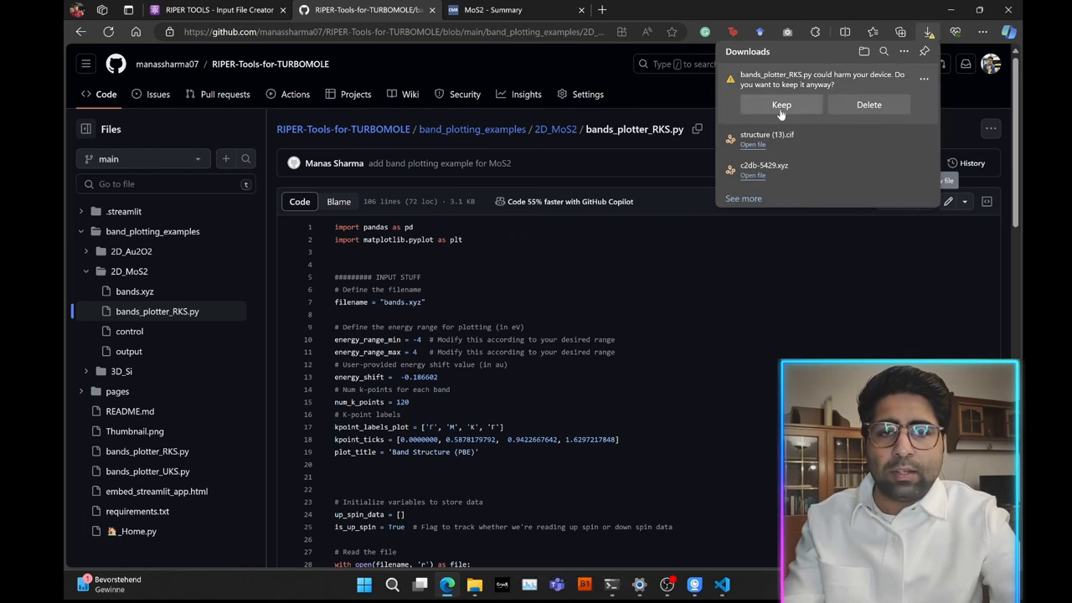
left_click(781, 104)
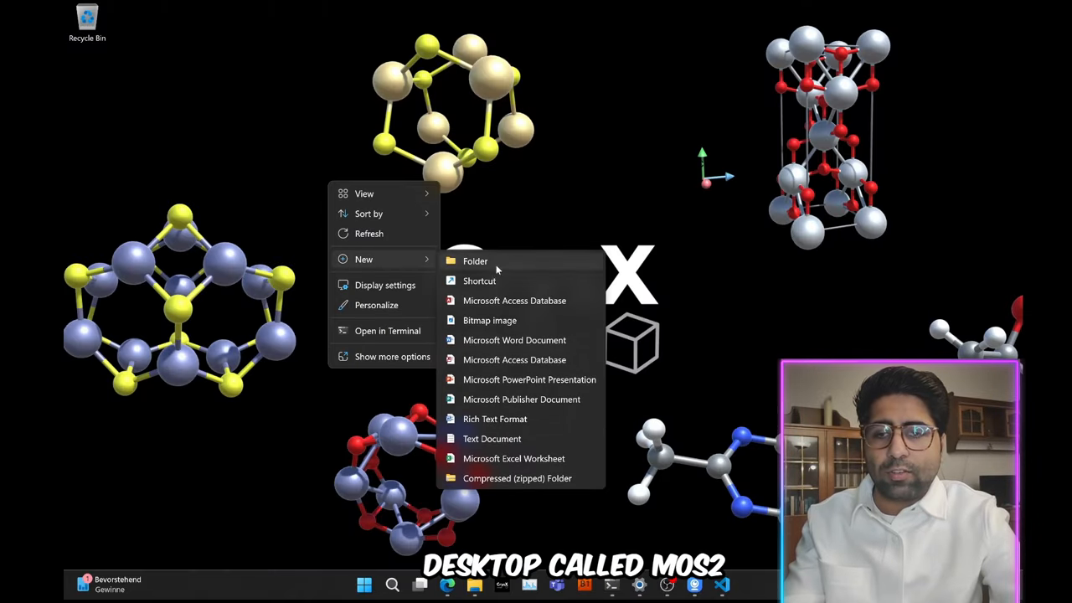
Step: Create a MoS2 desktop folder holding bands_plotter_RKS.py and open the script
left_click(476, 261)
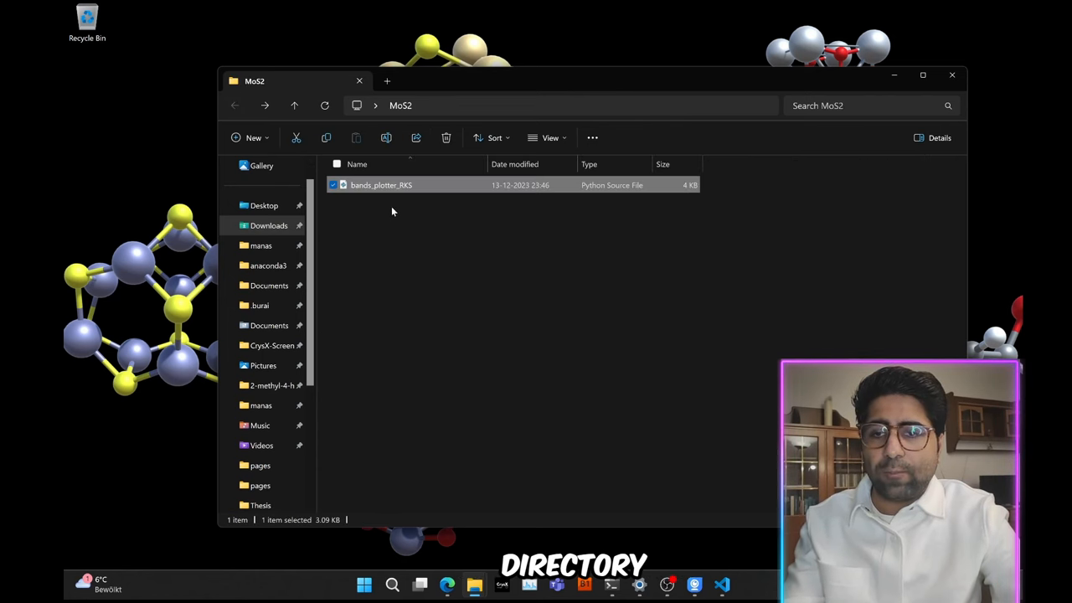
double_click(381, 184)
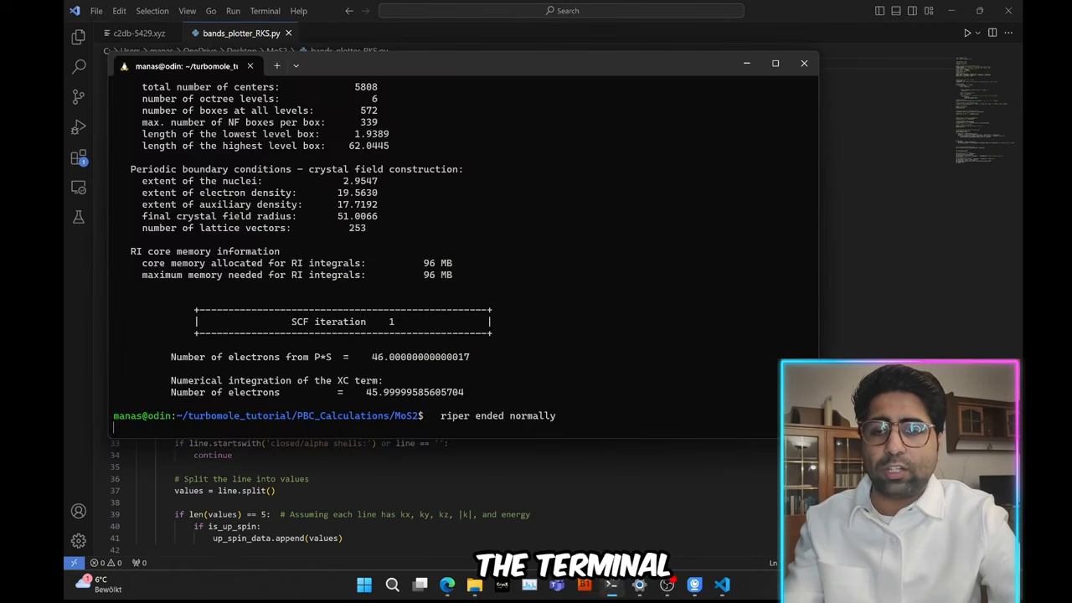
mouse_move(418, 375)
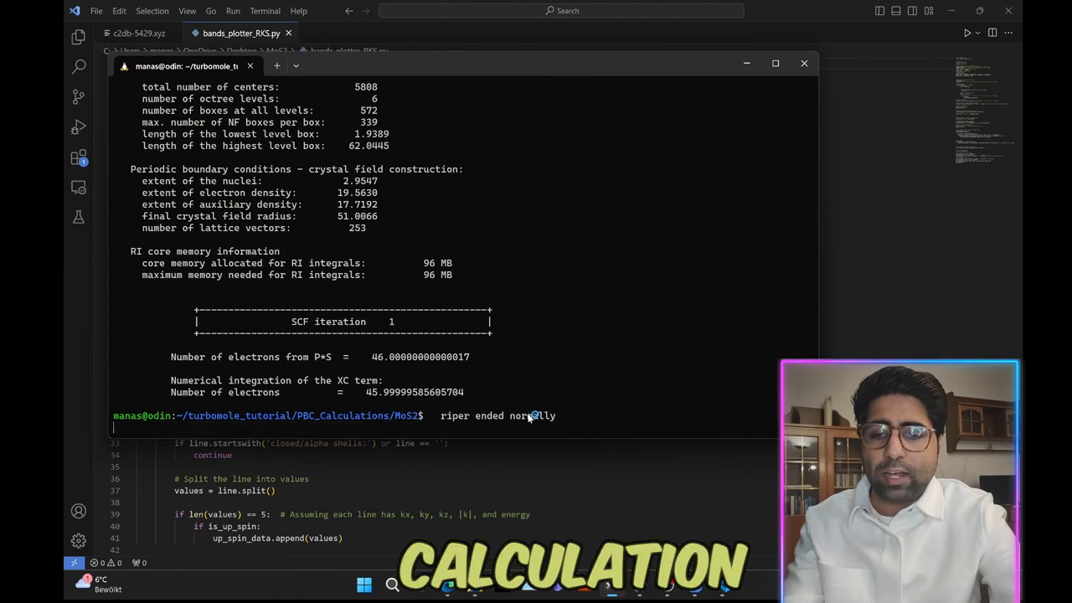
Step: Display the RIPER output log and scroll to the final energies, Fermi level statistics and 0.062697 band gap
type("cat ou")
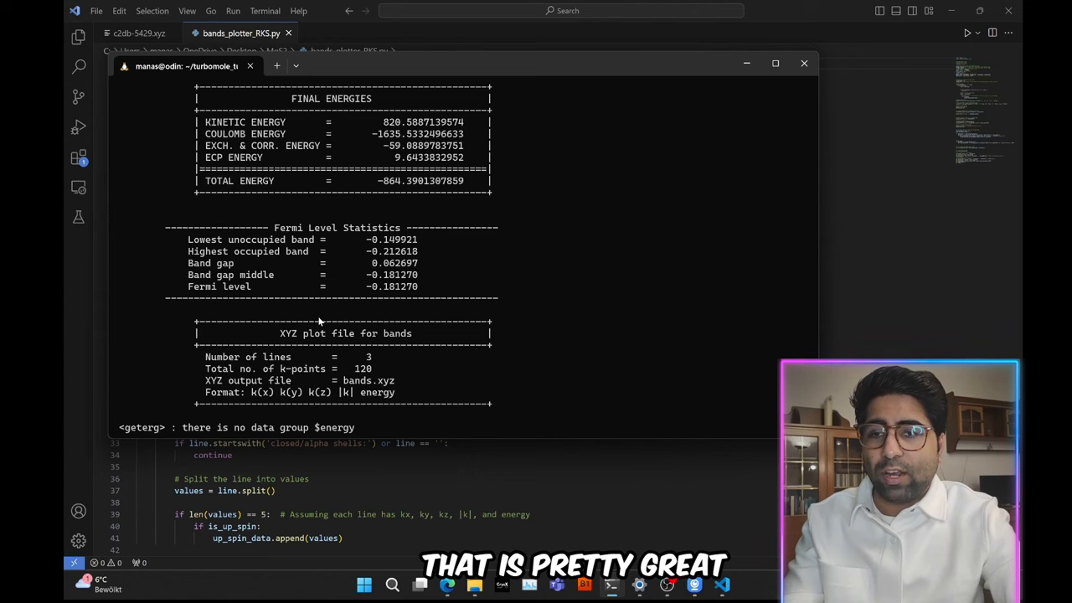
scroll("down", 3)
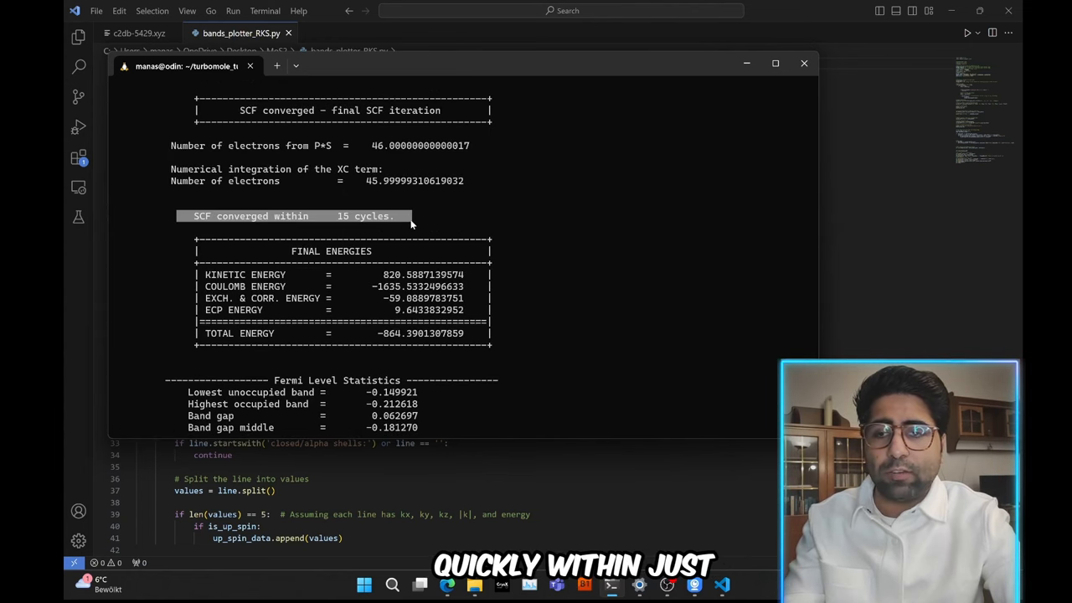
scroll("down", 3)
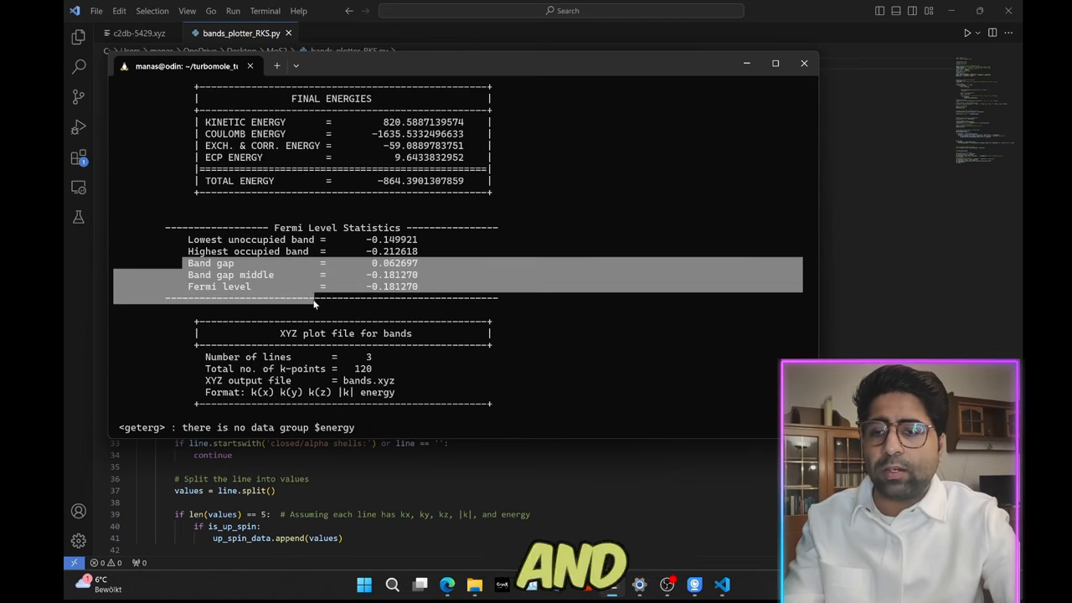
scroll("down", 3)
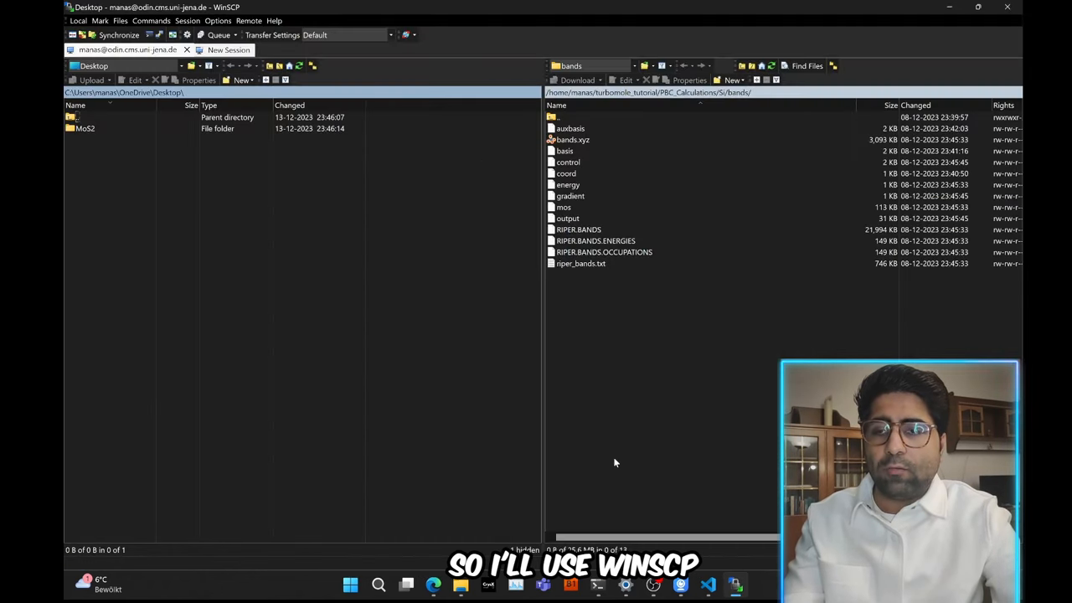
Step: Navigate up to PBC_Calculations and into the remote MoS2 folder containing bands.xyz
left_click(573, 141)
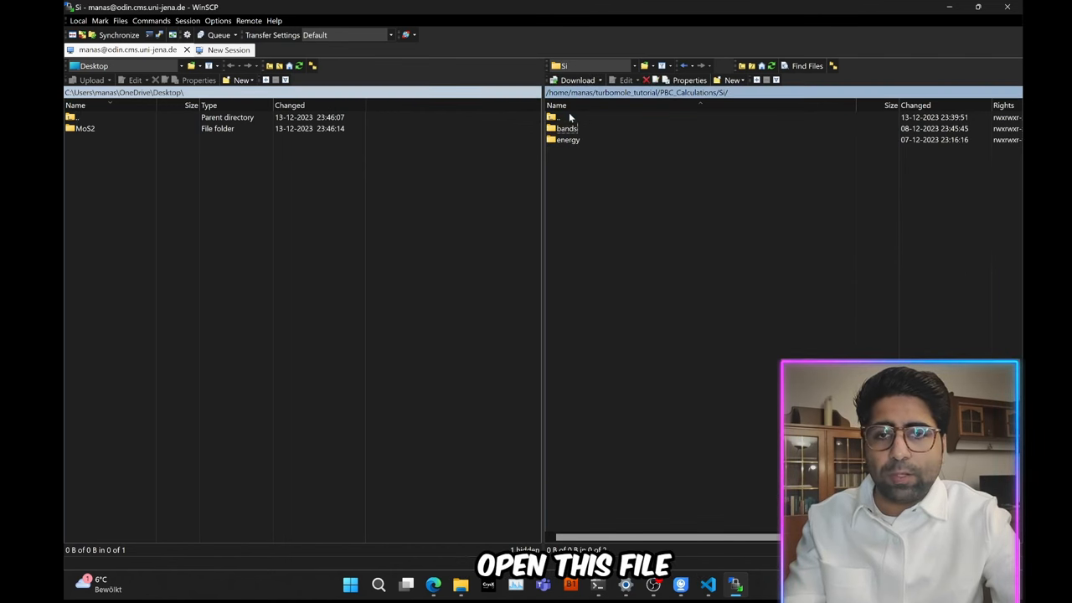
double_click(556, 117)
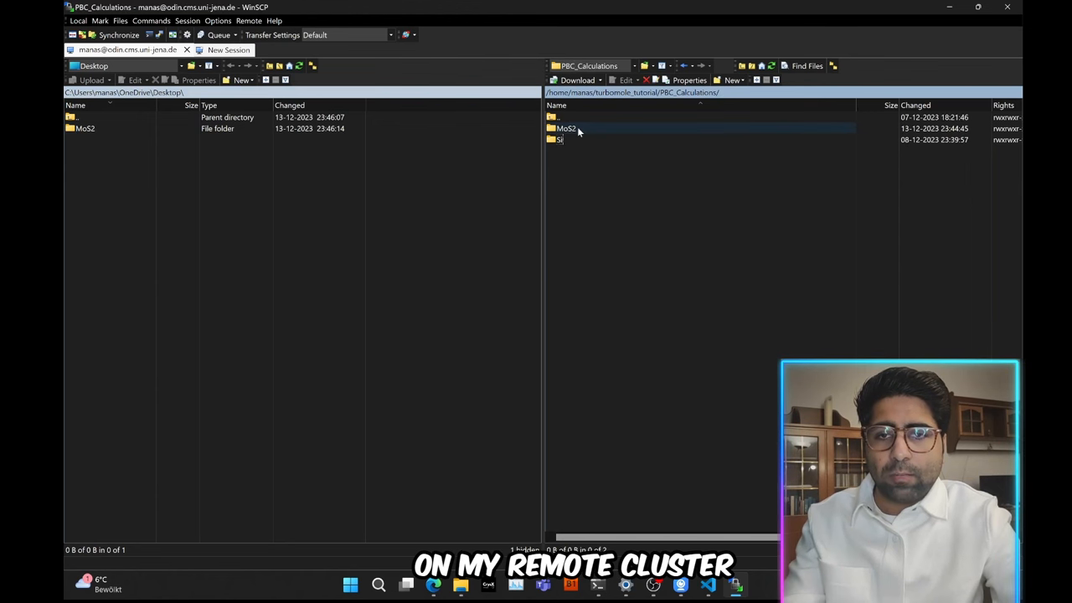
left_click(566, 127)
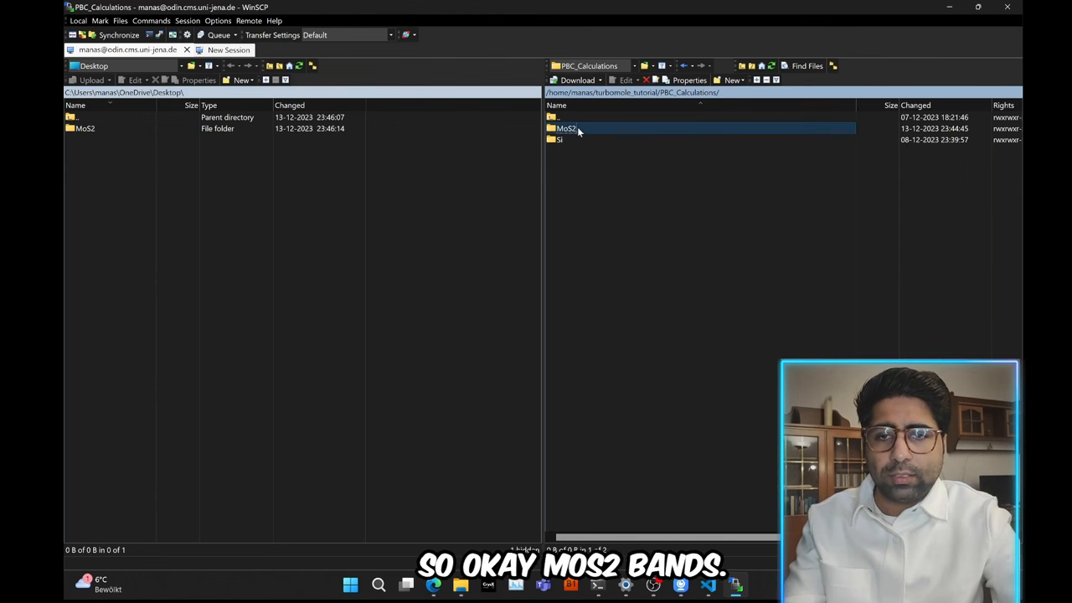
double_click(567, 128)
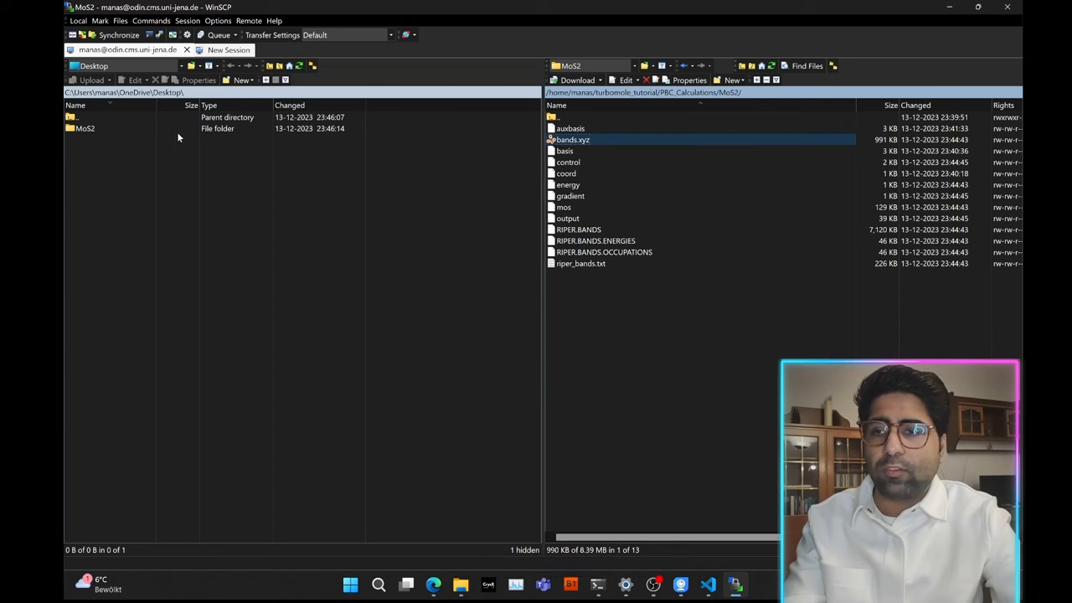
double_click(84, 127)
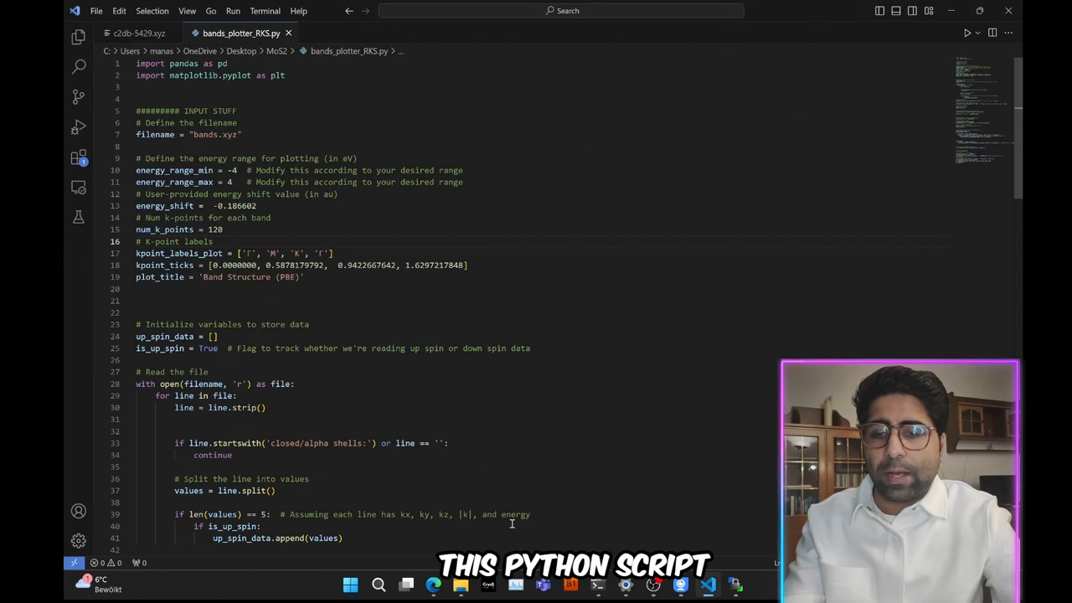
Step: Show bands_plotter_RKS.py in the editor and review its INPUT STUFF section
left_click(459, 584)
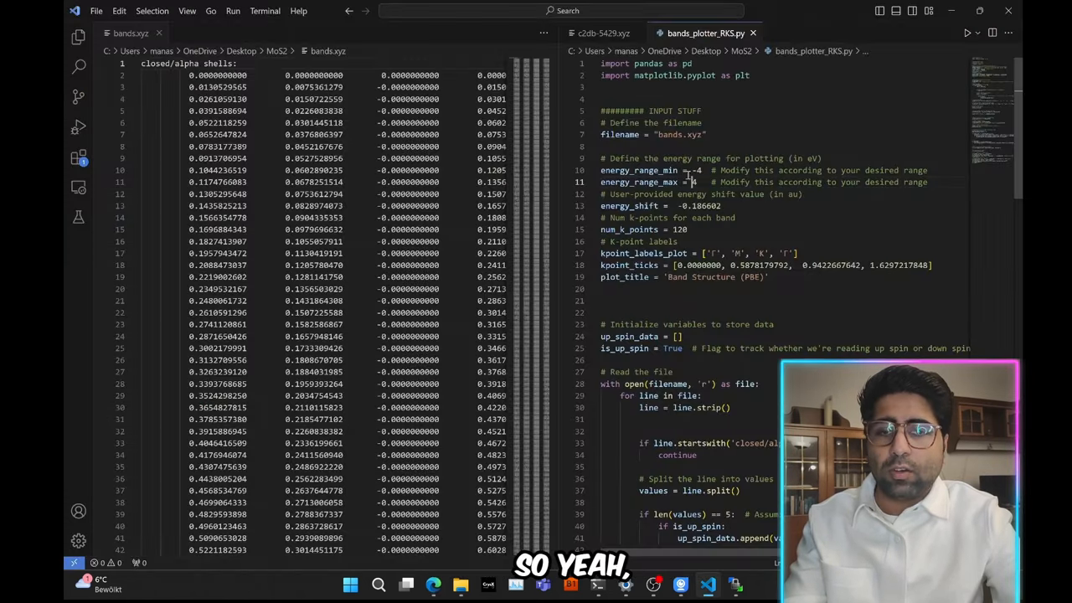
Step: Display bands.xyz in a split editor to the left of bands_plotter_RKS.py
left_click(695, 171)
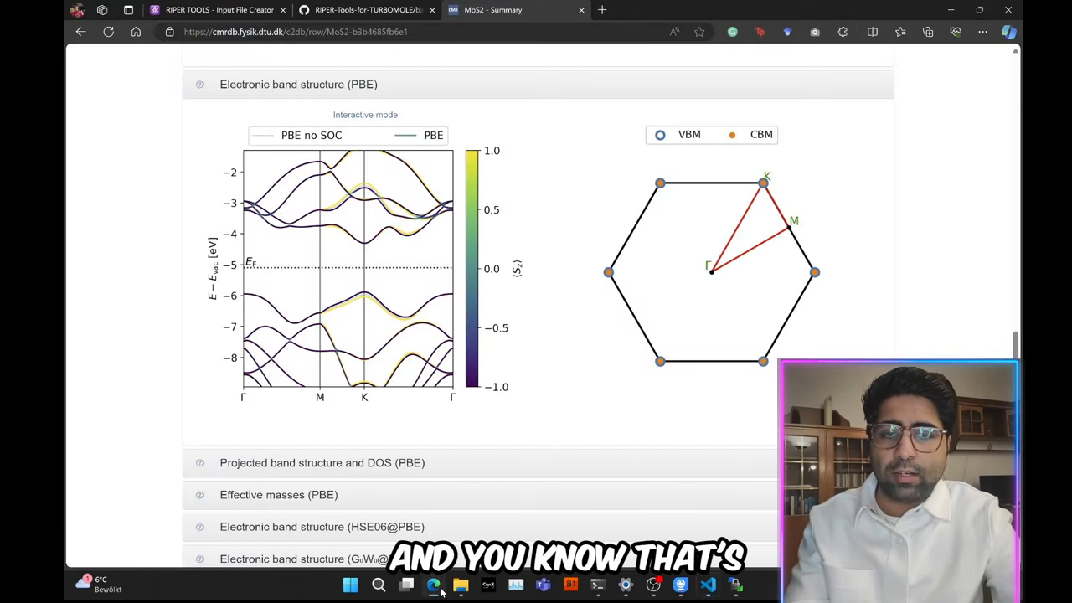
Step: Switch to the C2DB MoS2 page at Electronic band structure (PBE)
left_click(432, 584)
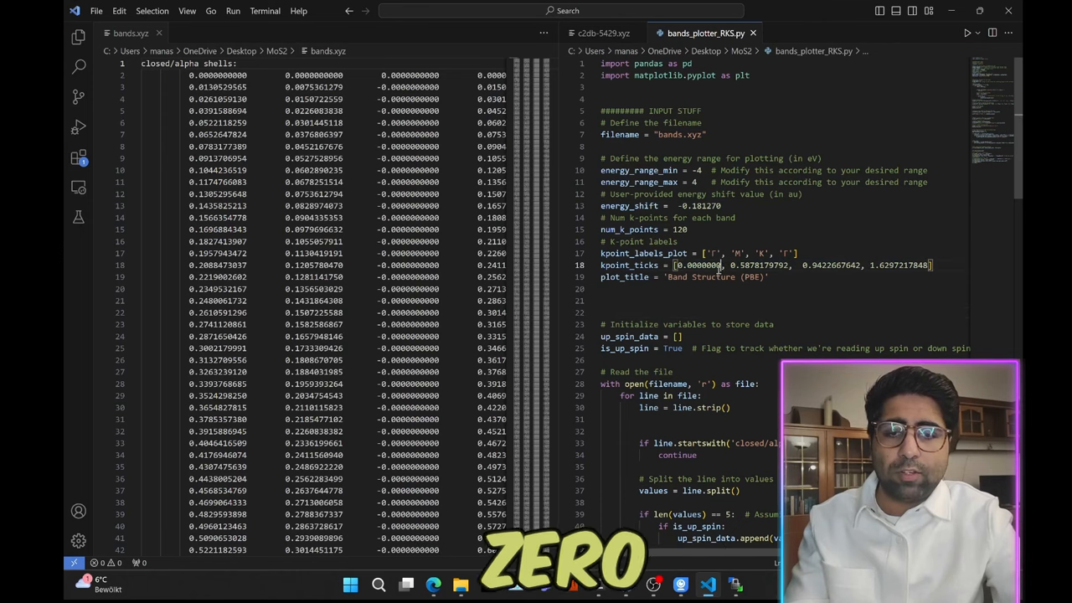
double_click(697, 264)
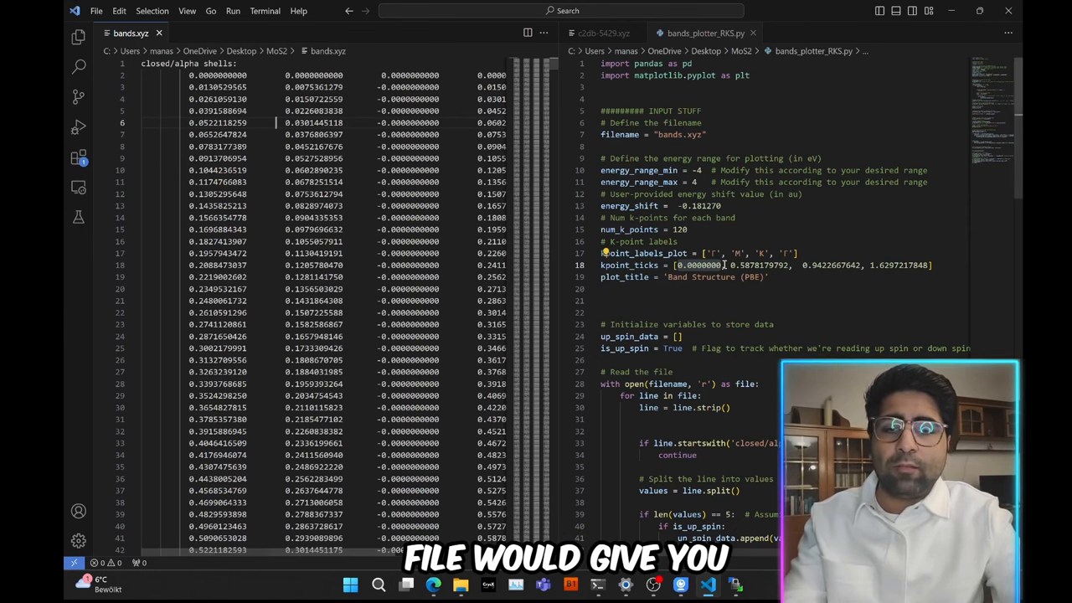
double_click(760, 264)
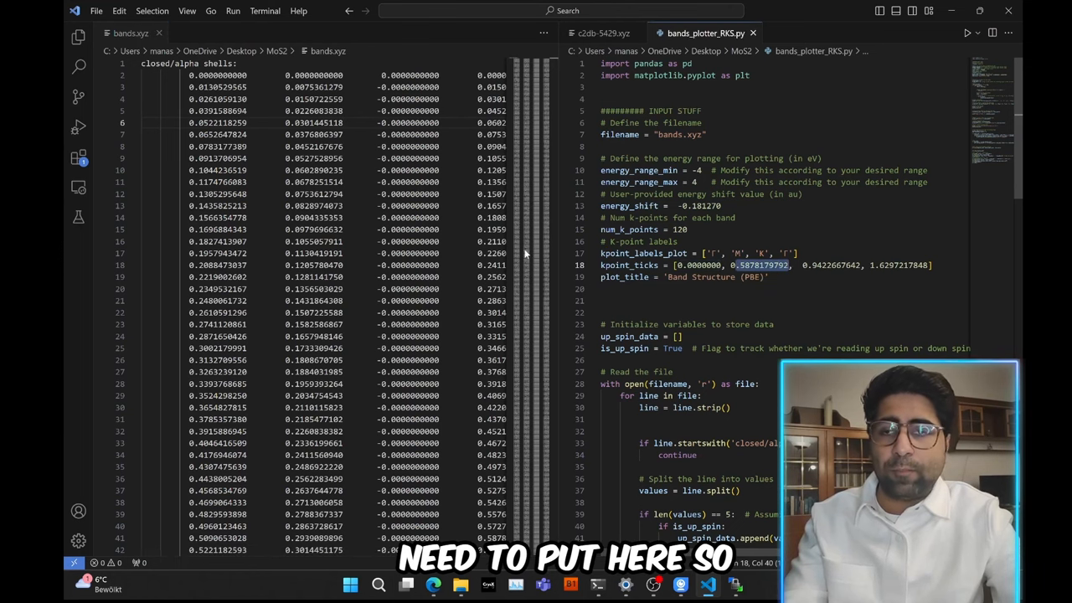
left_click(372, 206)
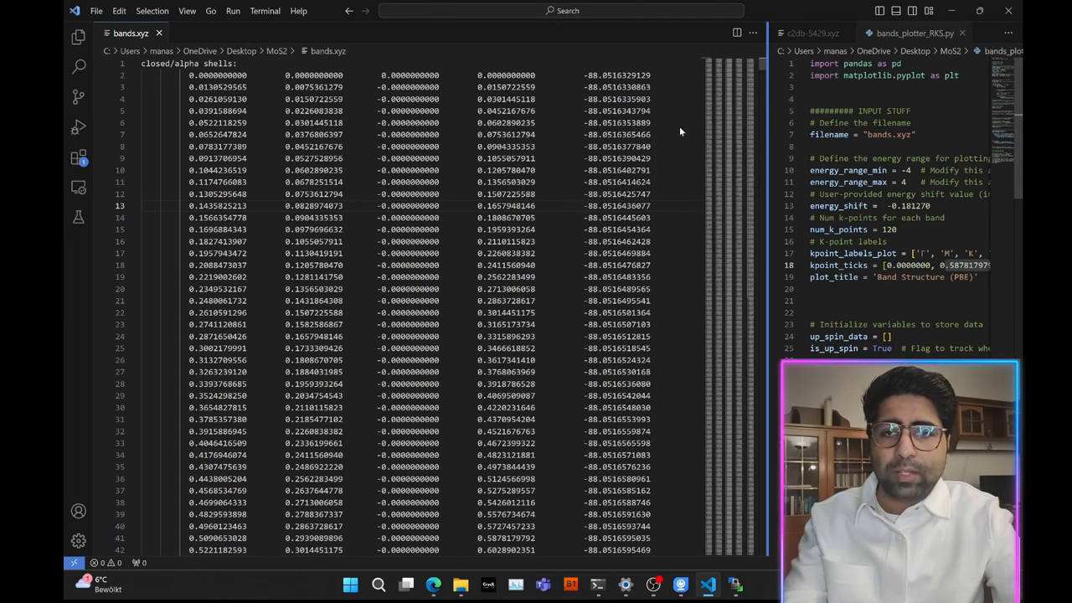
left_click_drag(187, 73, 226, 123)
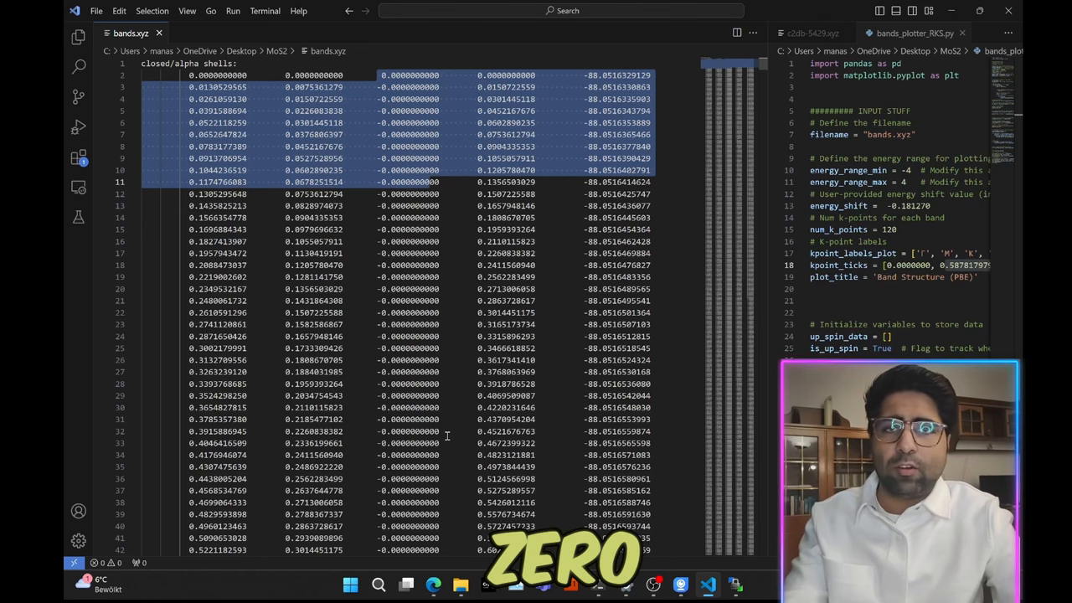
left_click(442, 241)
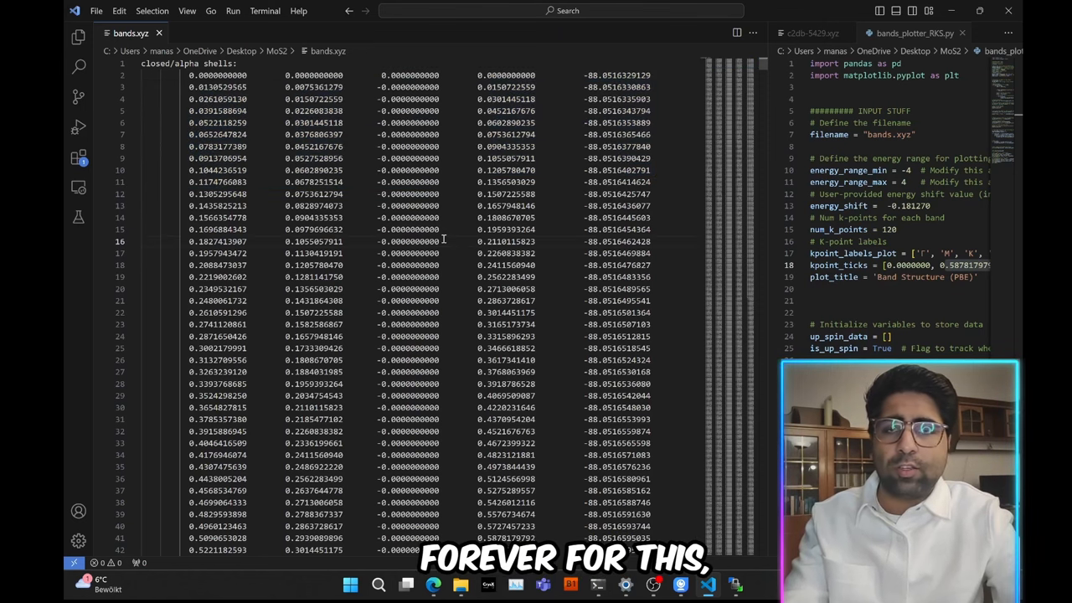
left_click_drag(479, 76, 486, 87)
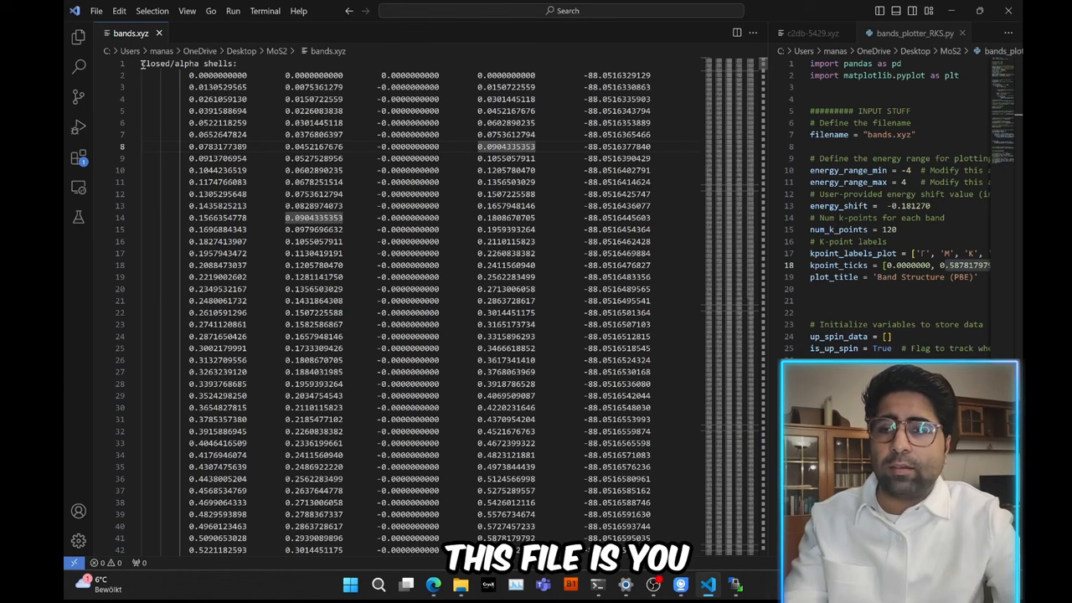
double_click(188, 63)
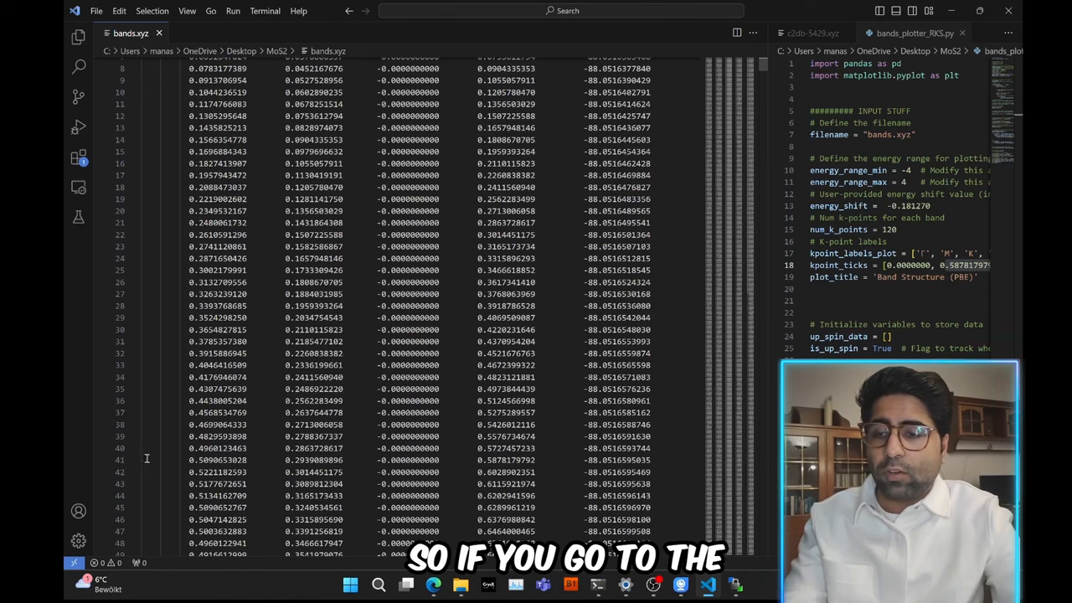
left_click(335, 459)
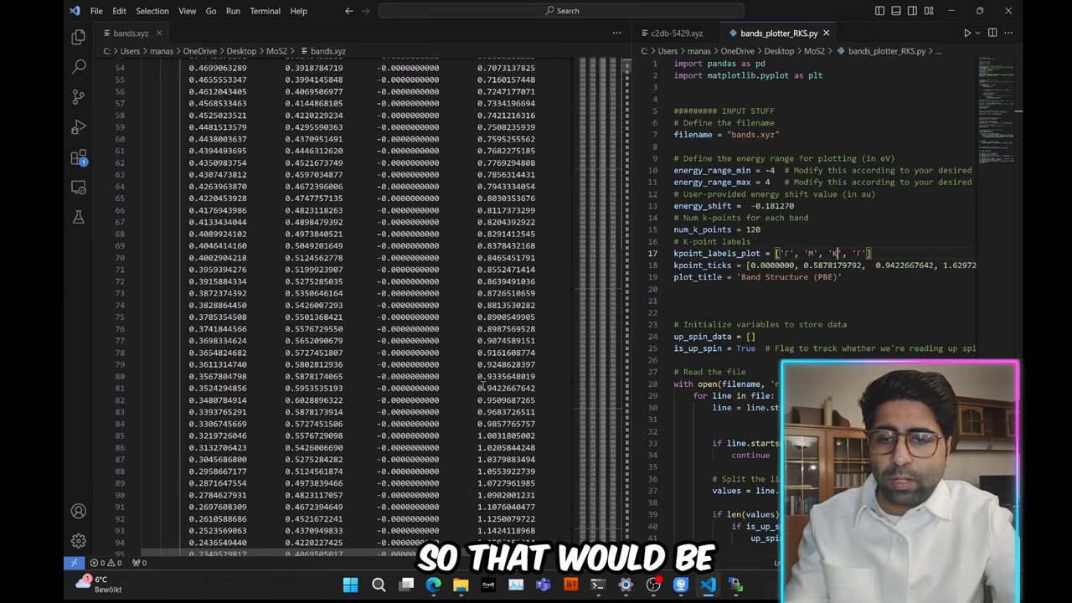
double_click(509, 388)
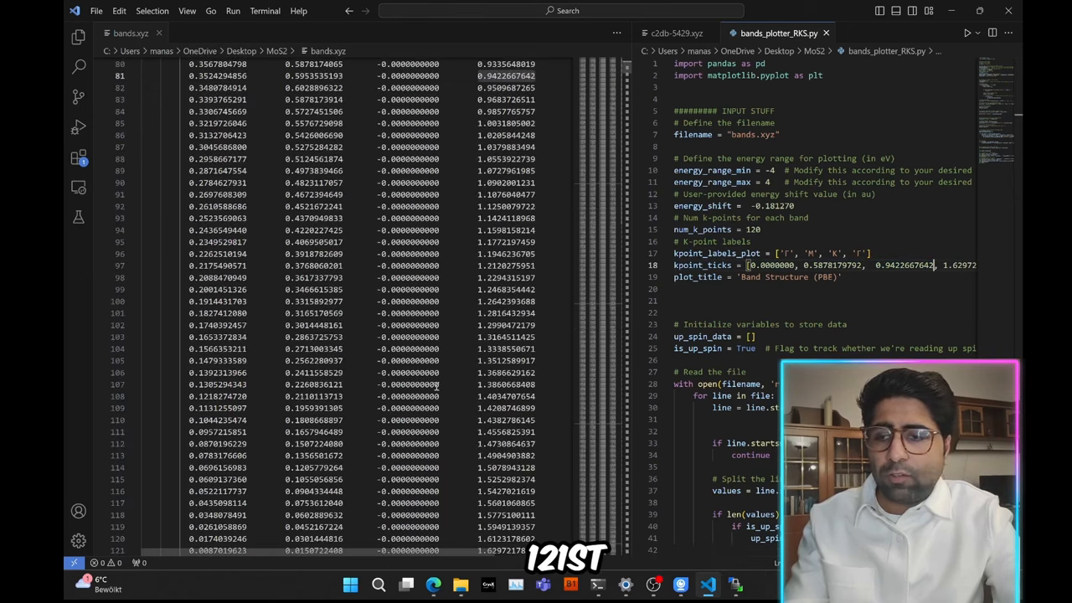
scroll("down", 3)
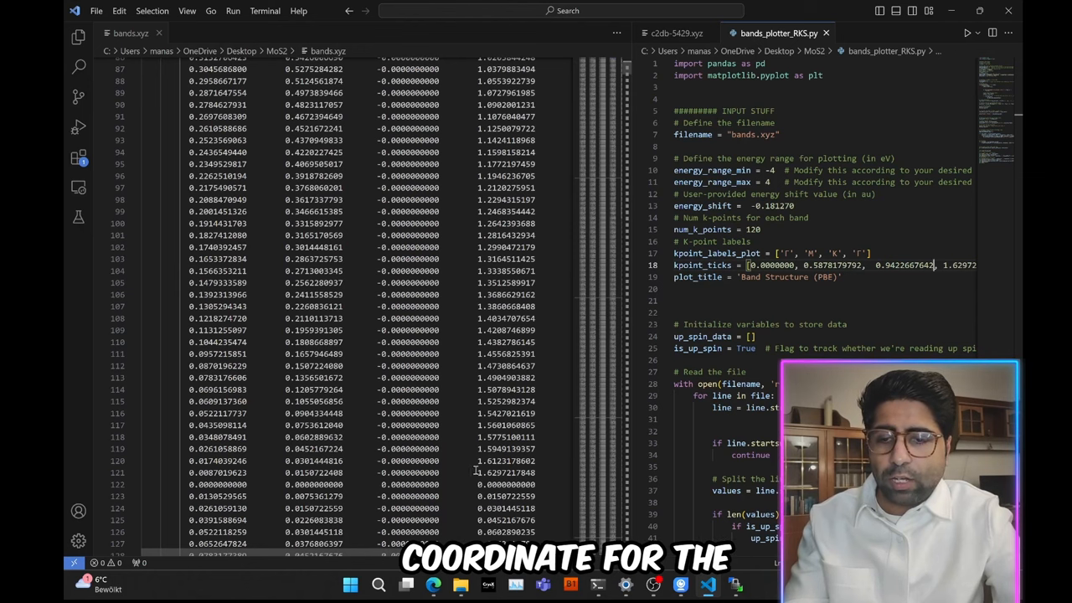
double_click(506, 472)
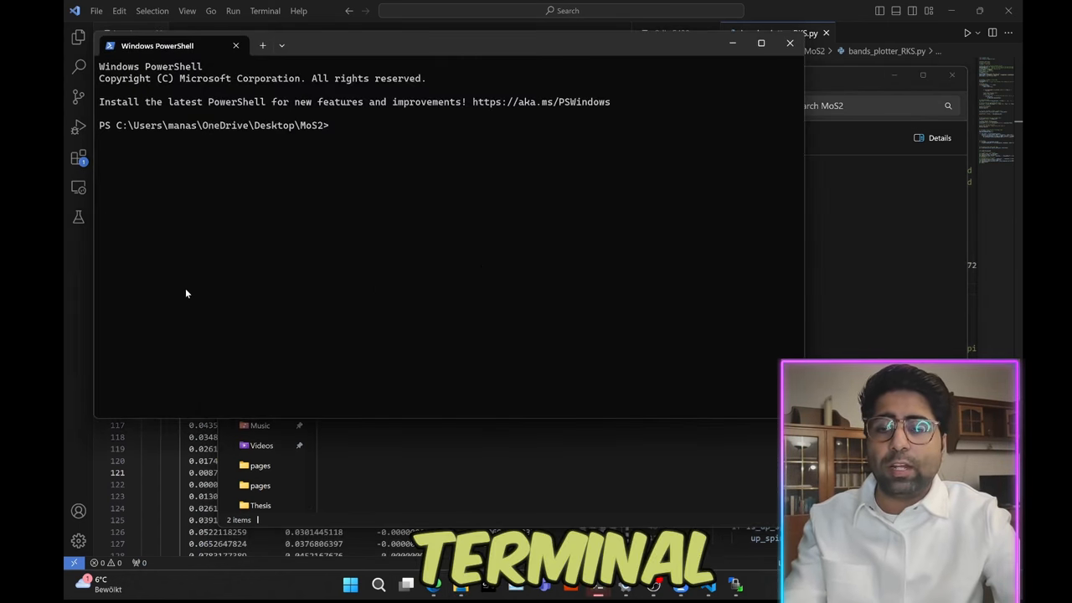
Step: Run the band plotting command with python on .\bands.xyz from Desktop\MoS2
type("python")
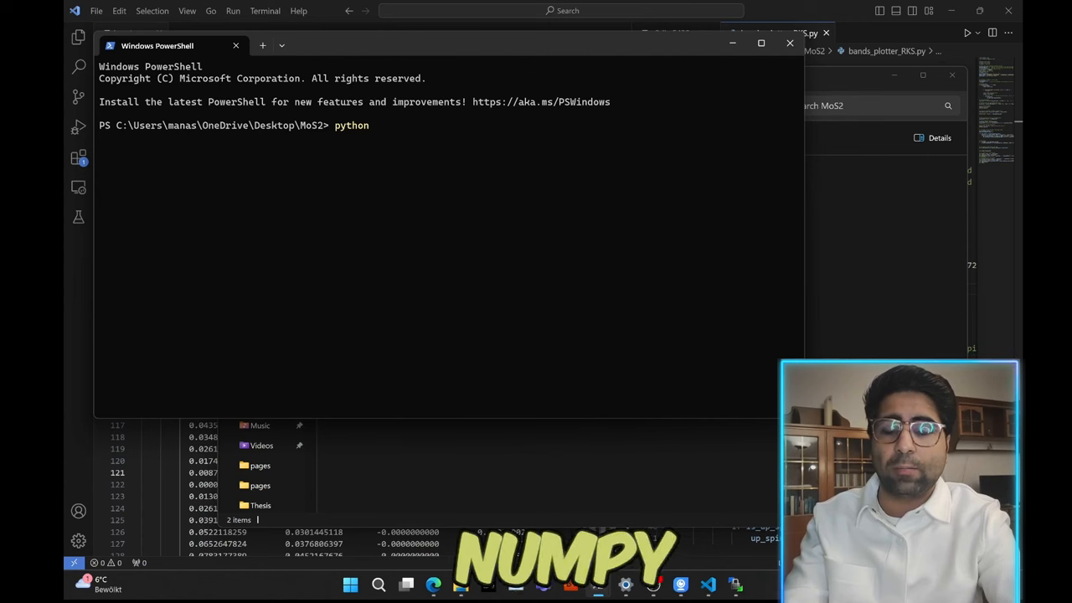
type(".\\bands.xyz")
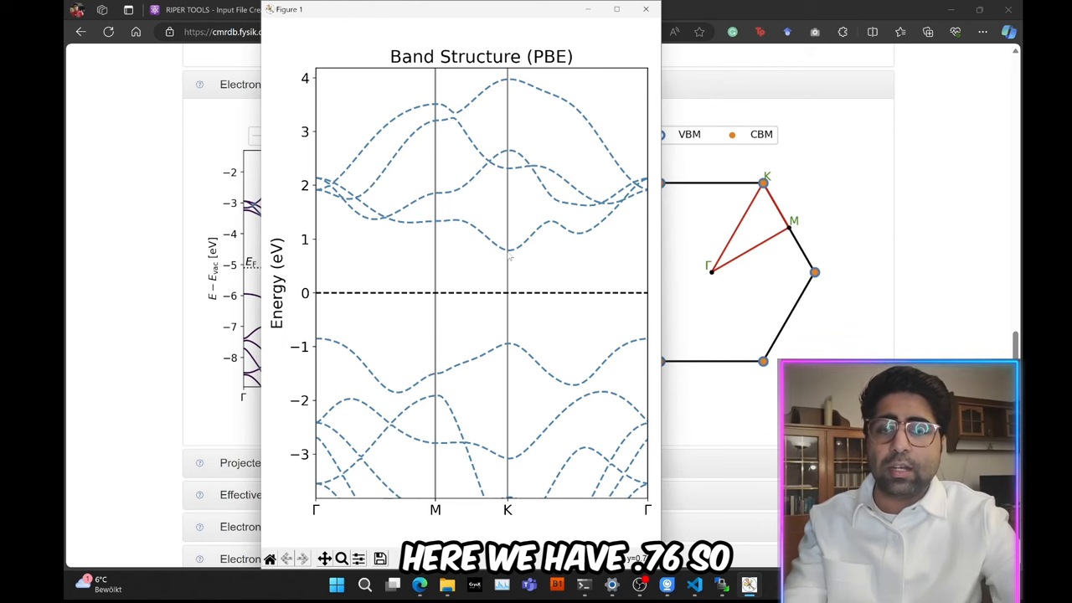
Step: Launch Calculator and add the second band-edge energy to 0.76 for the gap estimate
type("calculator")
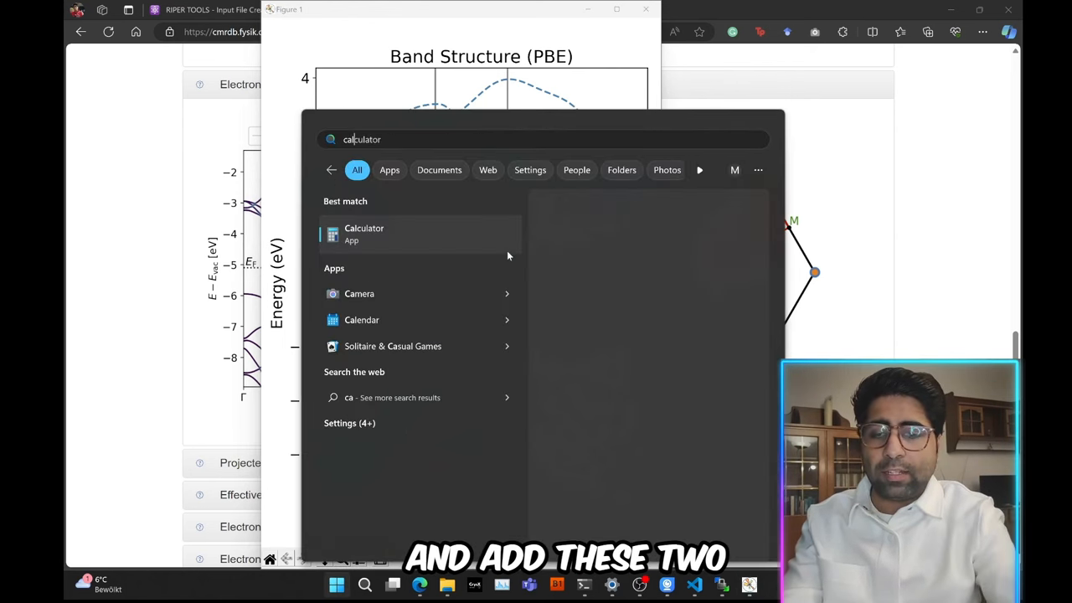
left_click(364, 234)
type("0.7")
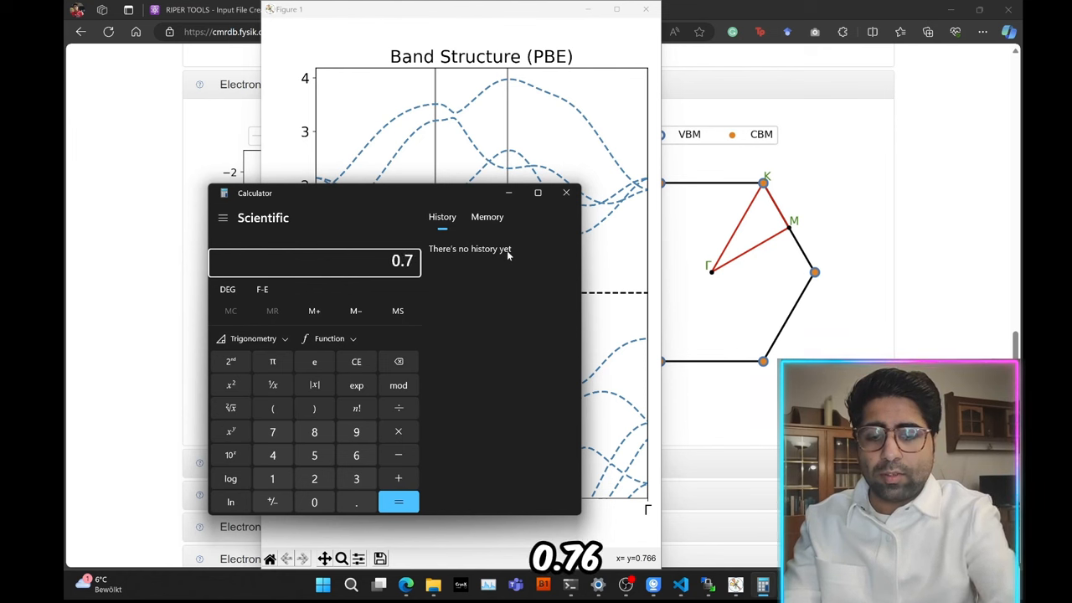
left_click(398, 479)
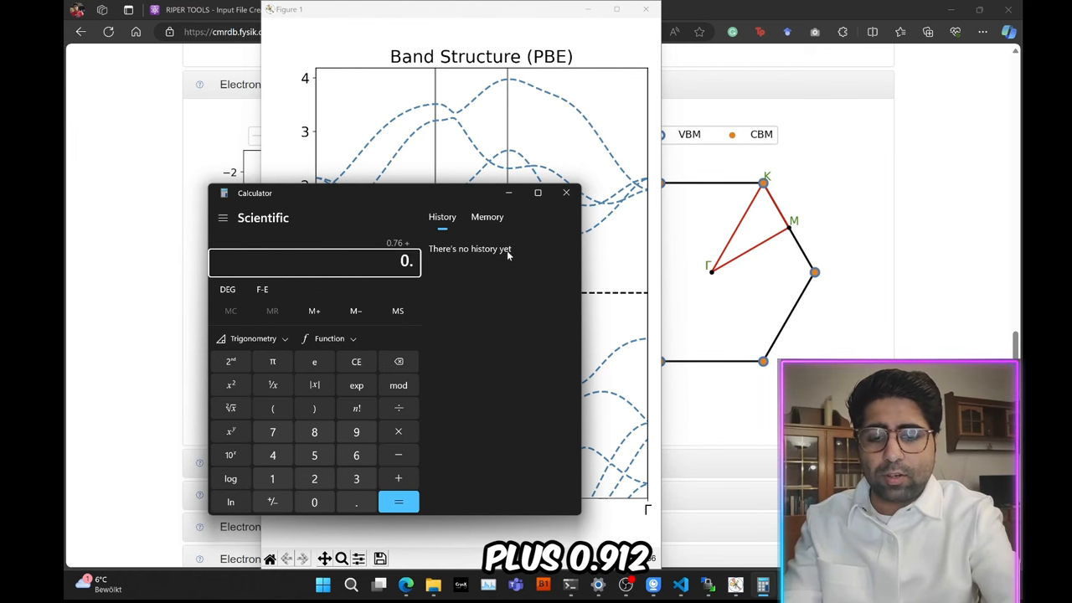
left_click(399, 502)
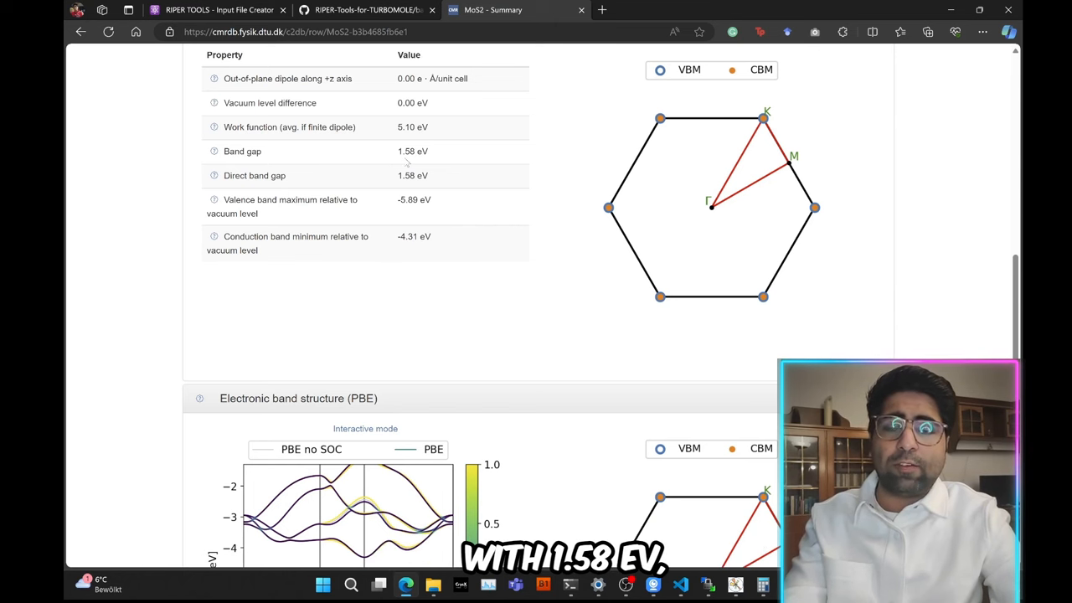
mouse_move(432, 186)
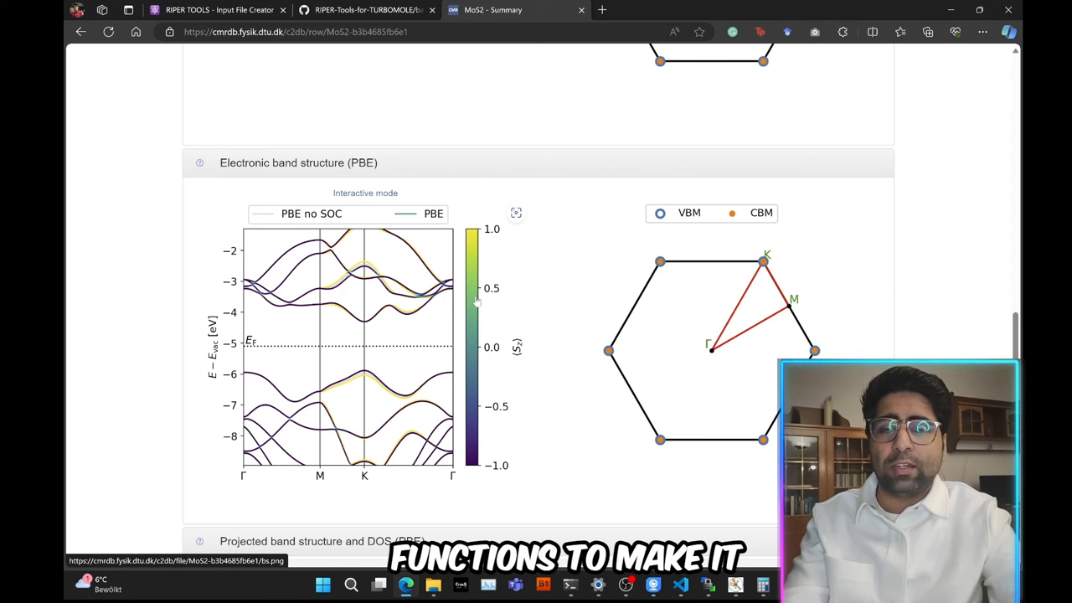
mouse_move(385, 328)
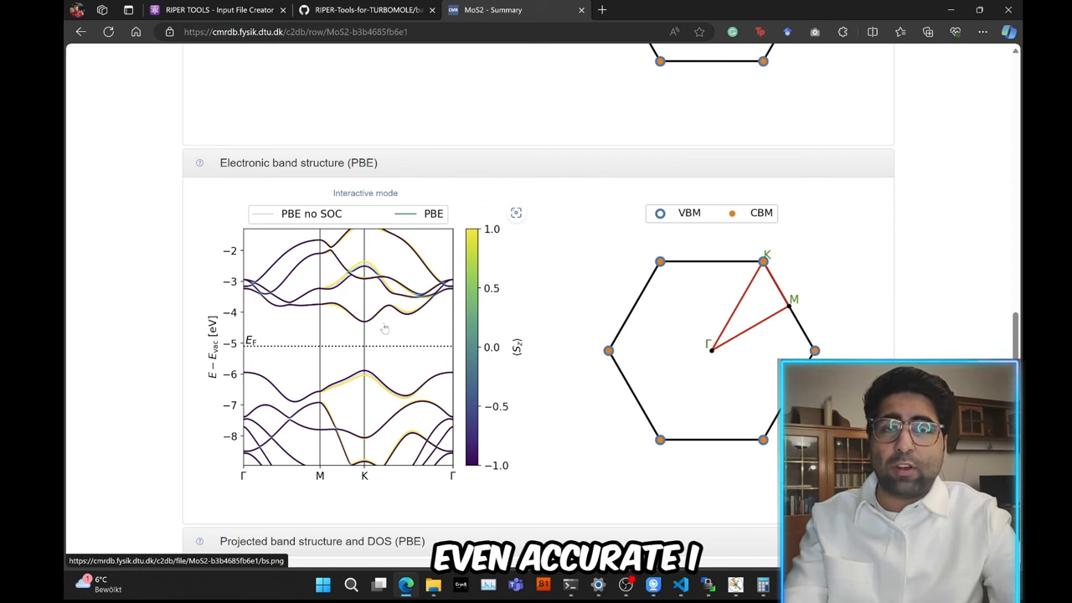